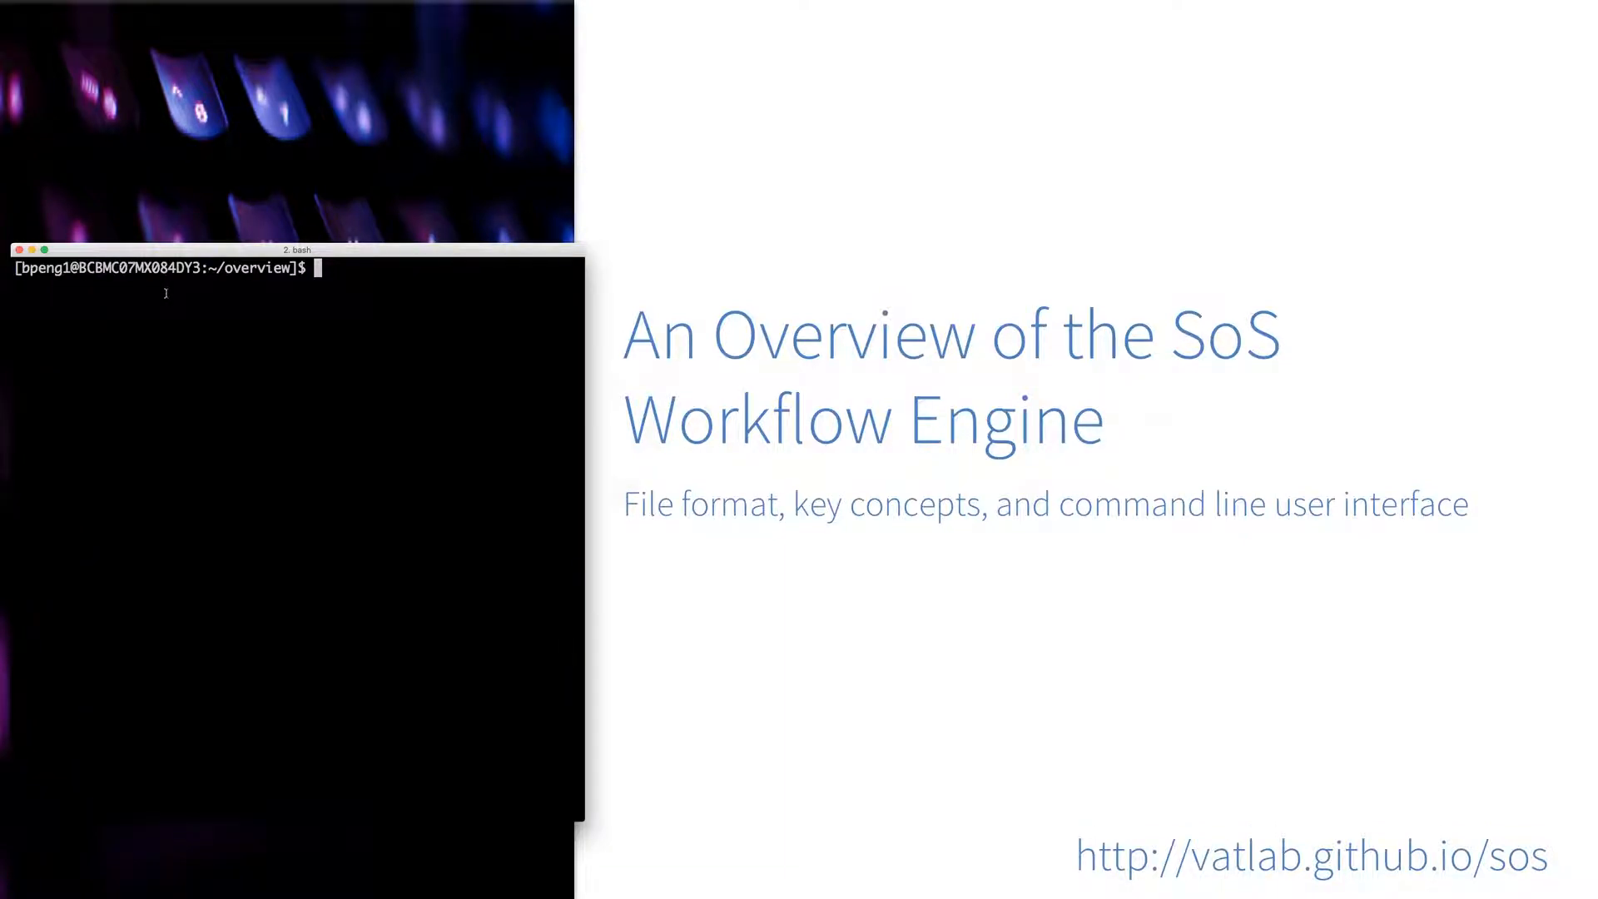
Step: List the overview folder with ls, showing DEG_list.xlsx, convert.py and plot.R
type("ls")
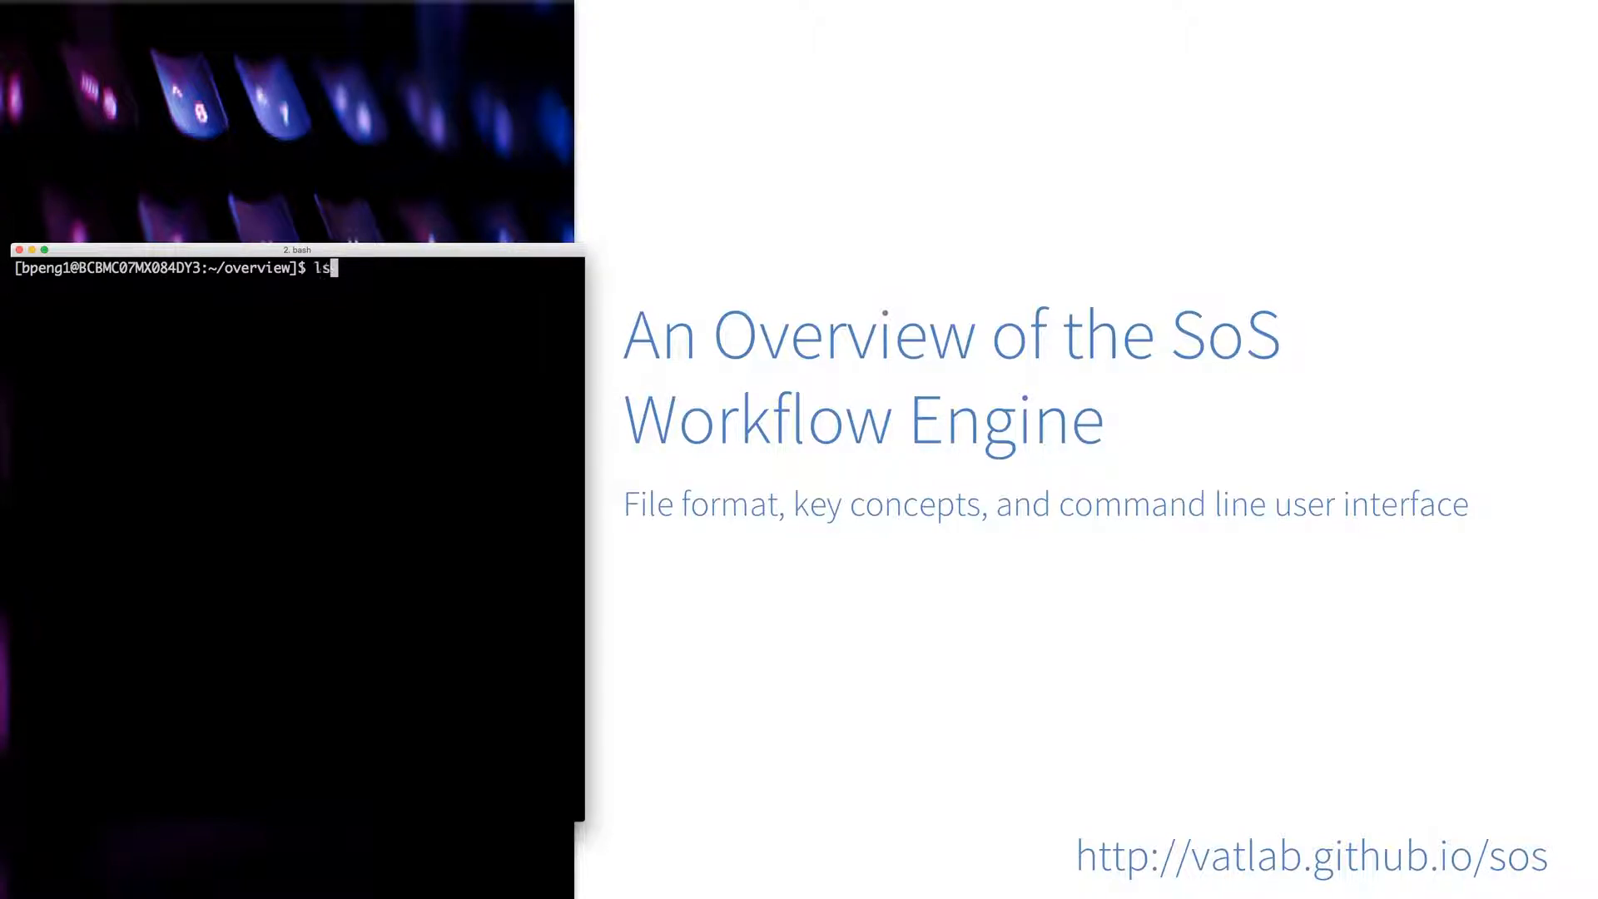
key("Return")
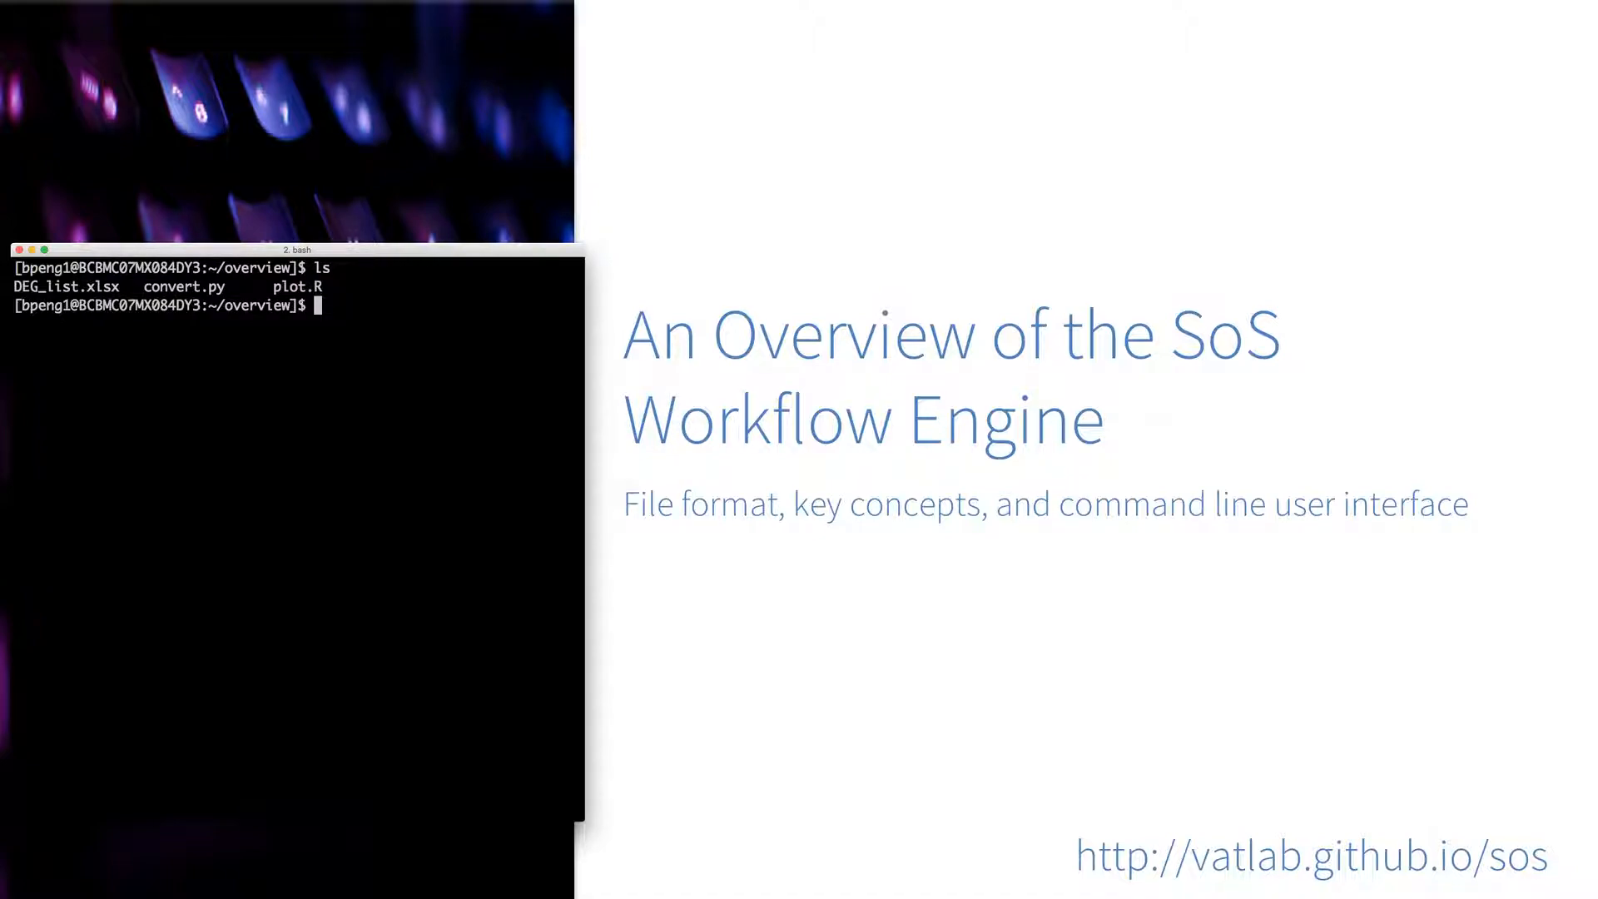
Step: Open convert.py in MacVim to review the Python conversion script
type("mvim convert.py")
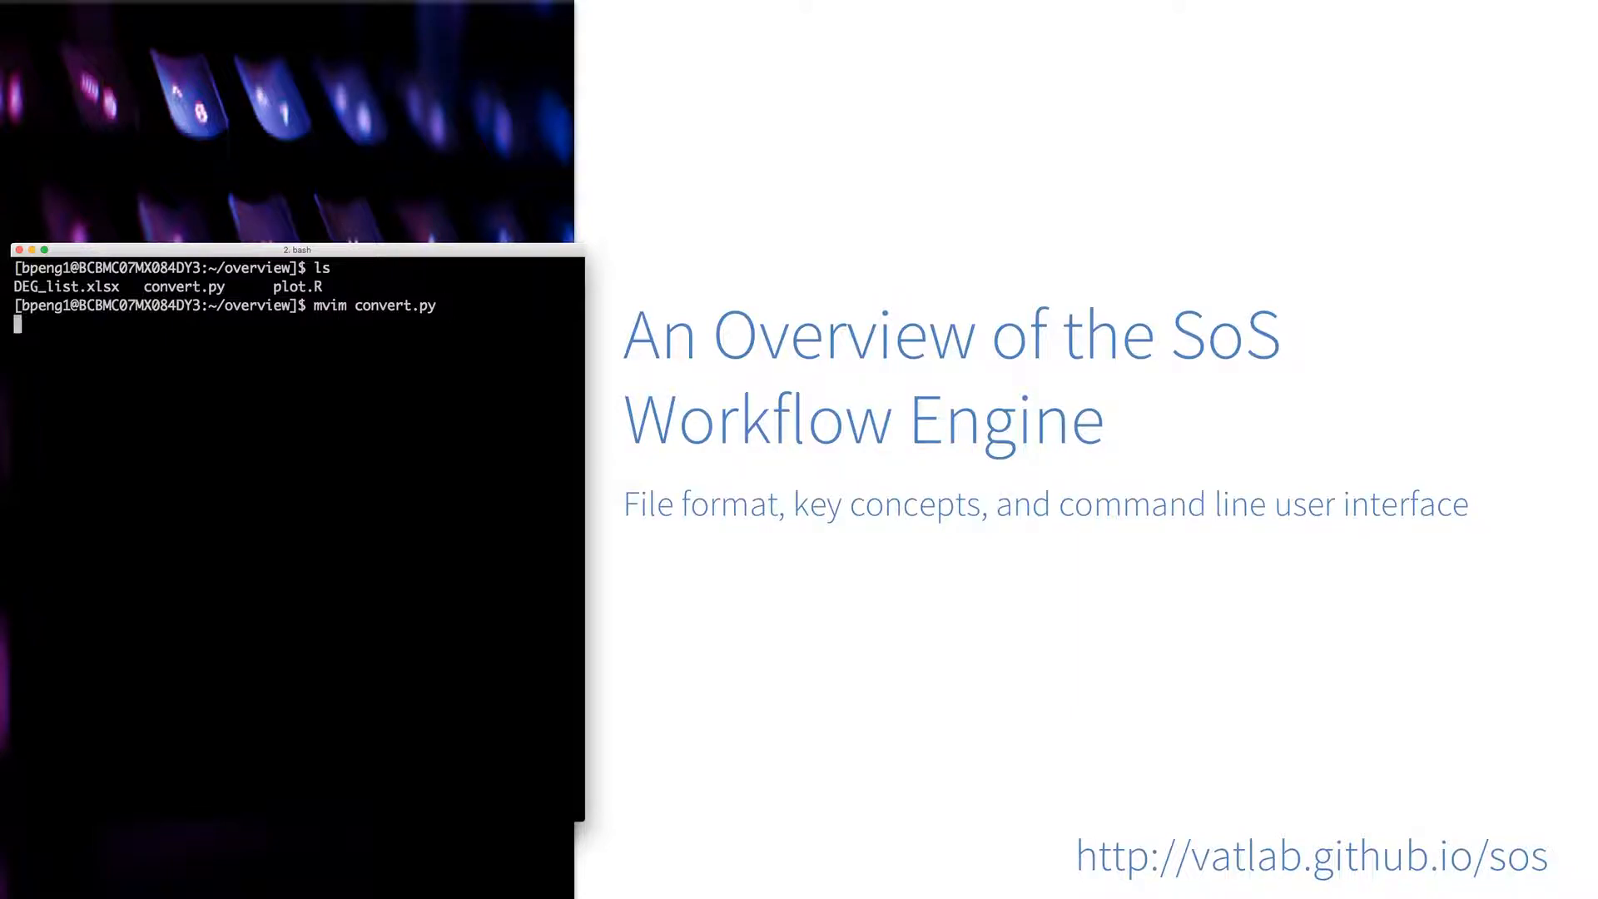
key("Return")
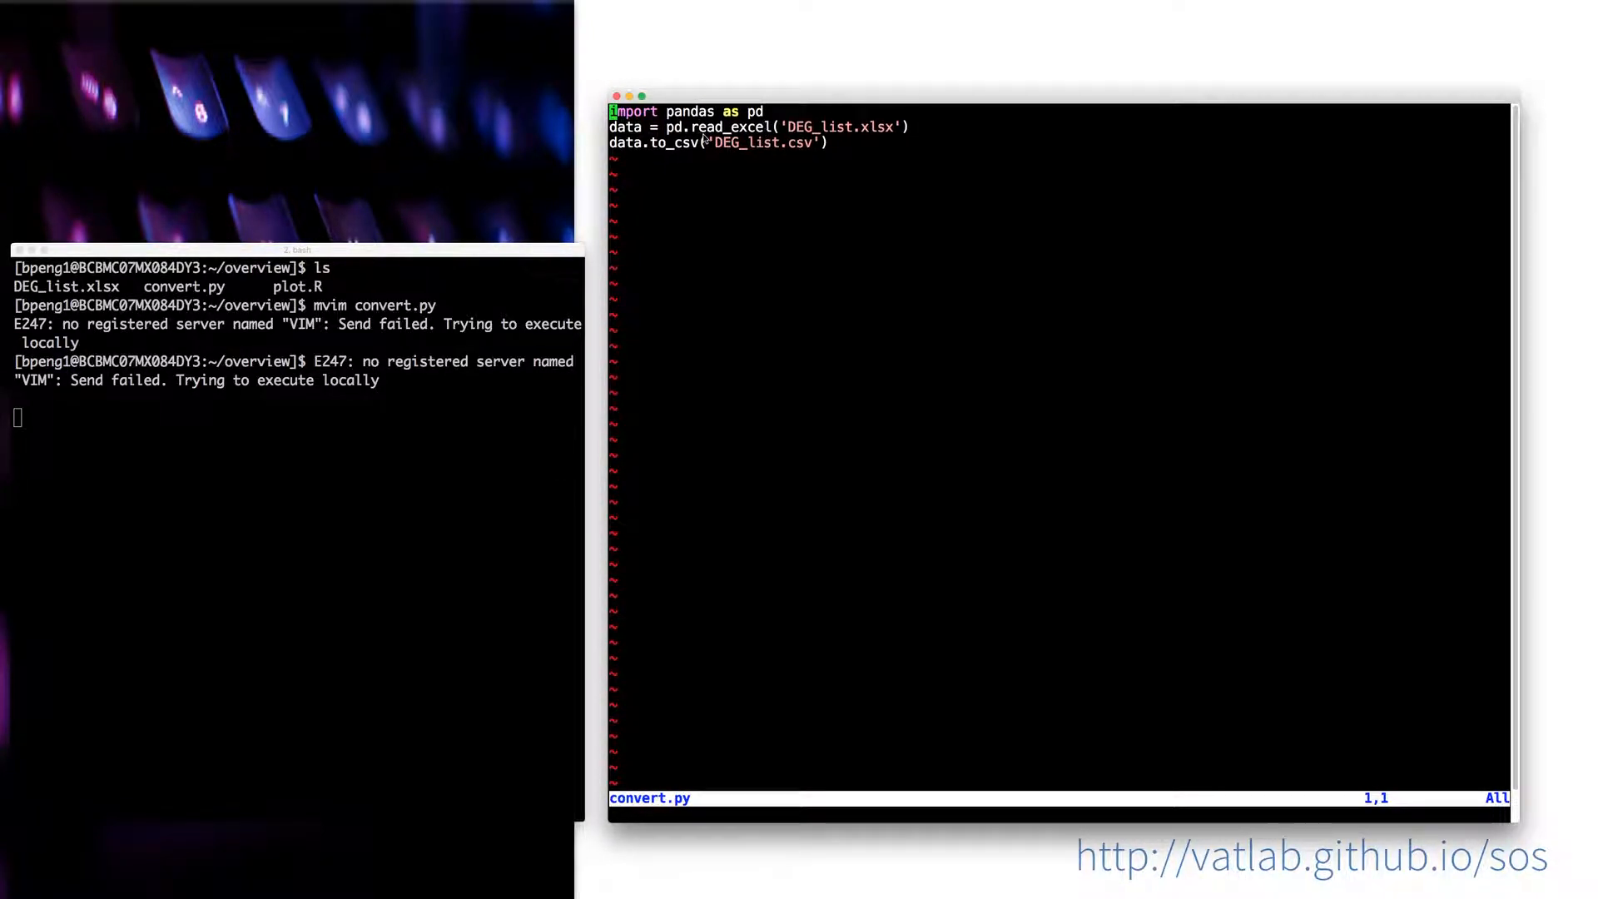
left_click(674, 142)
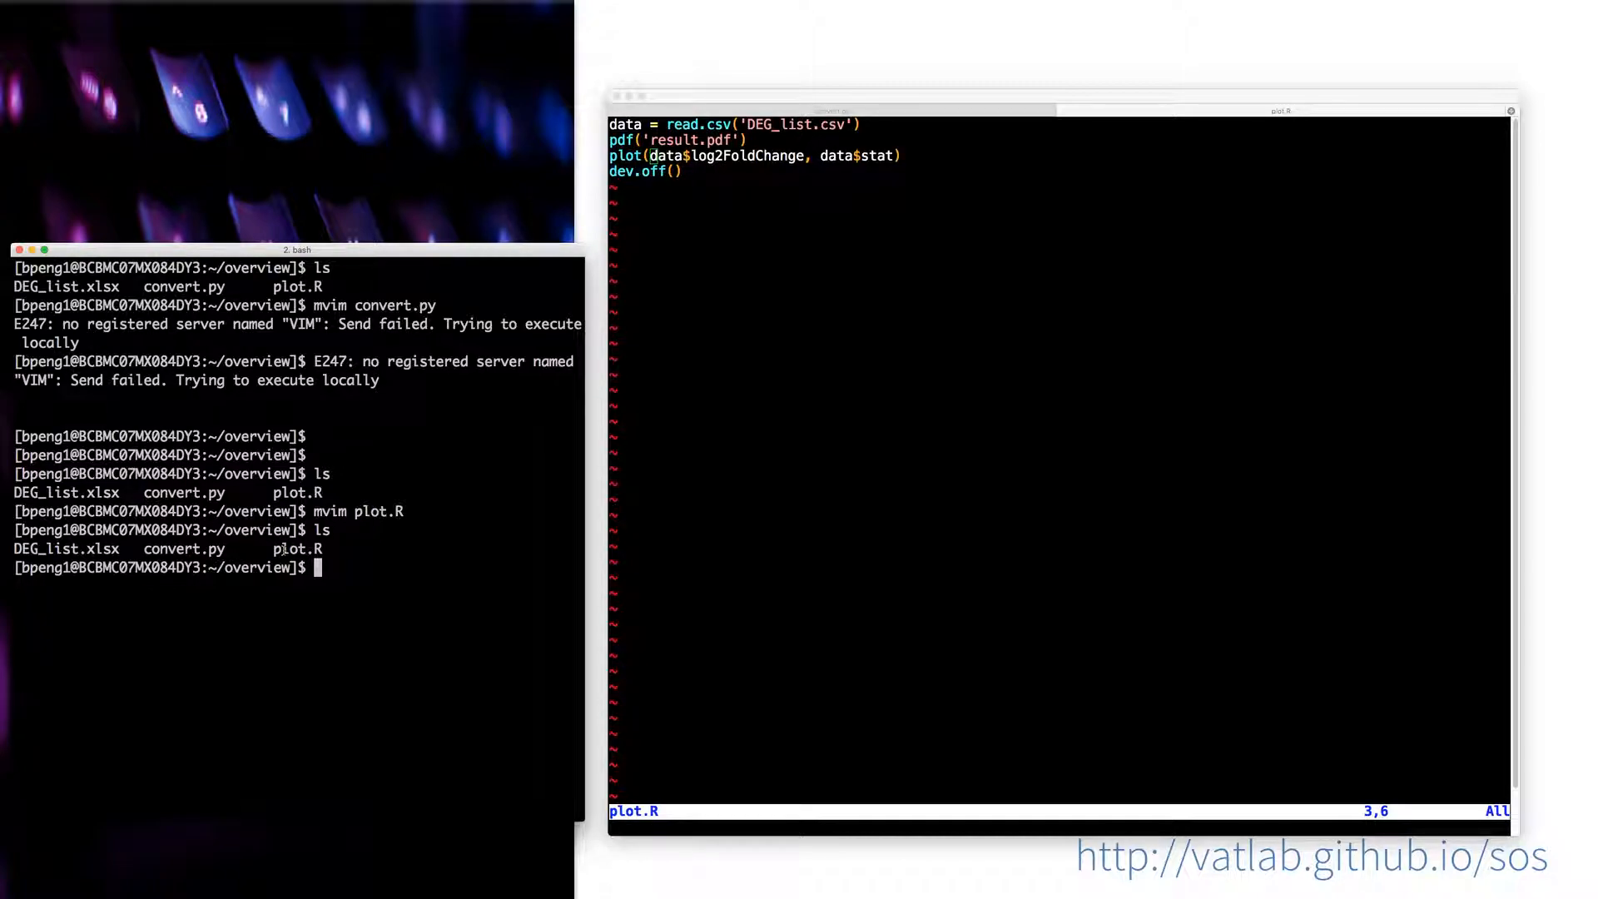
Step: Create analysis.sos combining convert.py and plot.R code under python: and R: headers
type("mvim an")
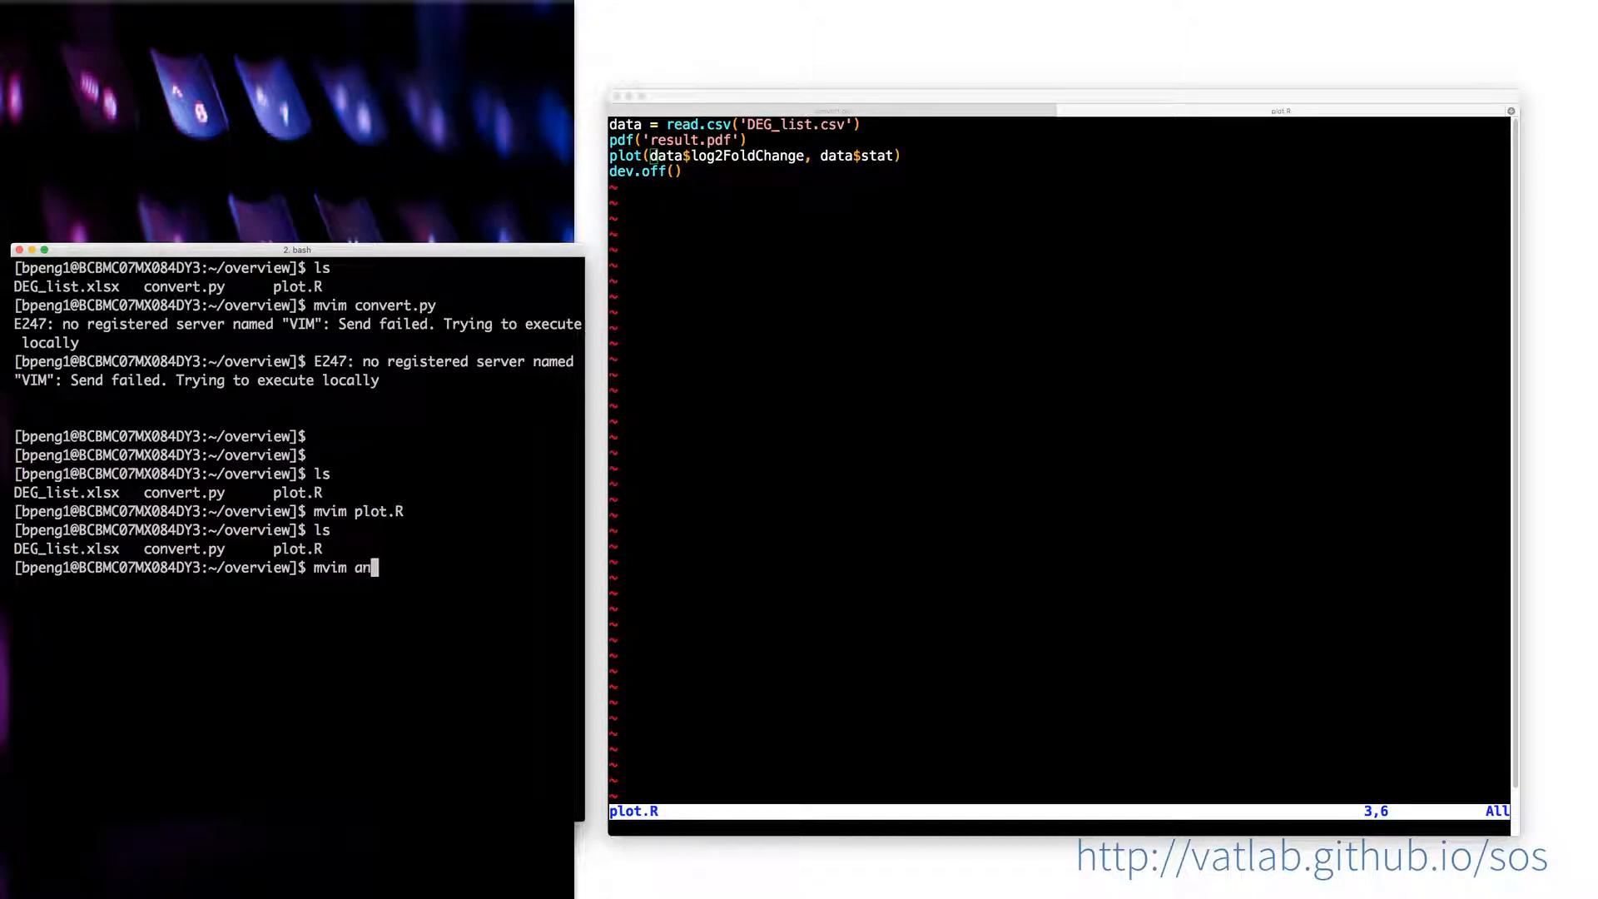
type("alysis.sos")
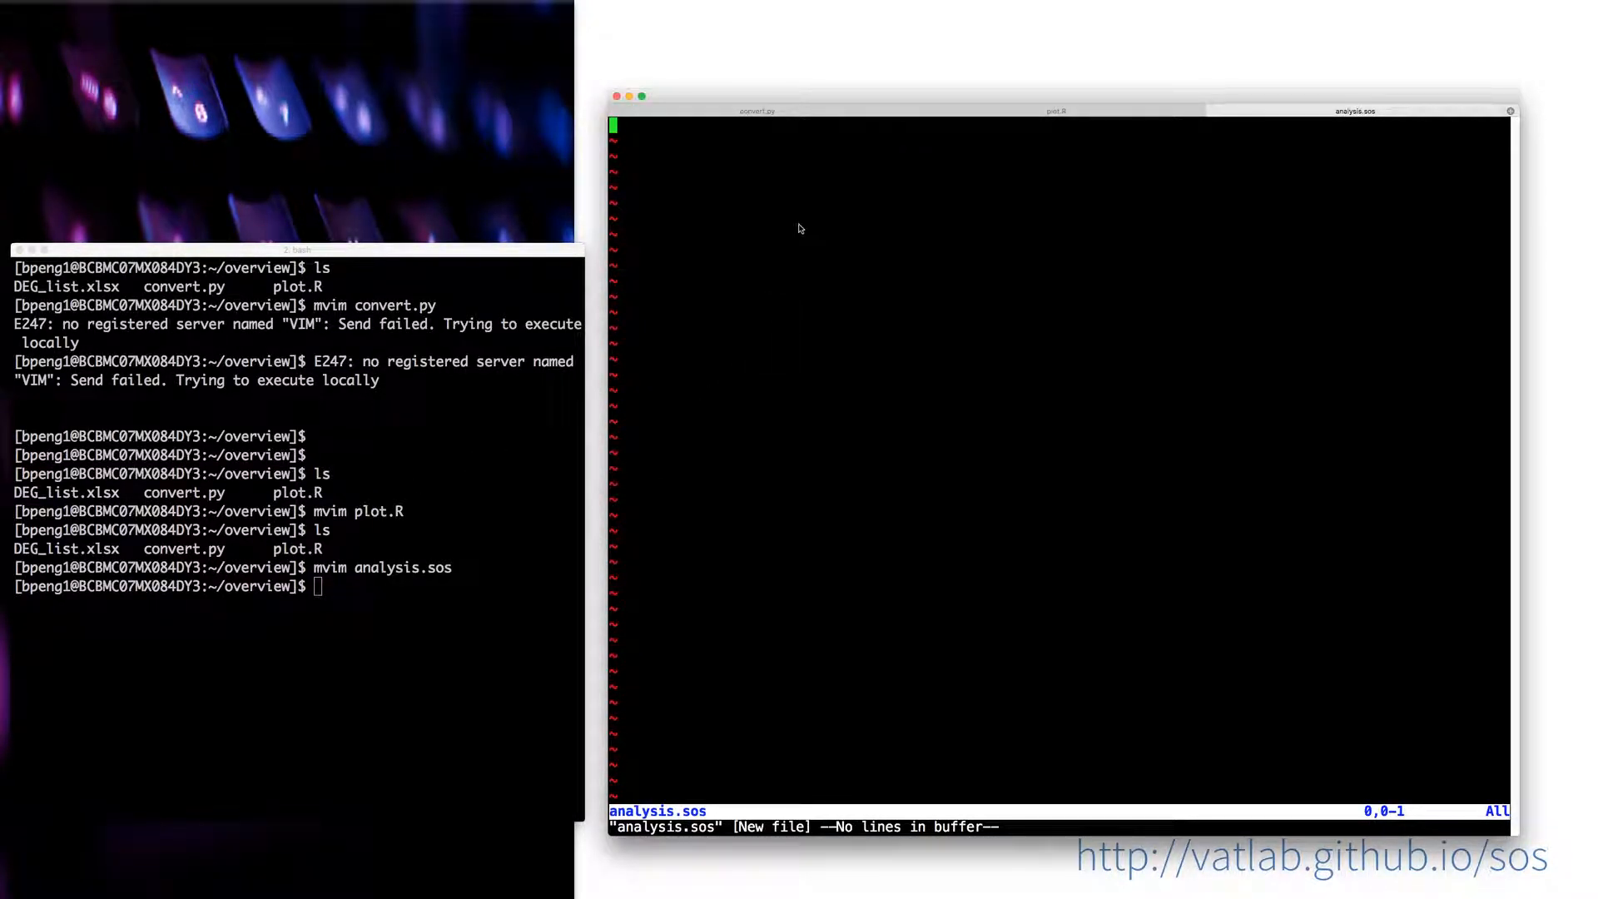
left_click(757, 110)
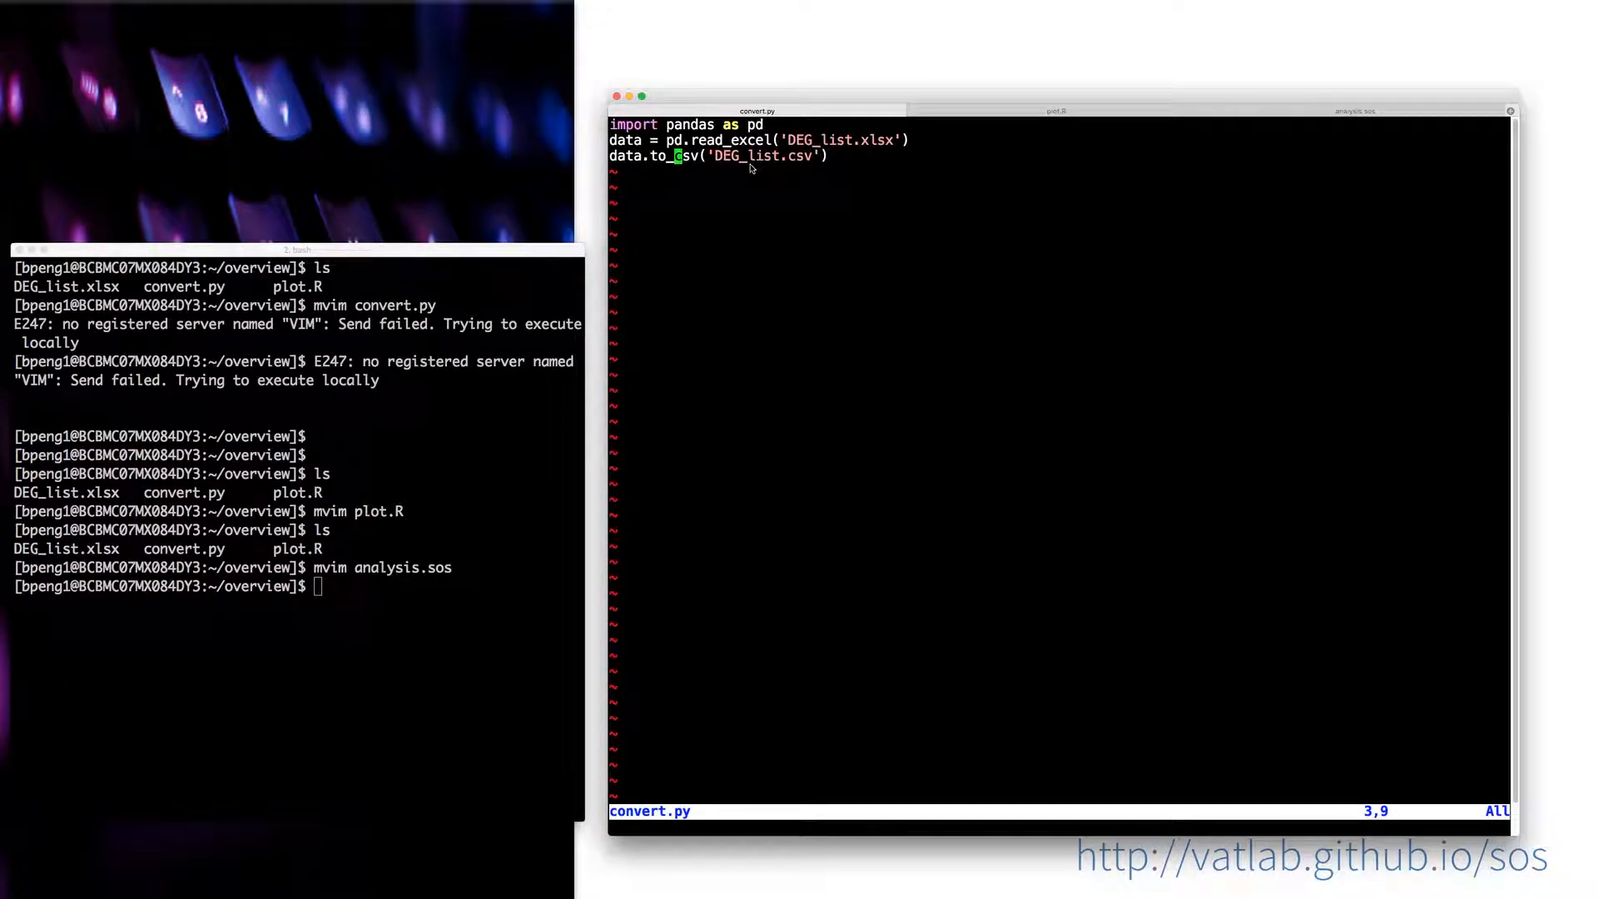
left_click(1355, 110)
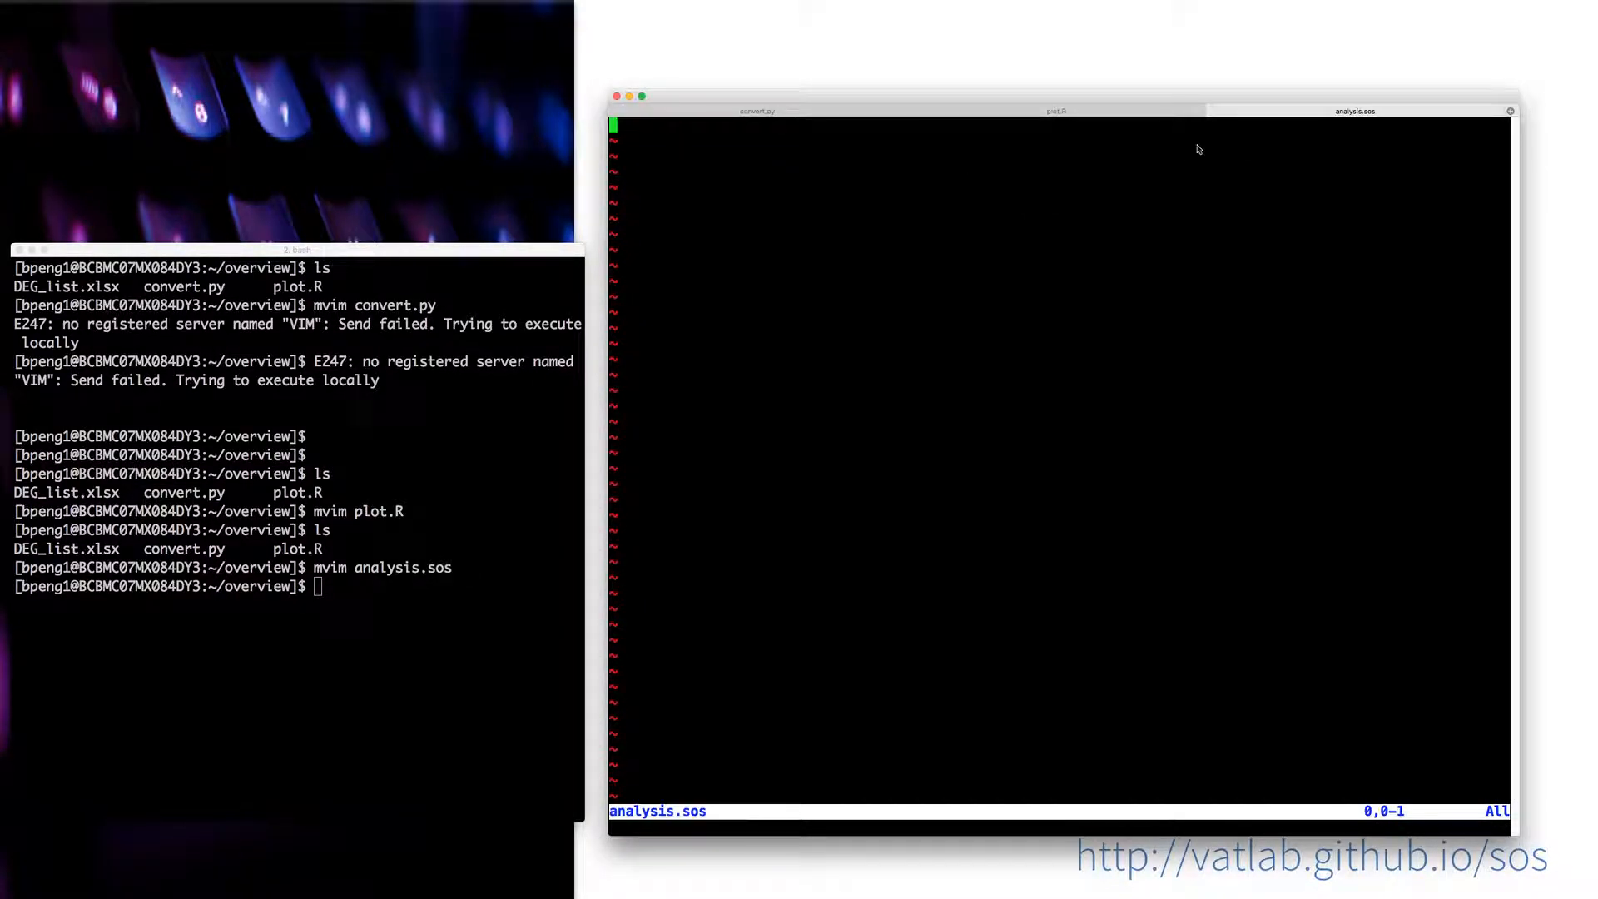
left_click(1056, 110)
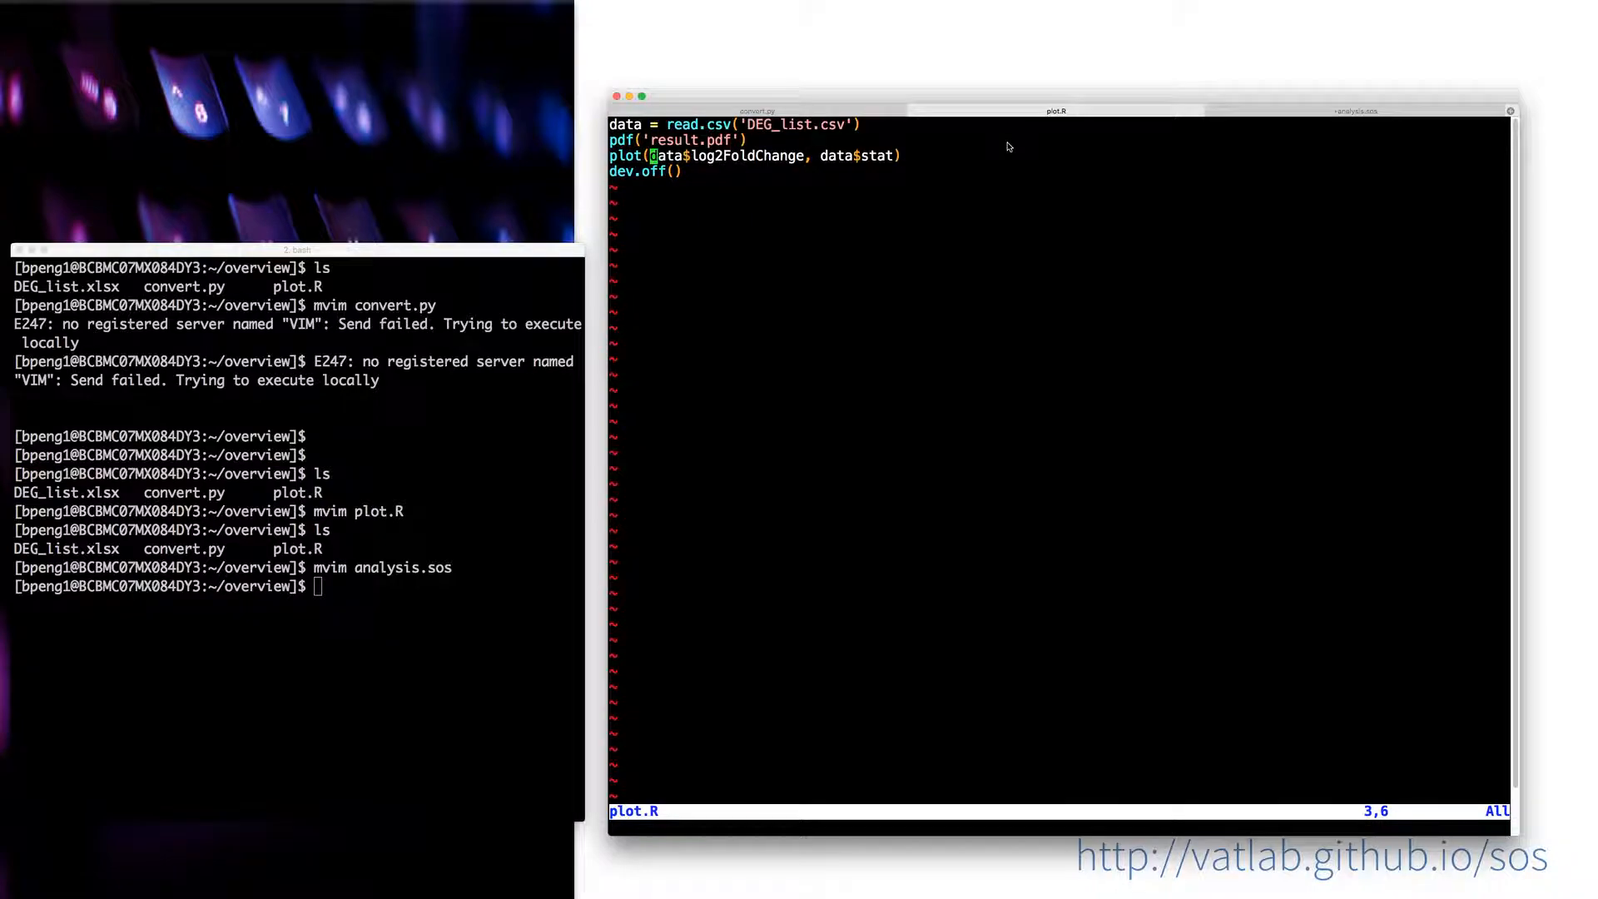
left_click(1355, 110)
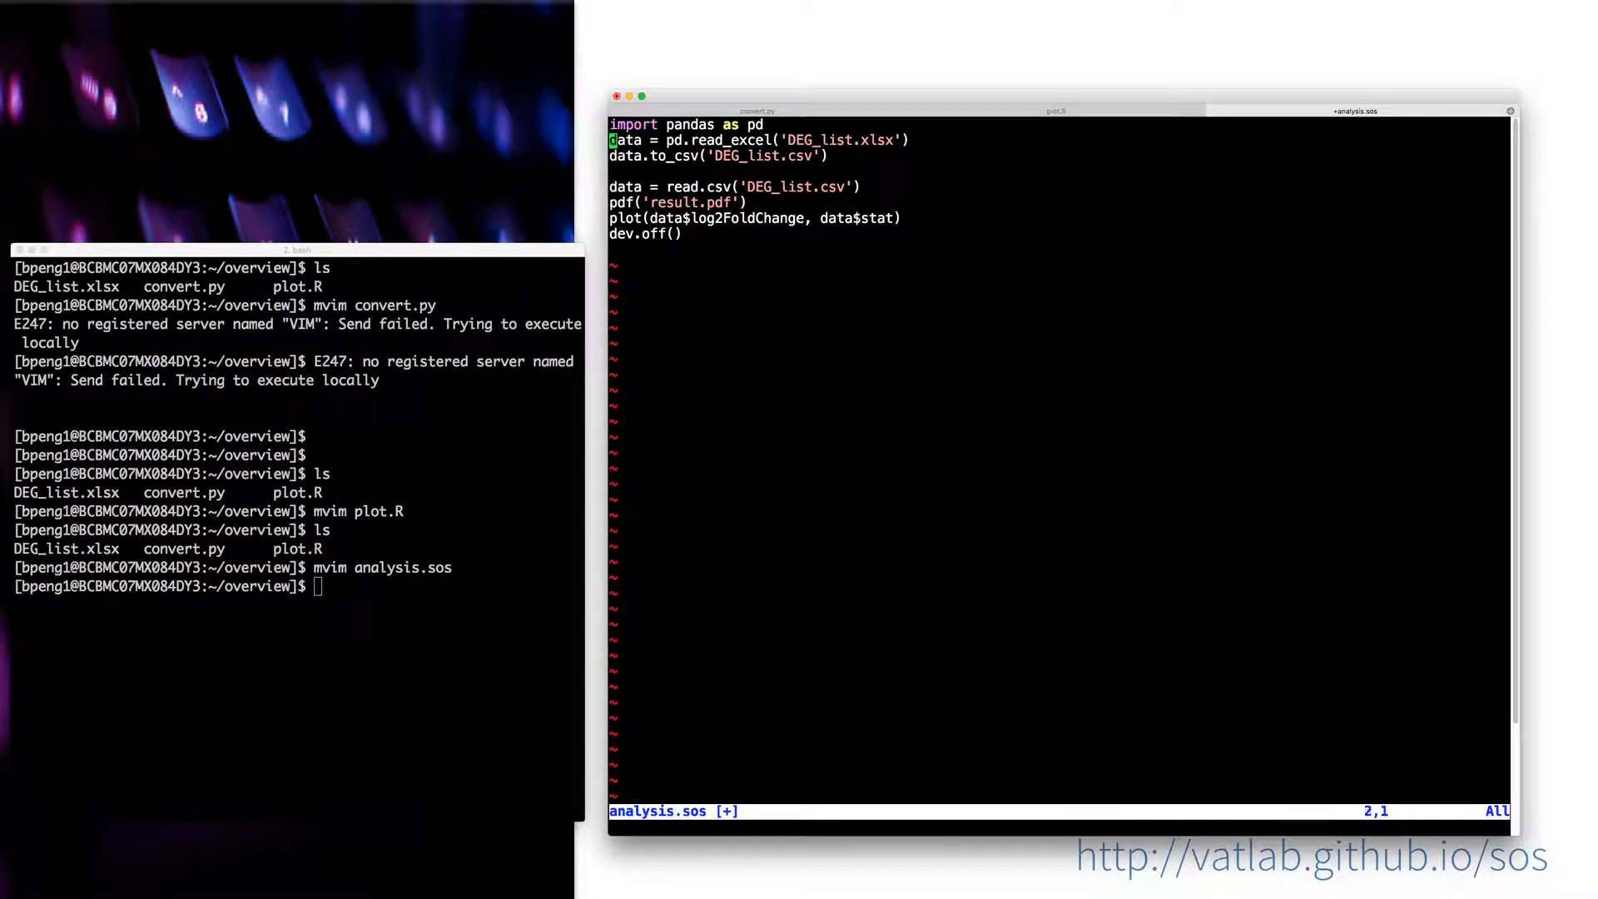
type("python:")
type("R")
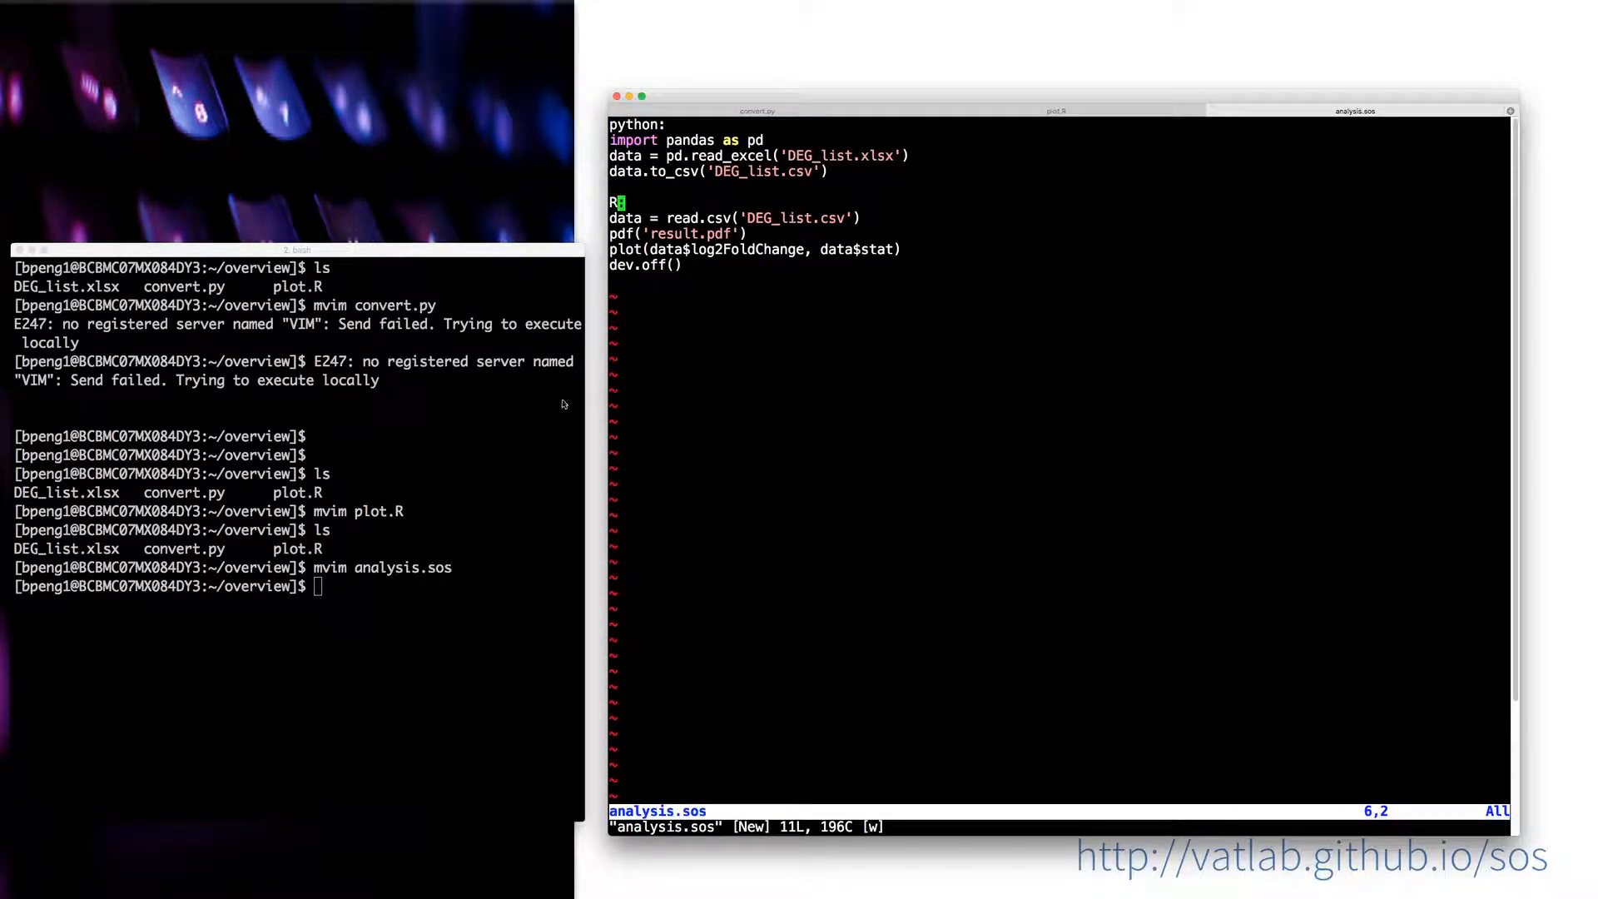
Step: Run the workflow with 'sos run analysis.sos'
type("sos")
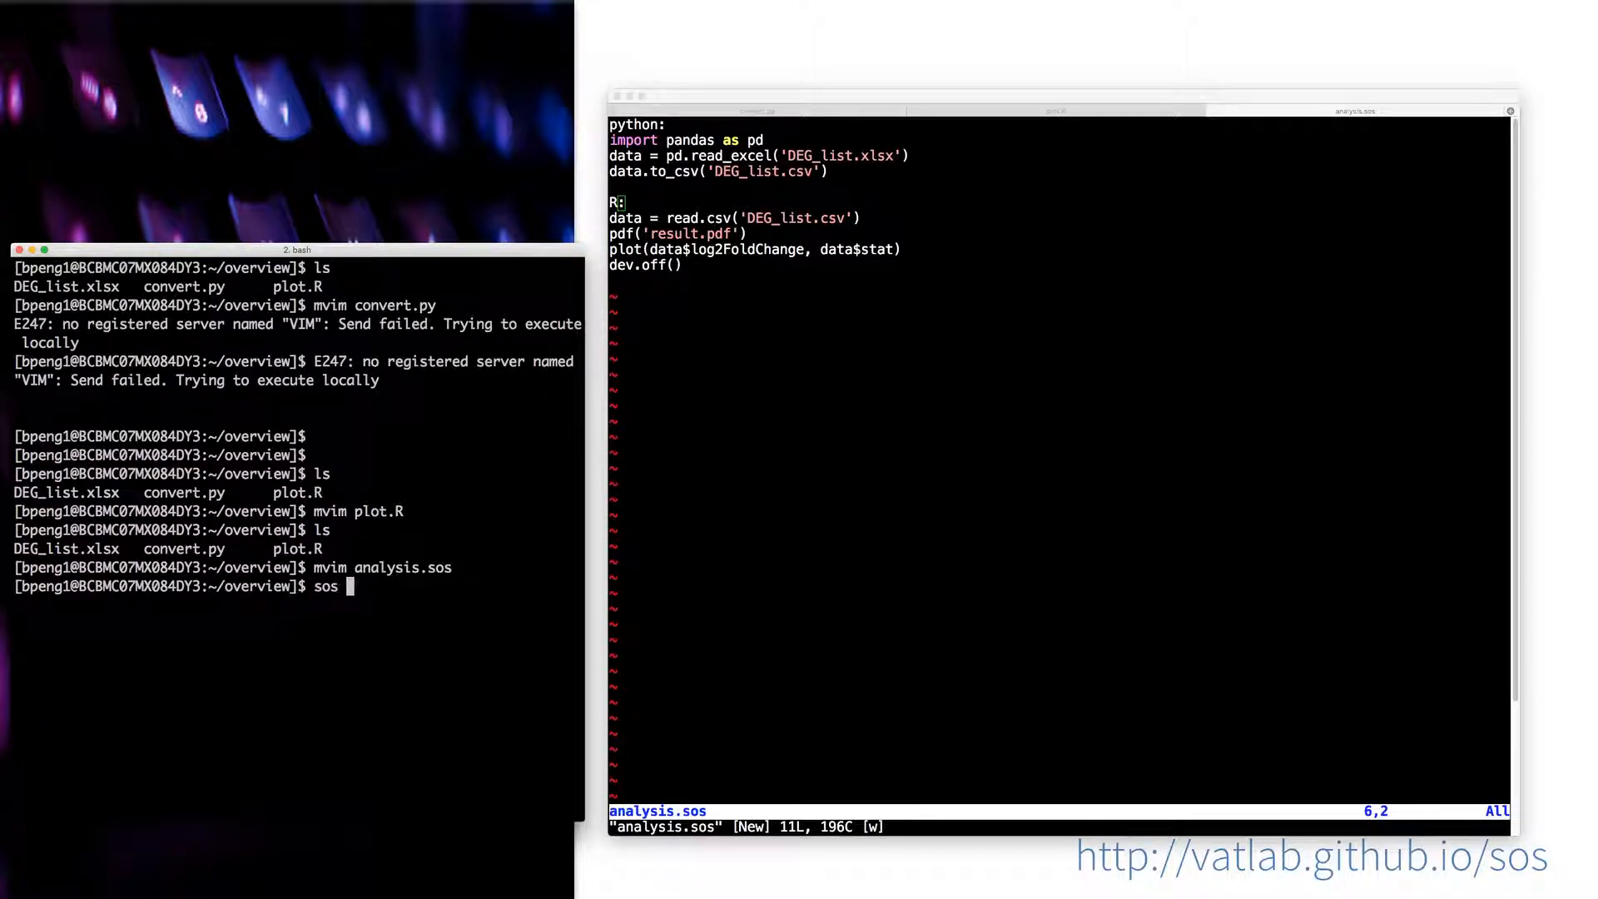
type("run")
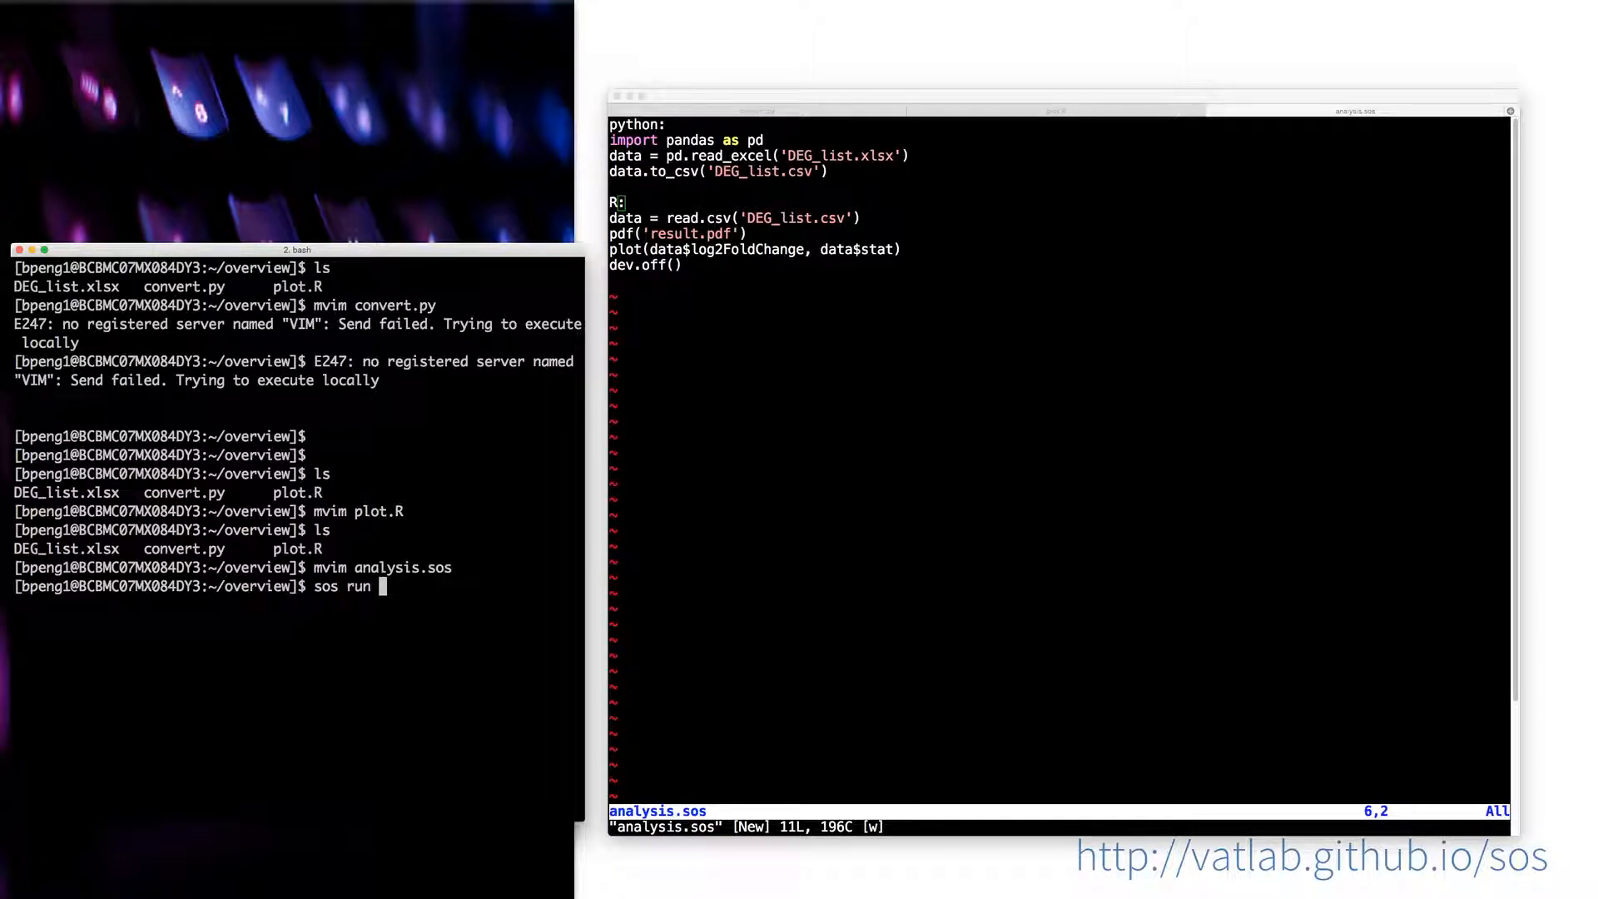
type("analysis.sos")
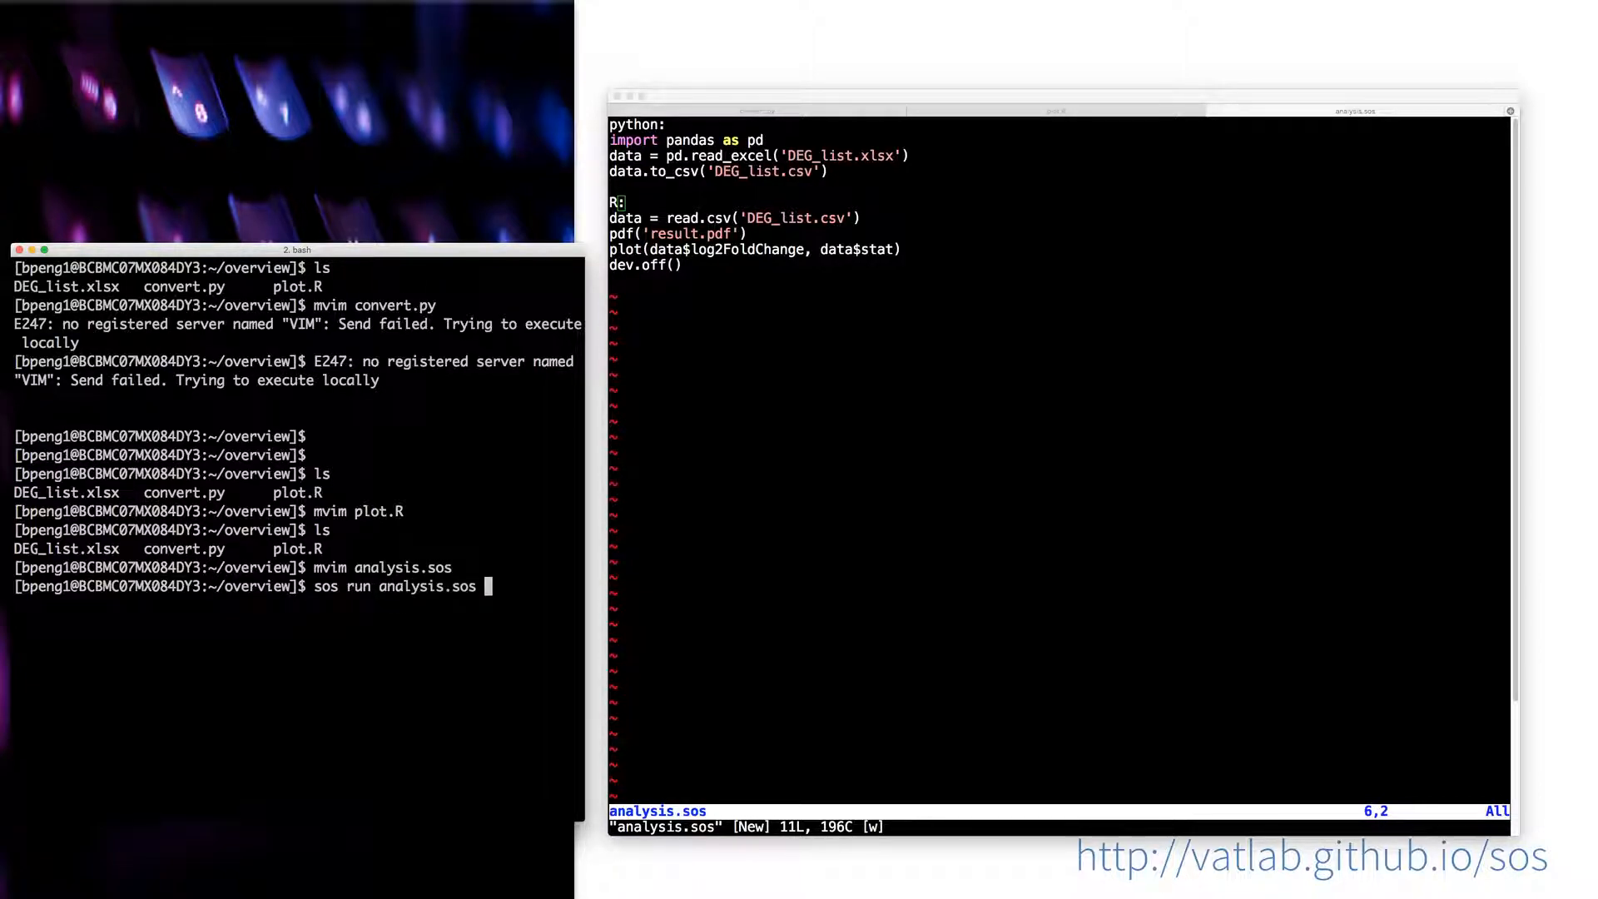
key("Return")
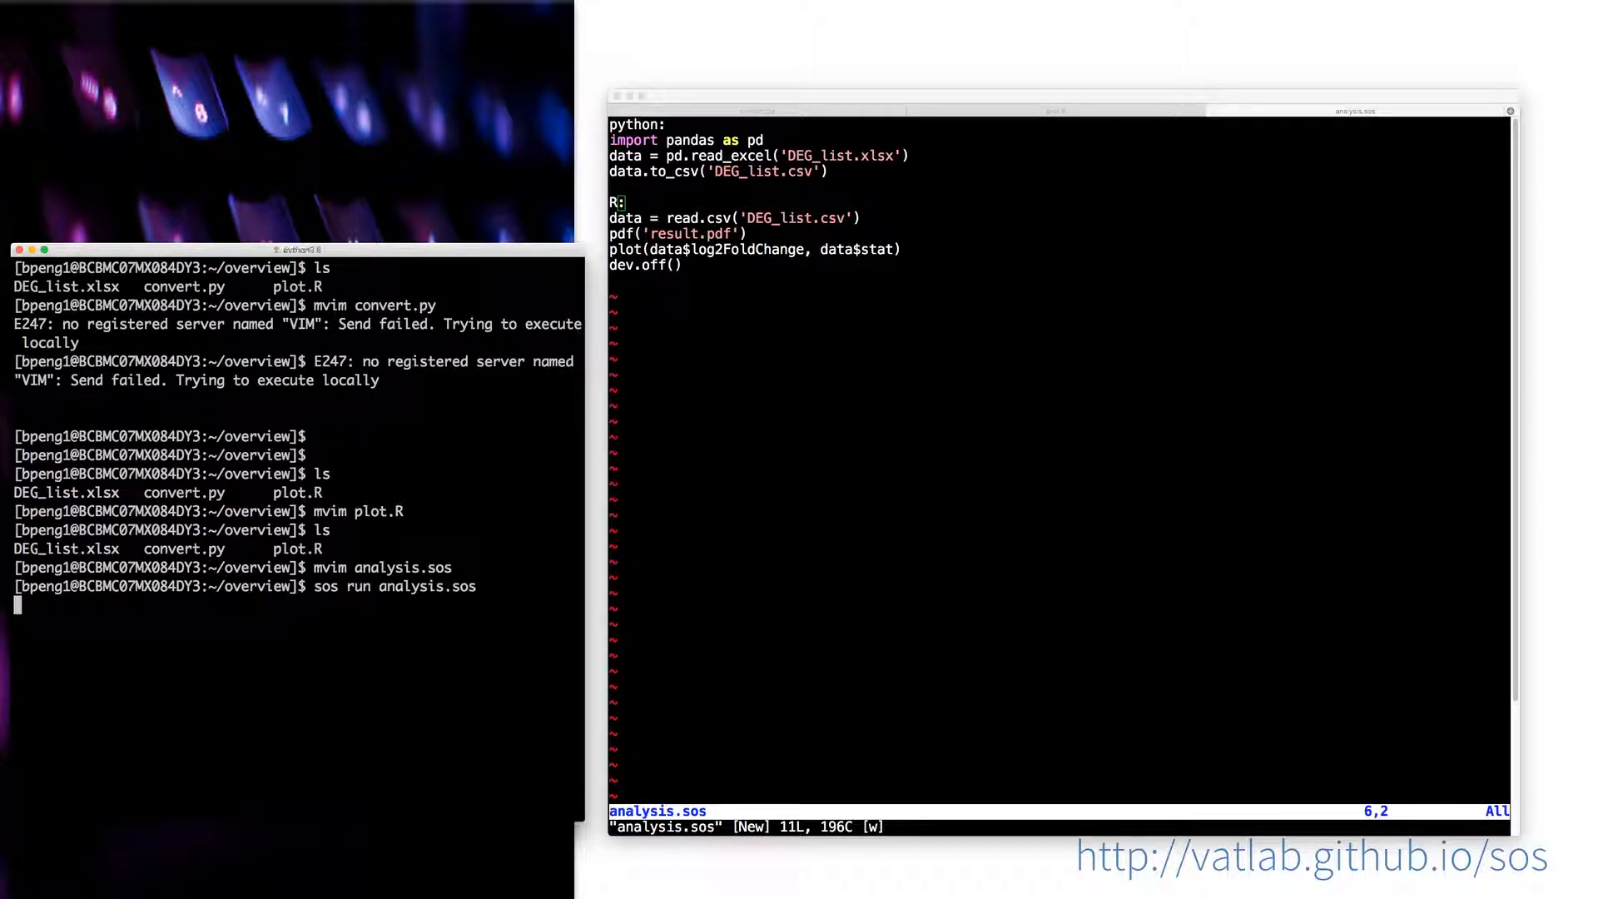
key("Return")
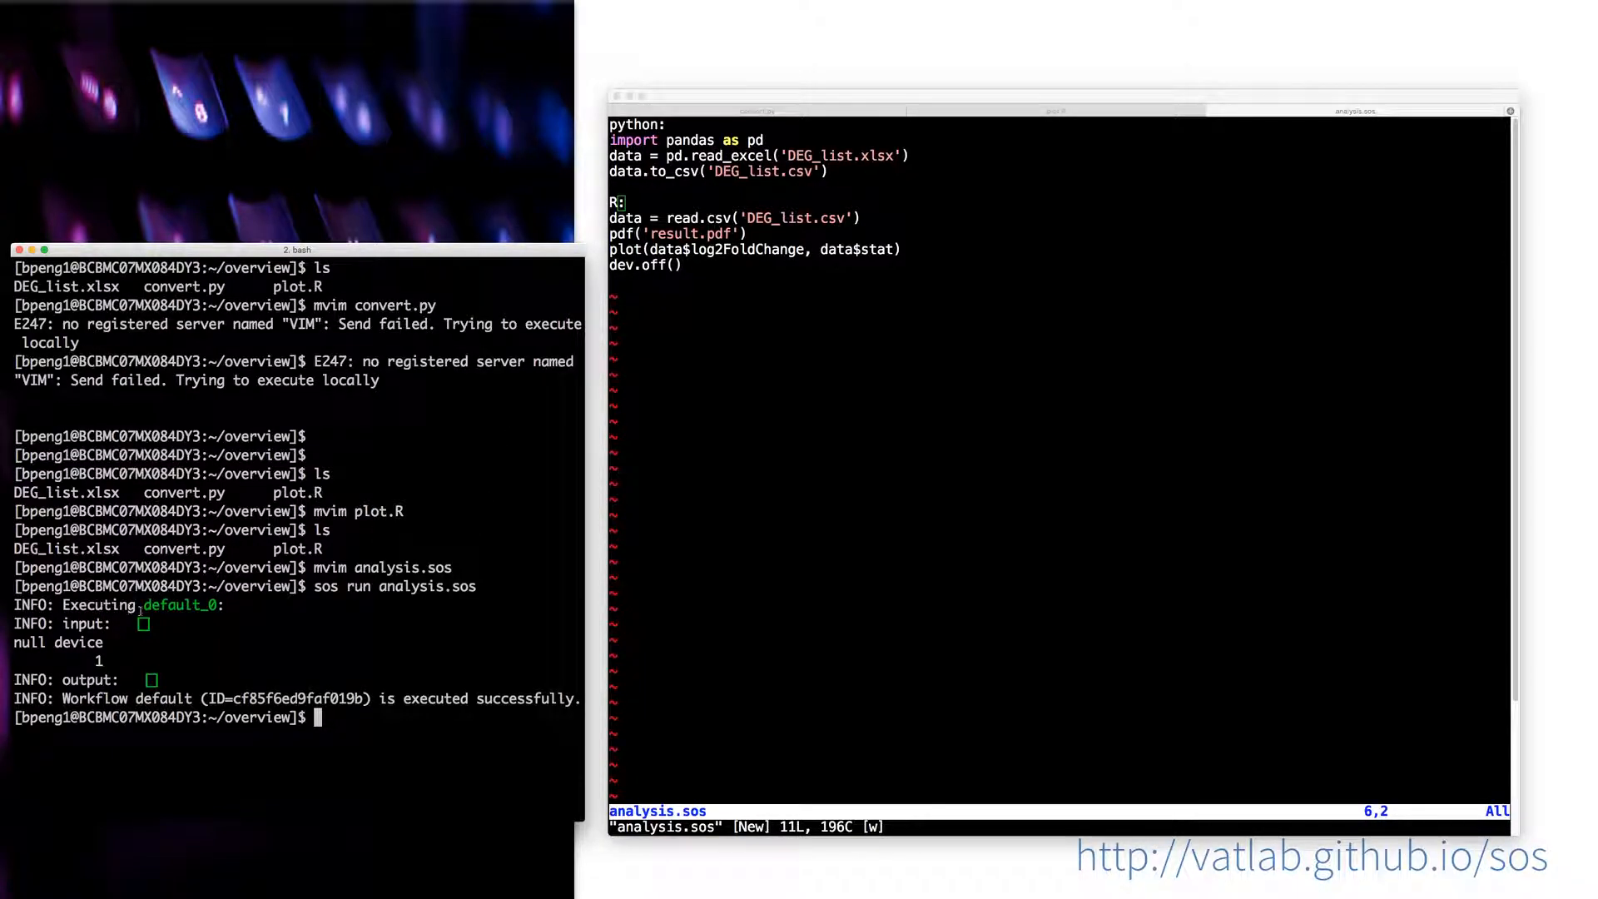
Step: Confirm DEG_list.csv and result.pdf exist and open result.pdf
double_click(178, 604)
type("ls")
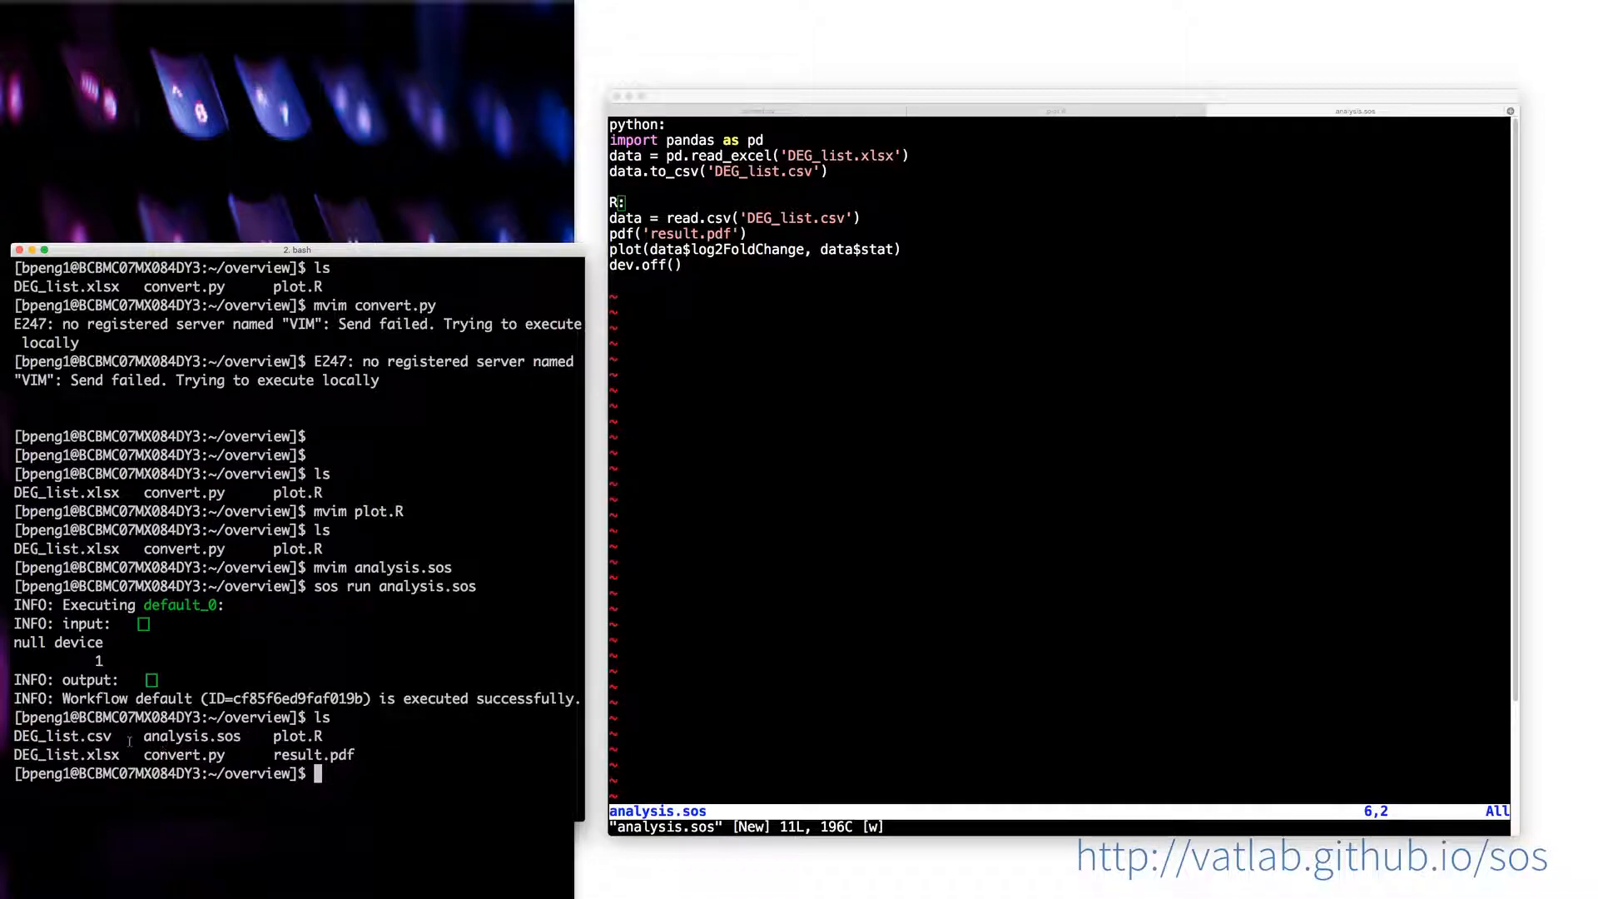
double_click(61, 736)
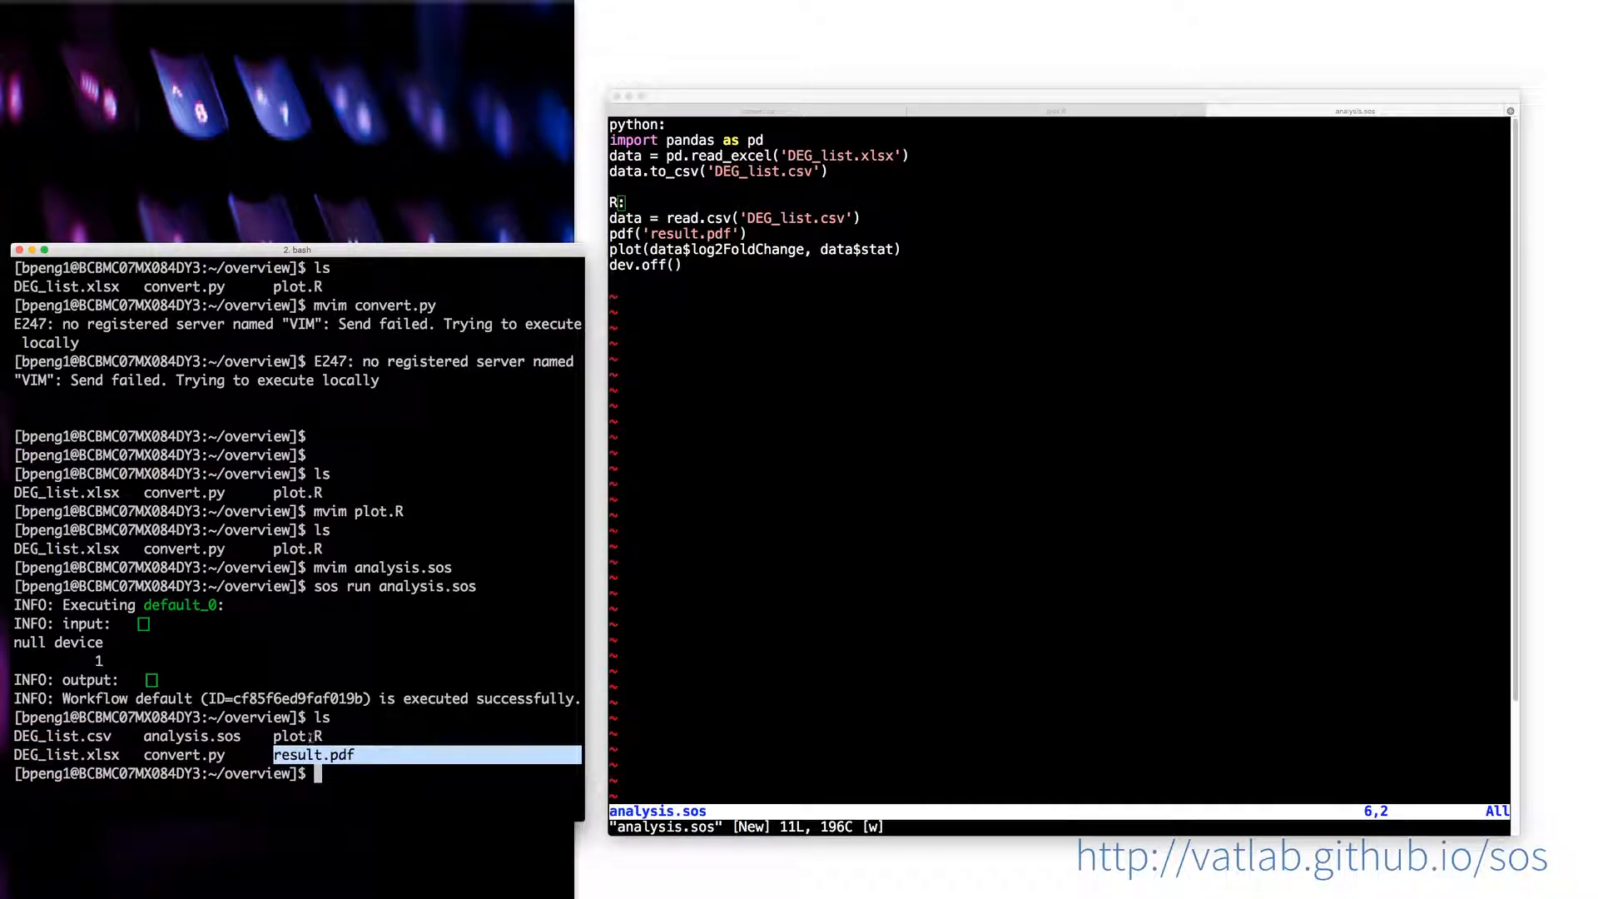
type("ope")
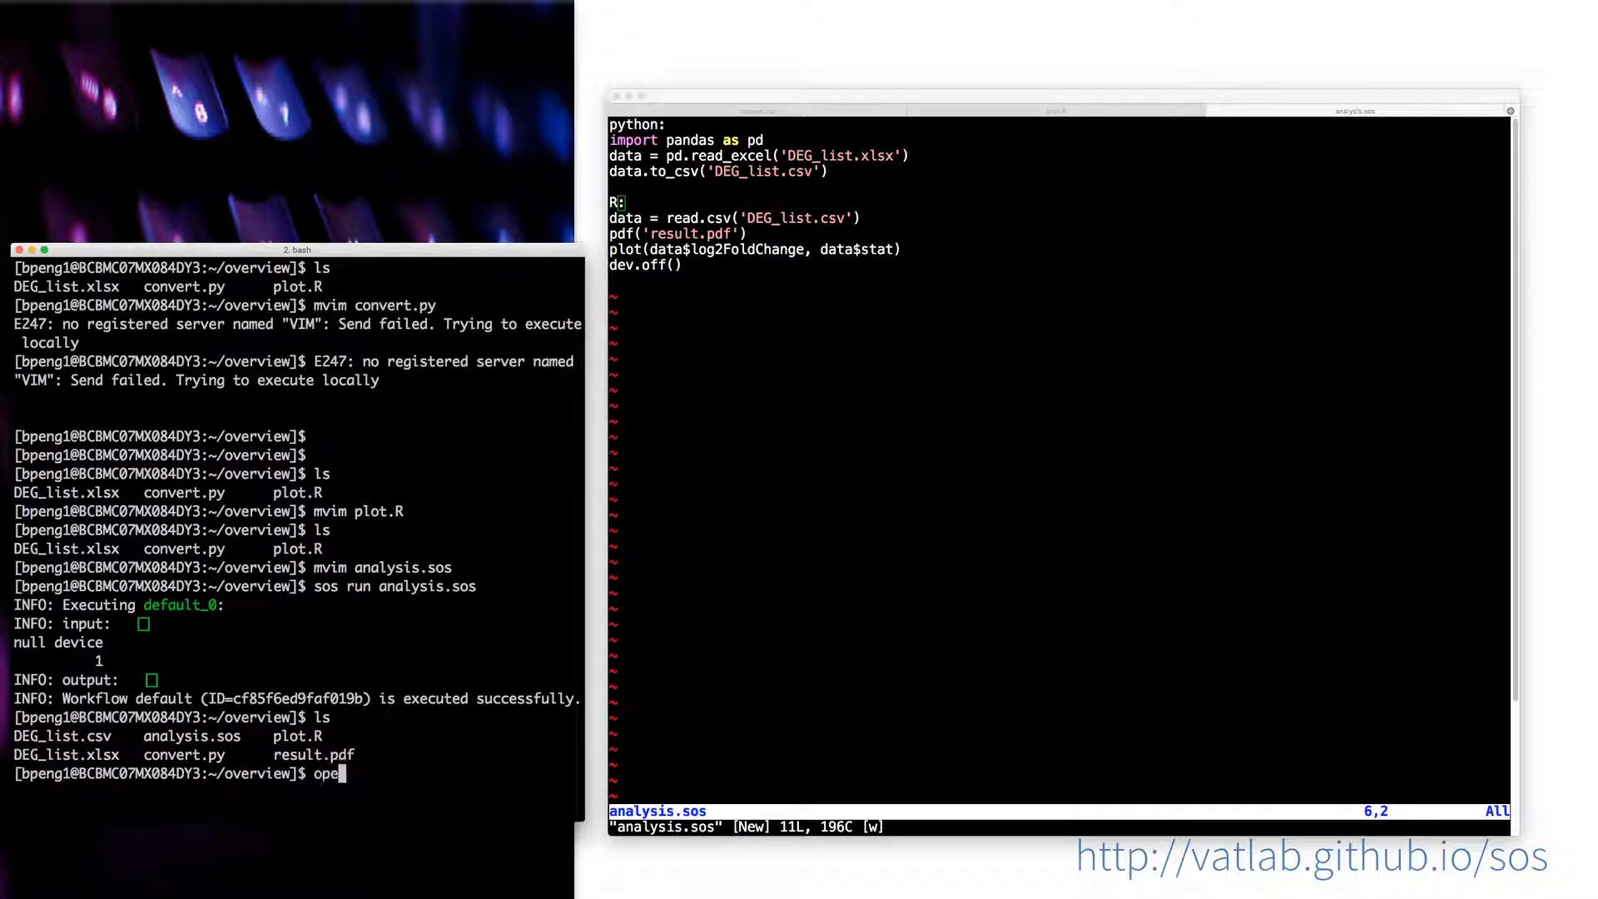
key("Return")
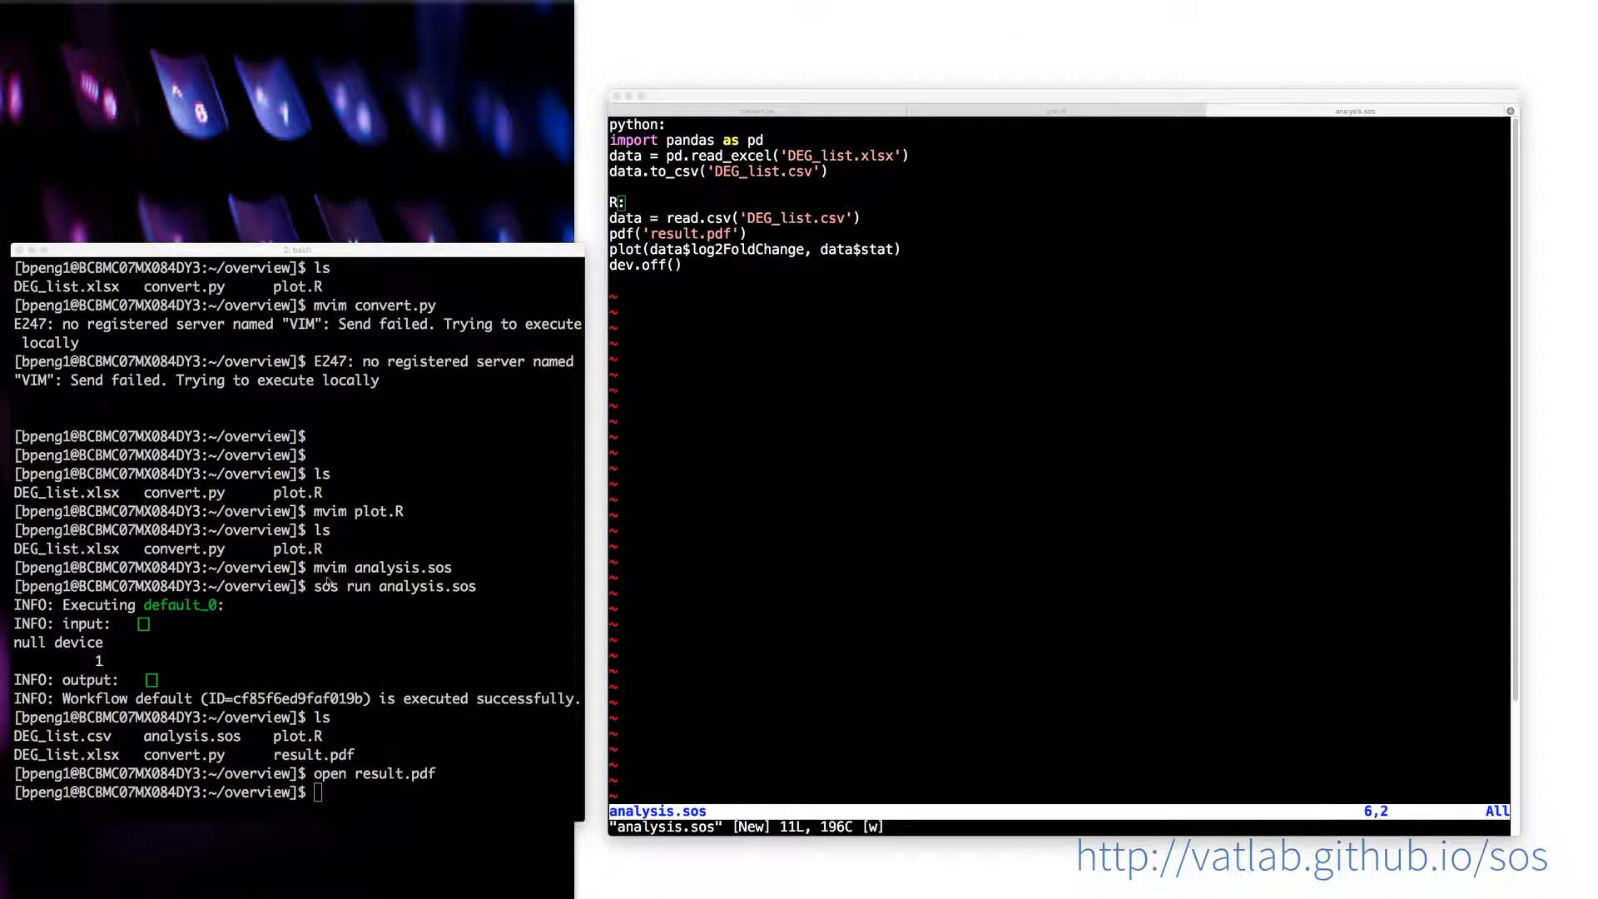
Step: Add '#!/usr/bin/env sos-runner' and '#fileformat=SOS1.0' header lines to analysis.sos and save
double_click(416, 586)
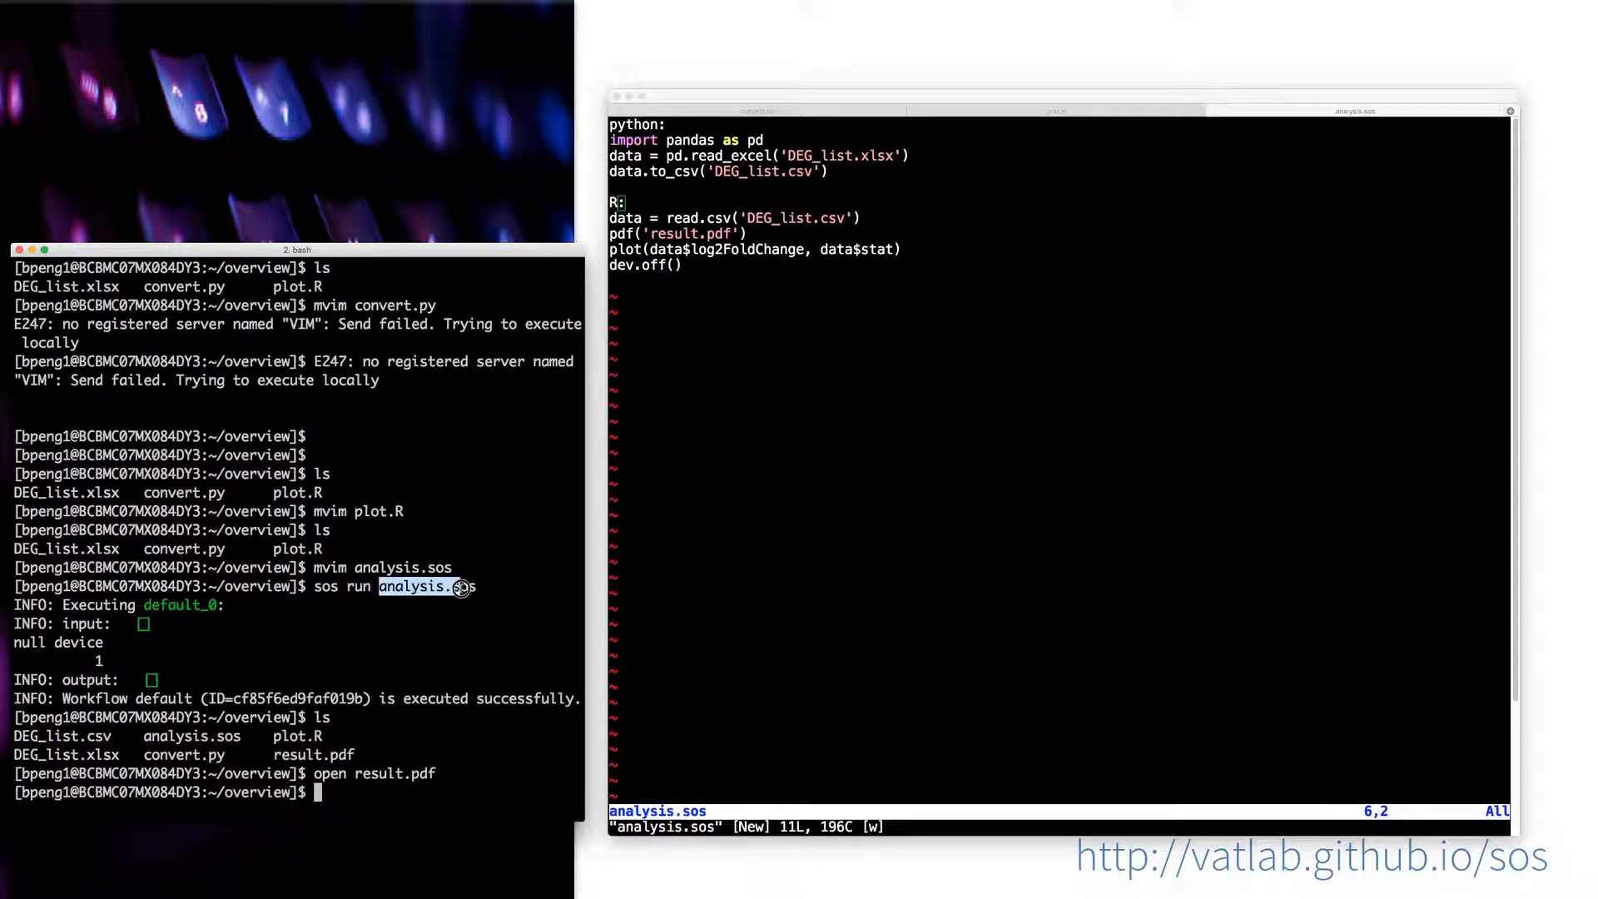
mouse_move(640, 198)
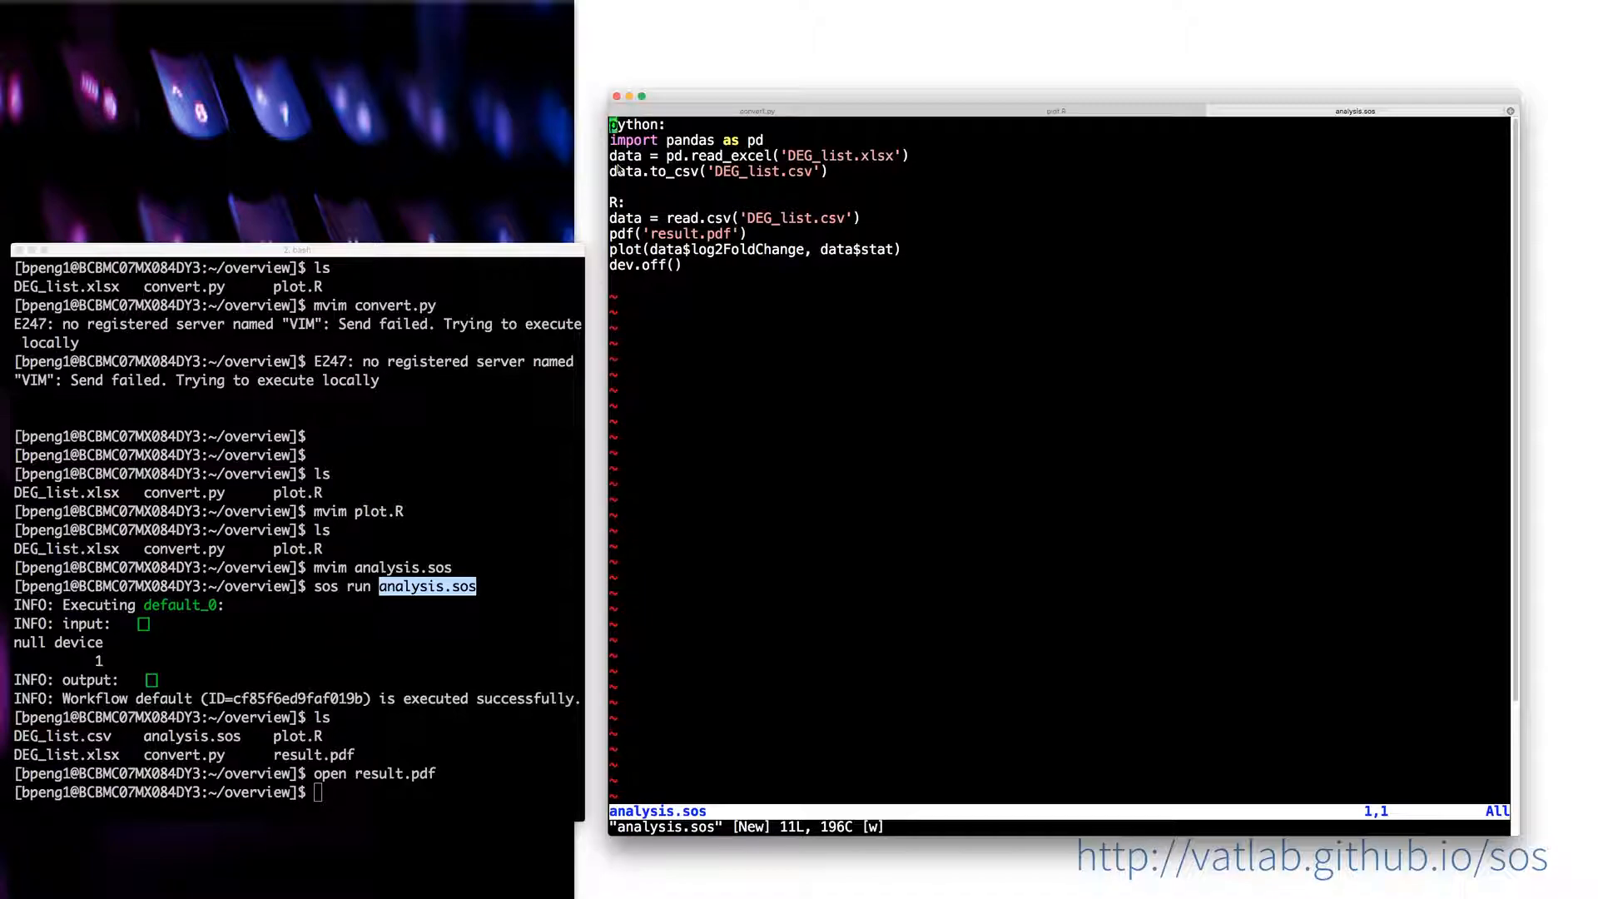
key("i")
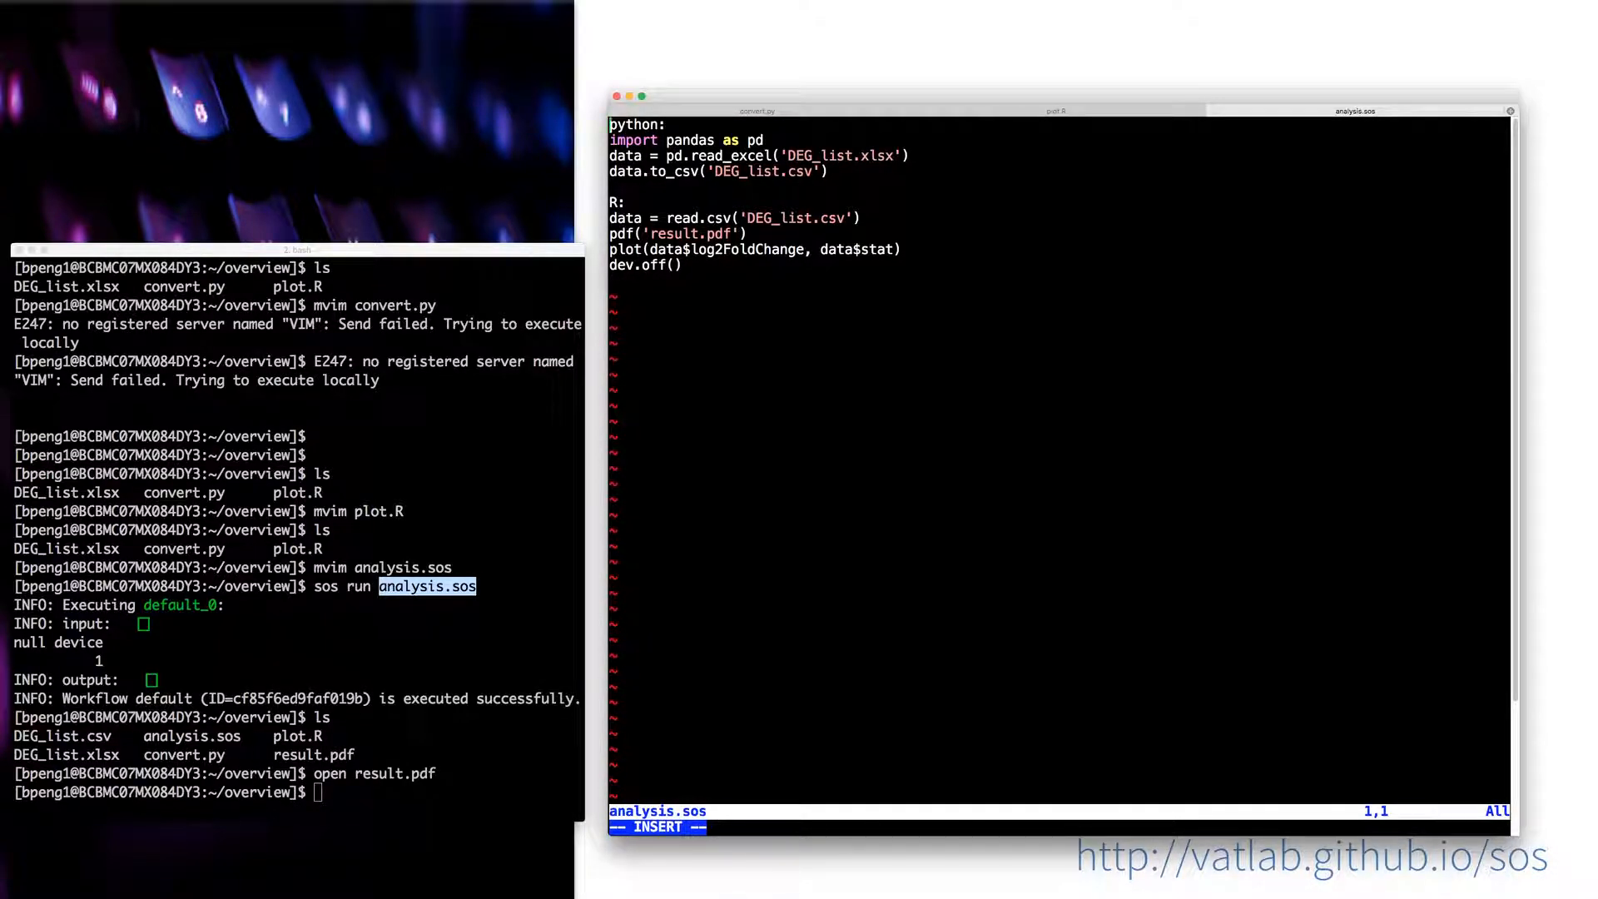
type("#!/usr/bin/env sos-runner")
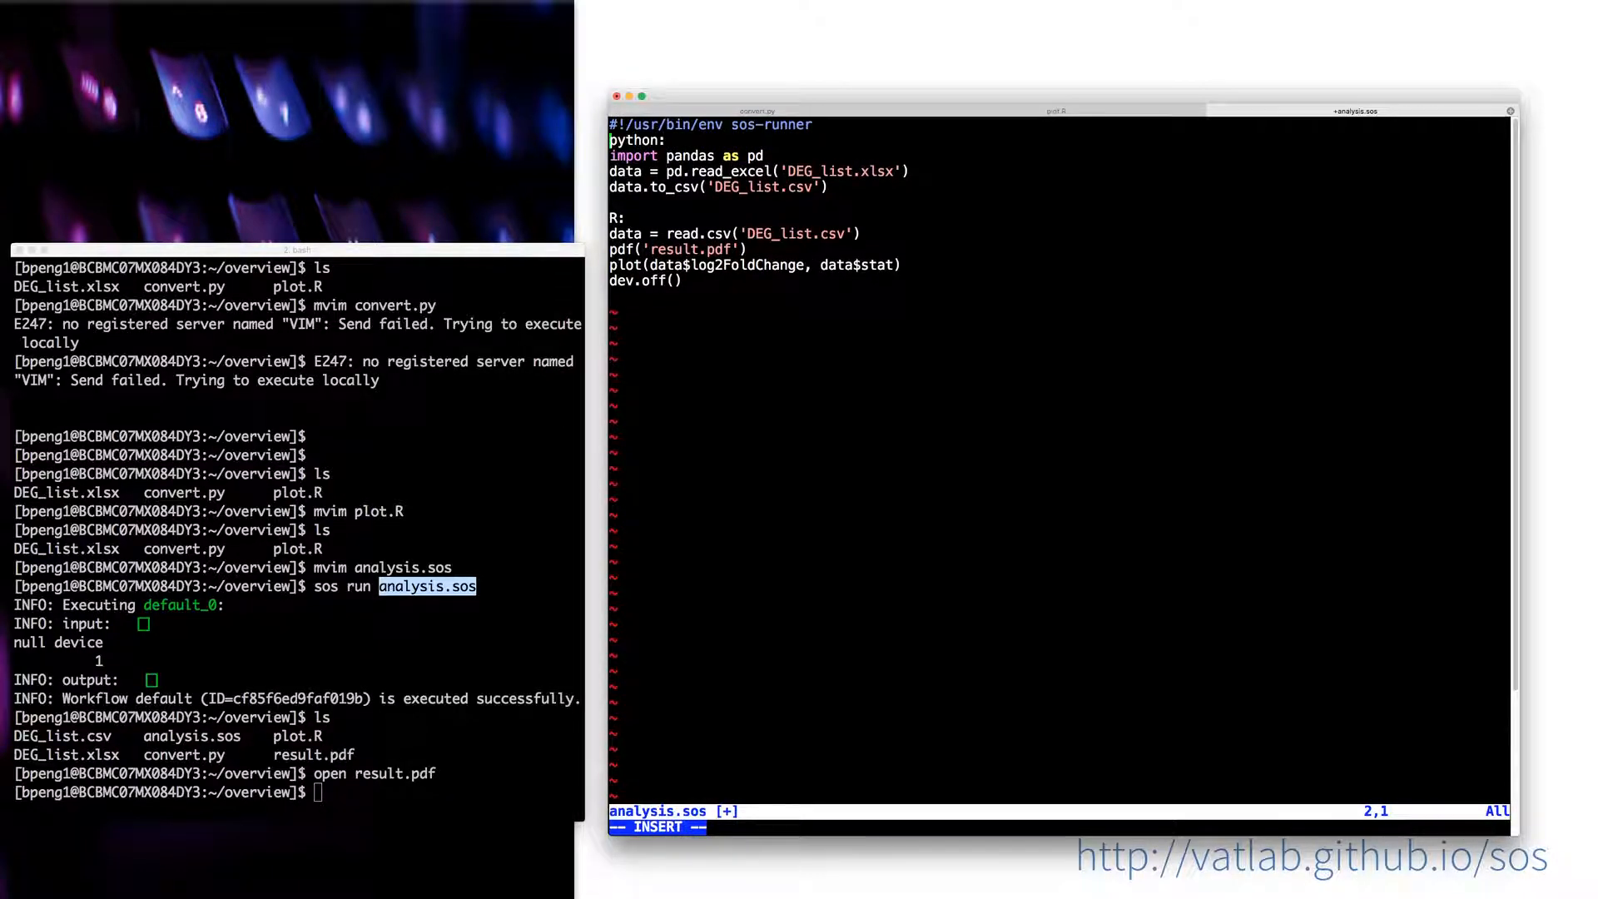
type("#fileformat=SOS1.0")
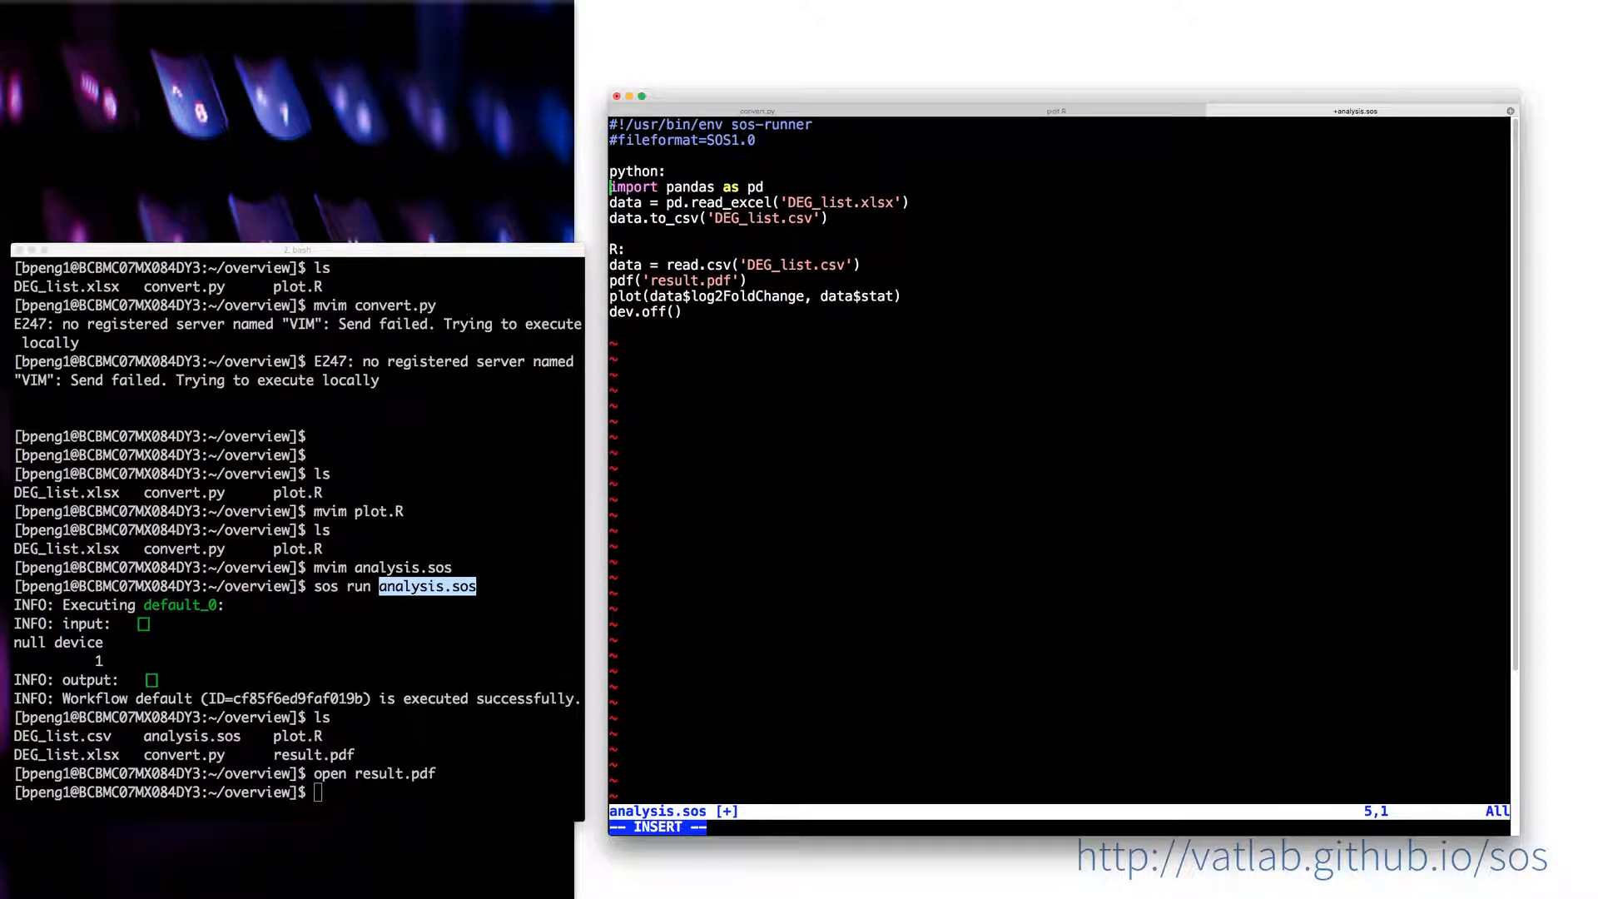
key("Escape")
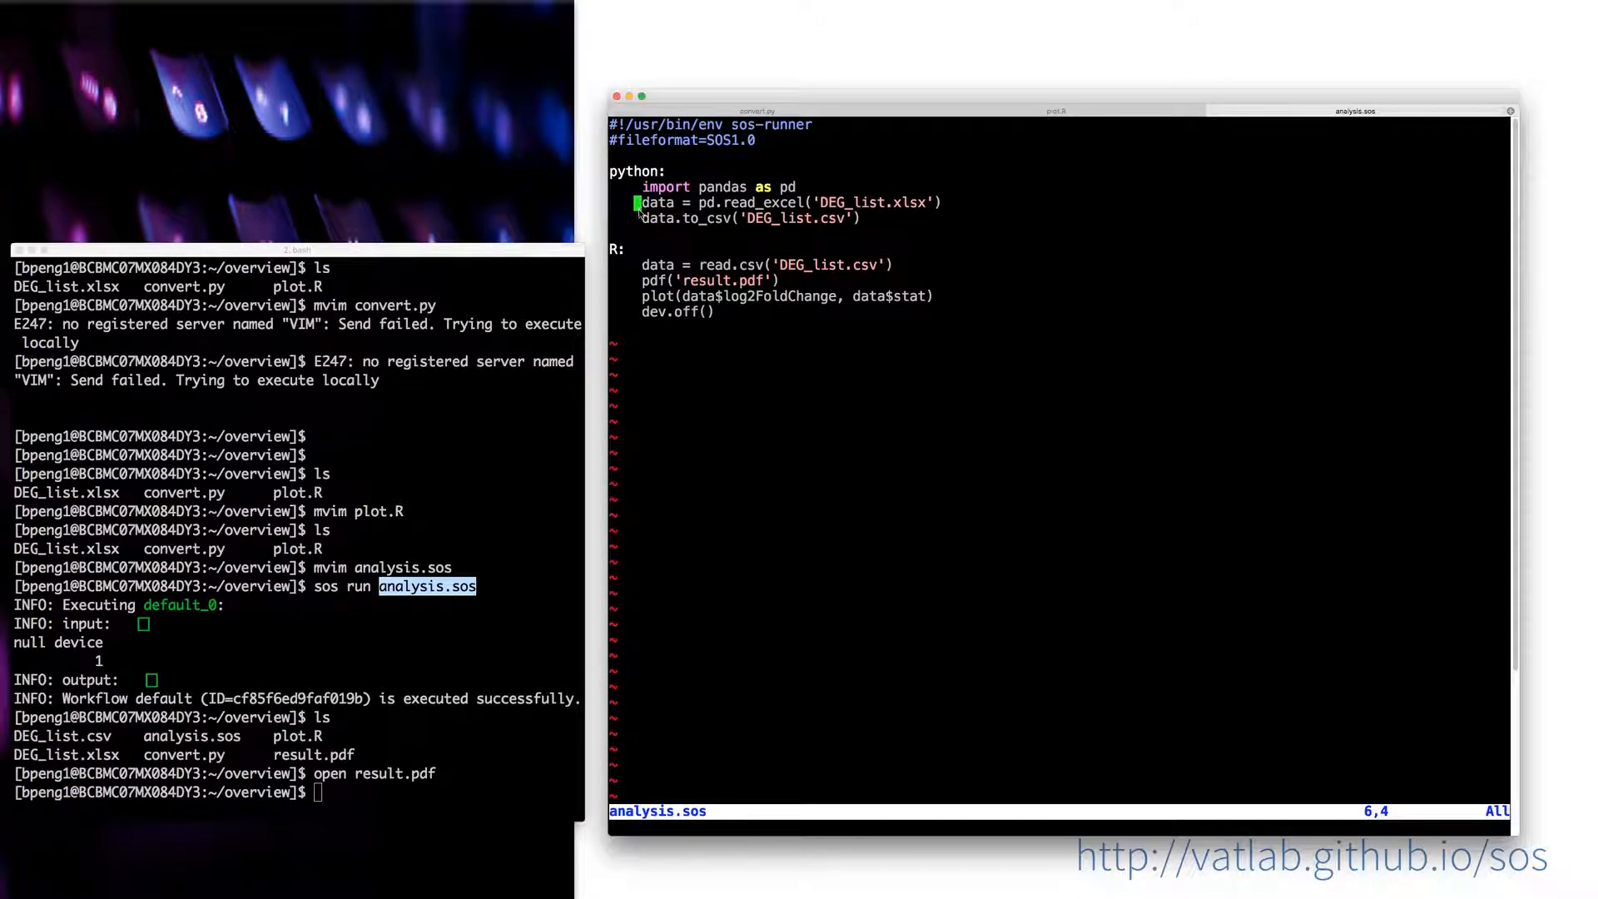
key("up")
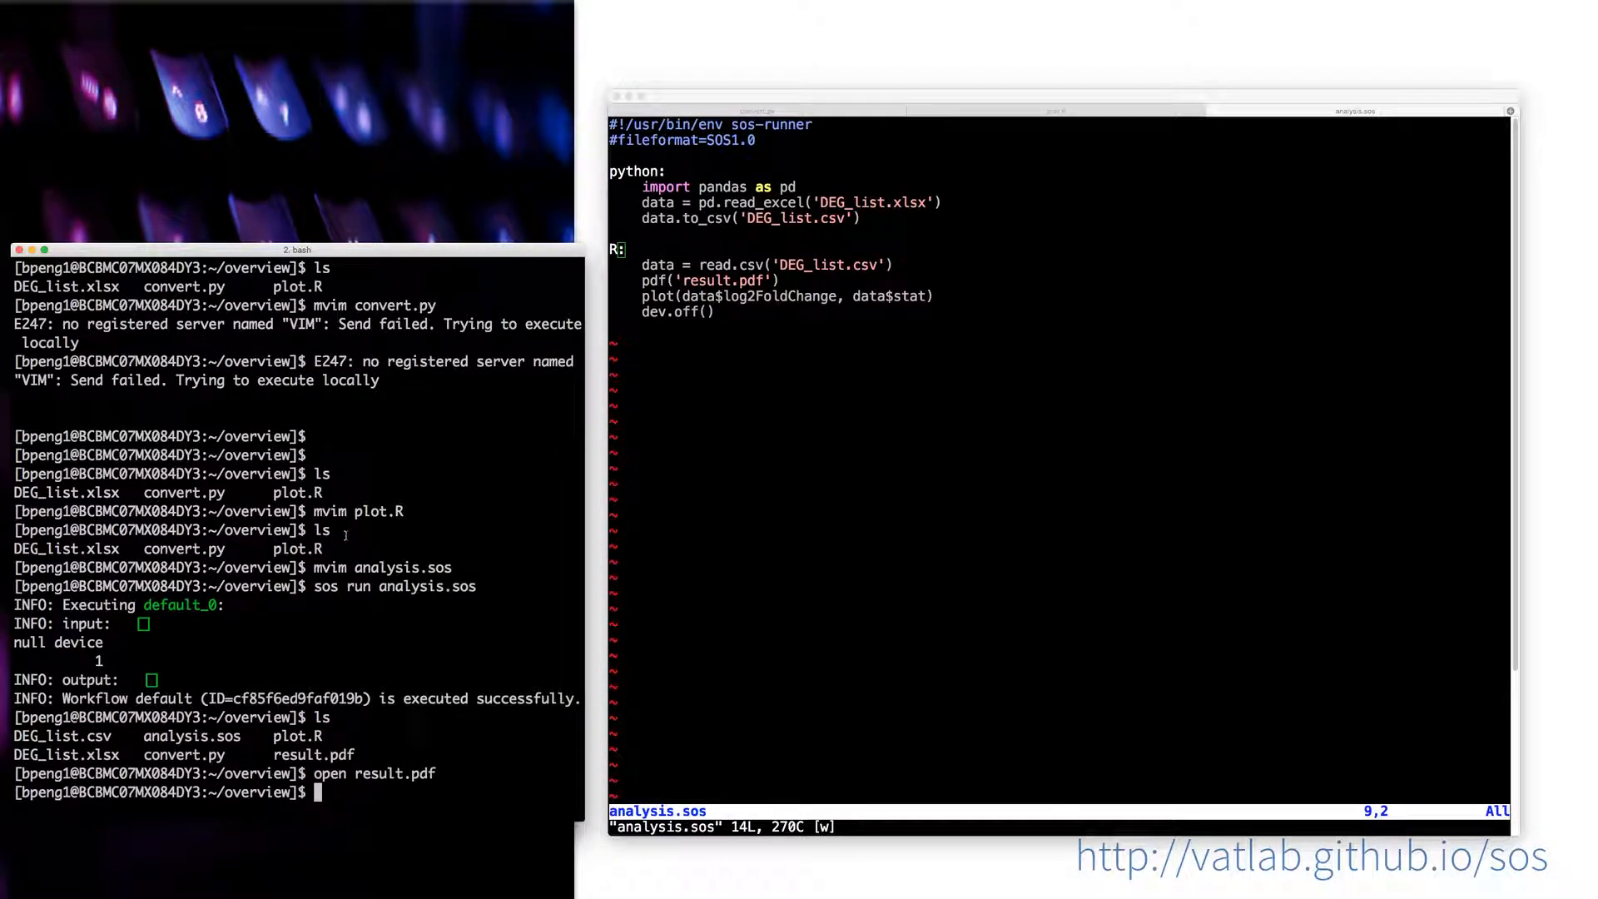
Step: Make analysis.sos executable with chmod +x and run ./analysis.sos
type("chmod +x analysis.sos")
type("./a")
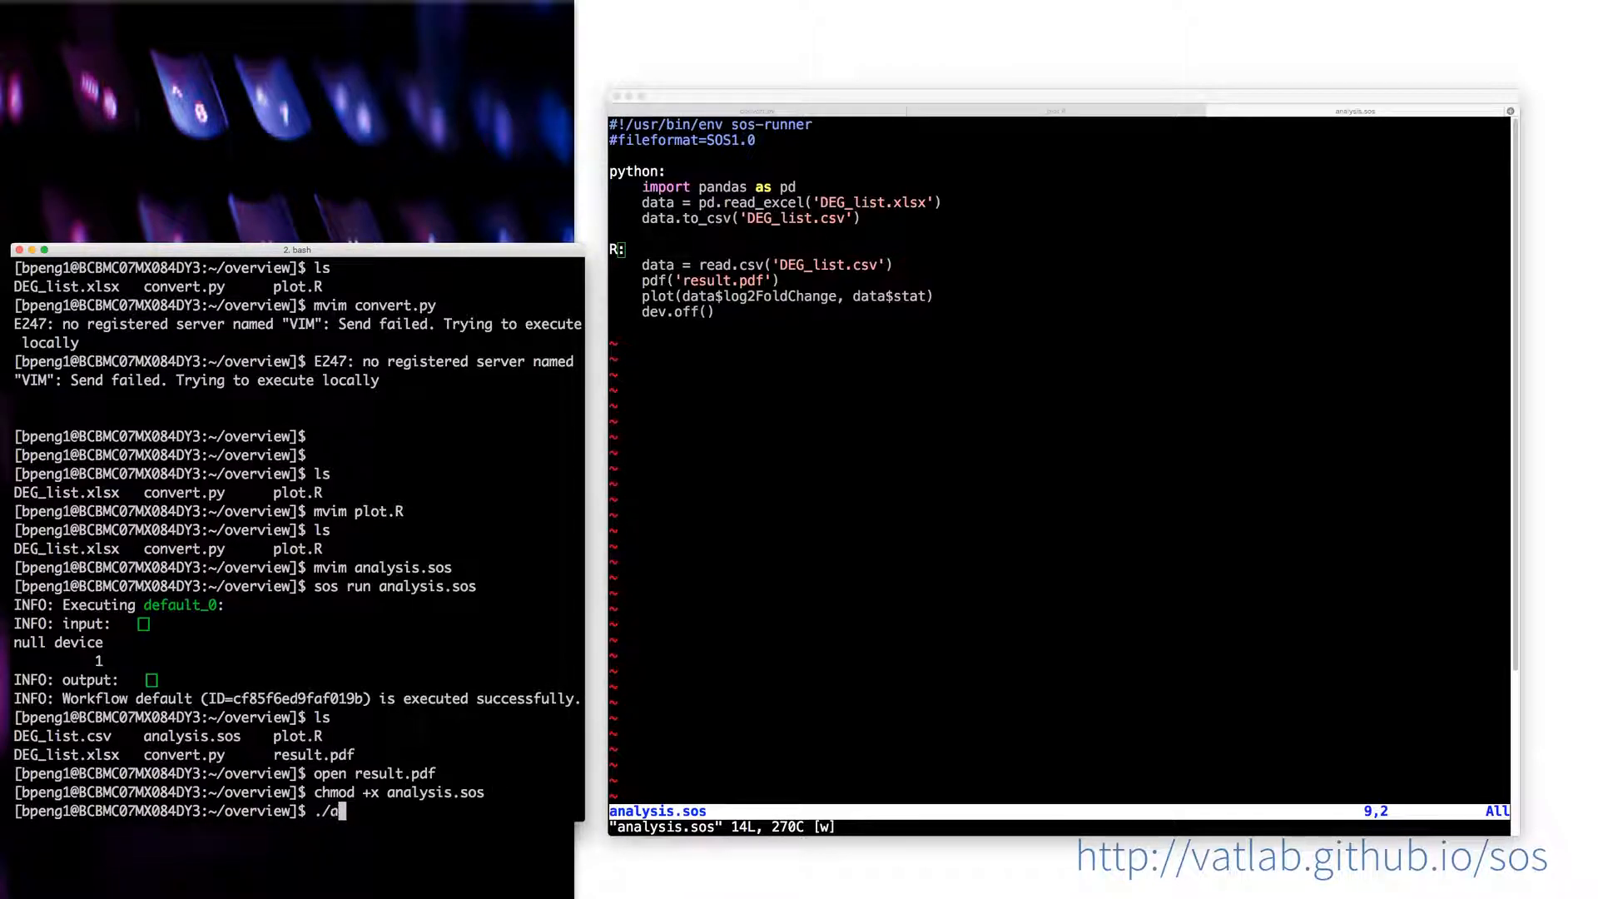
key("Return")
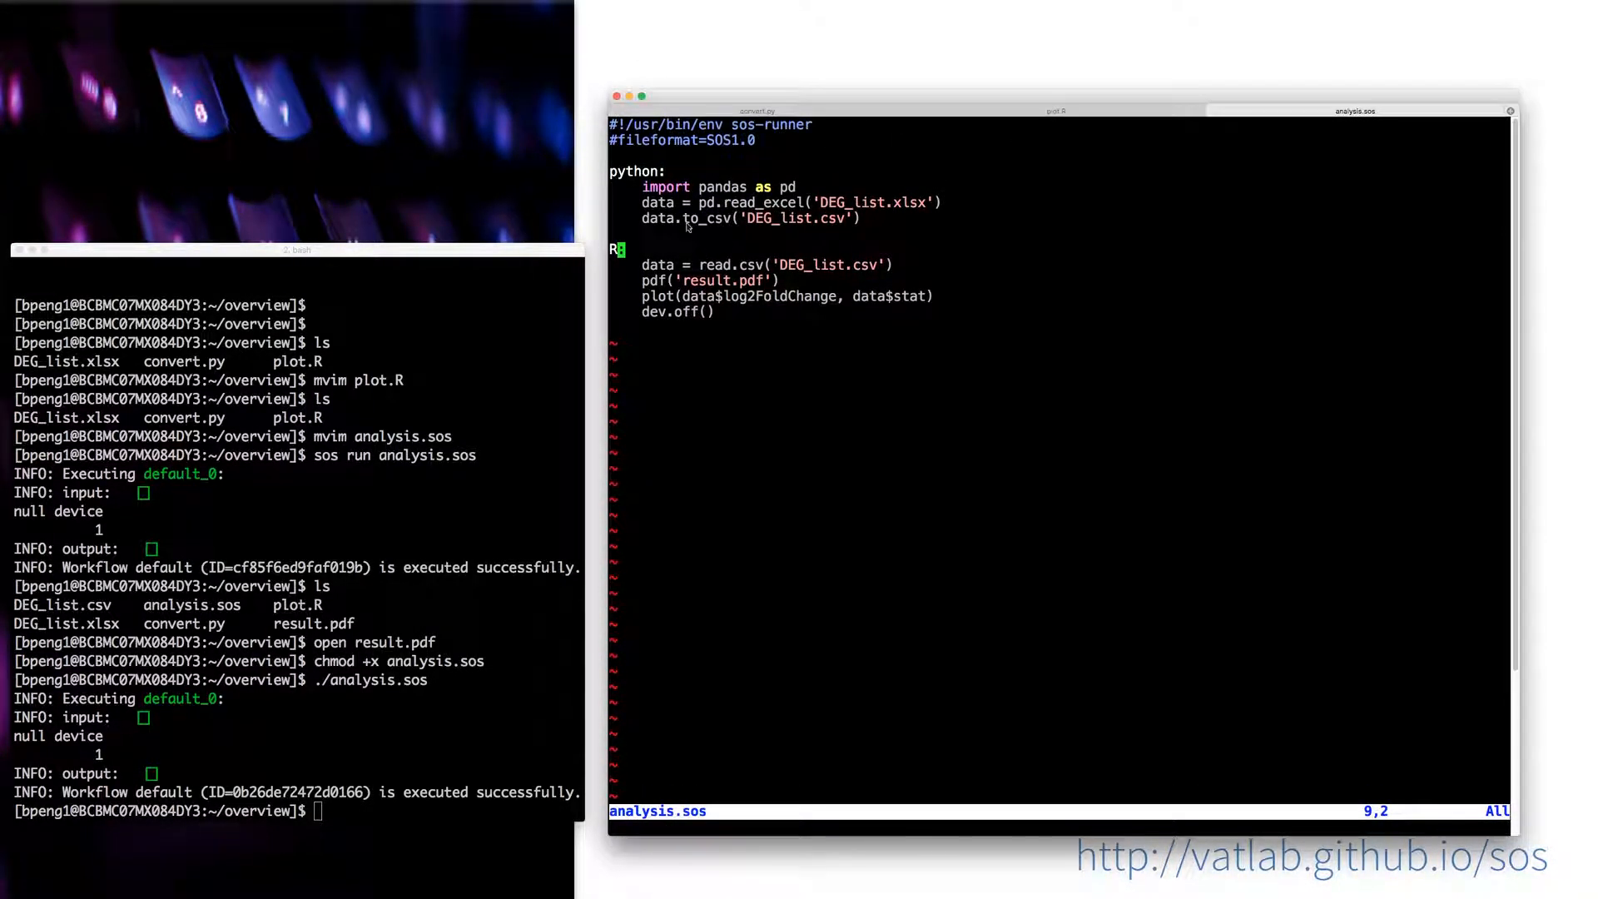
mouse_move(163, 718)
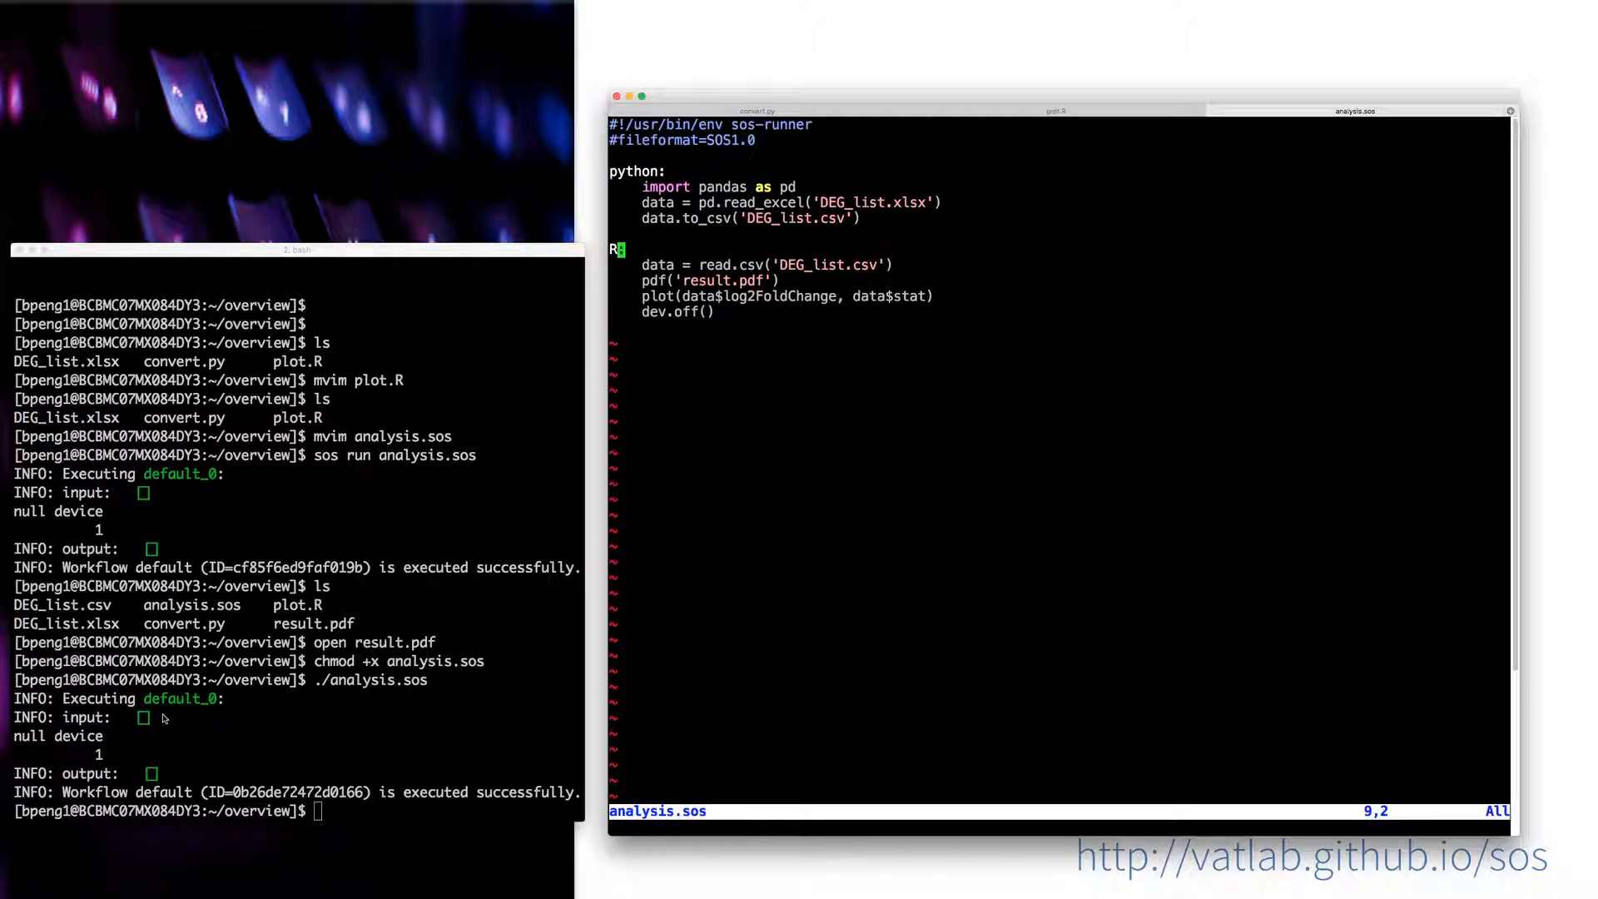
mouse_move(254, 736)
type("#")
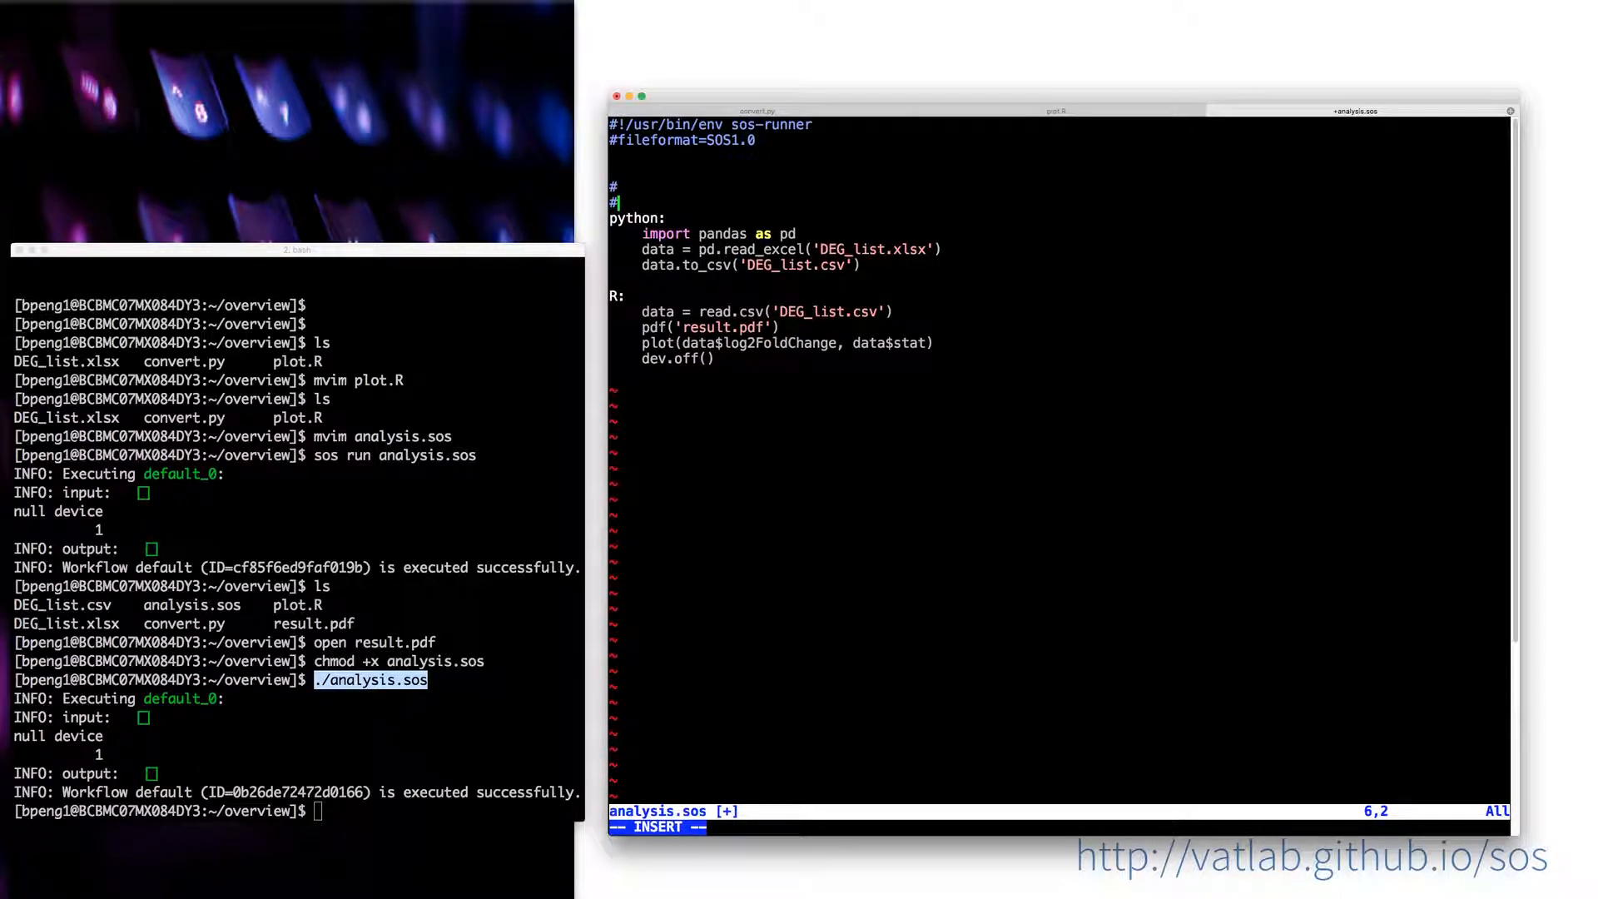
Step: Add a comment: analysis converts Excel to CSV and plots log2foldchange against stat
type("this")
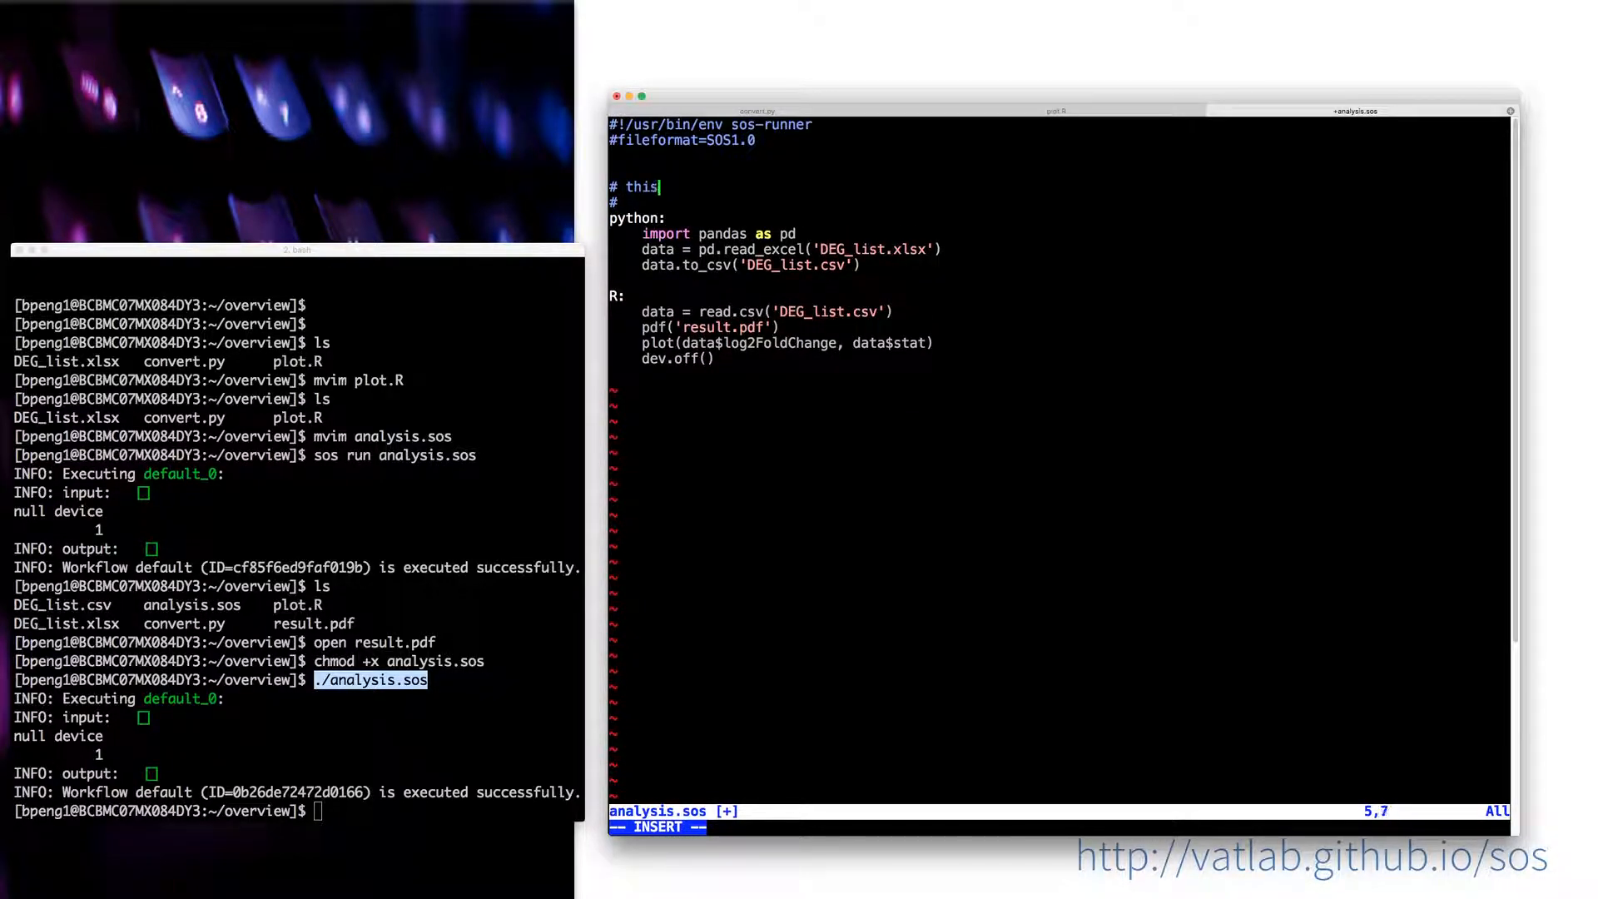
type("analysis")
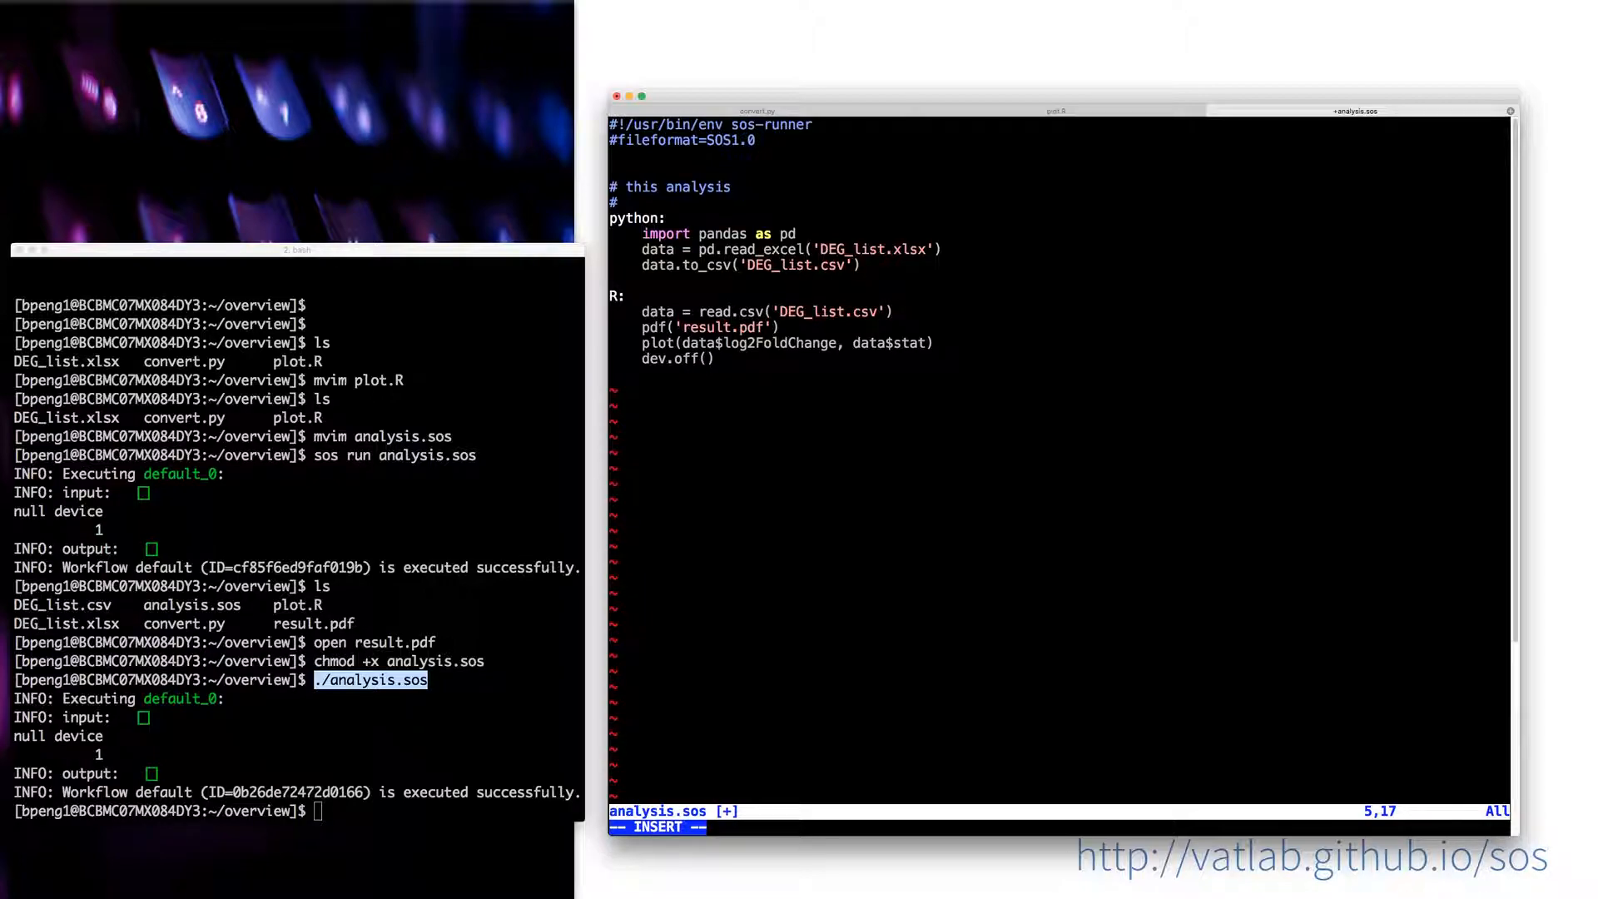
type("converts a excel file to csv and")
type("# use R to")
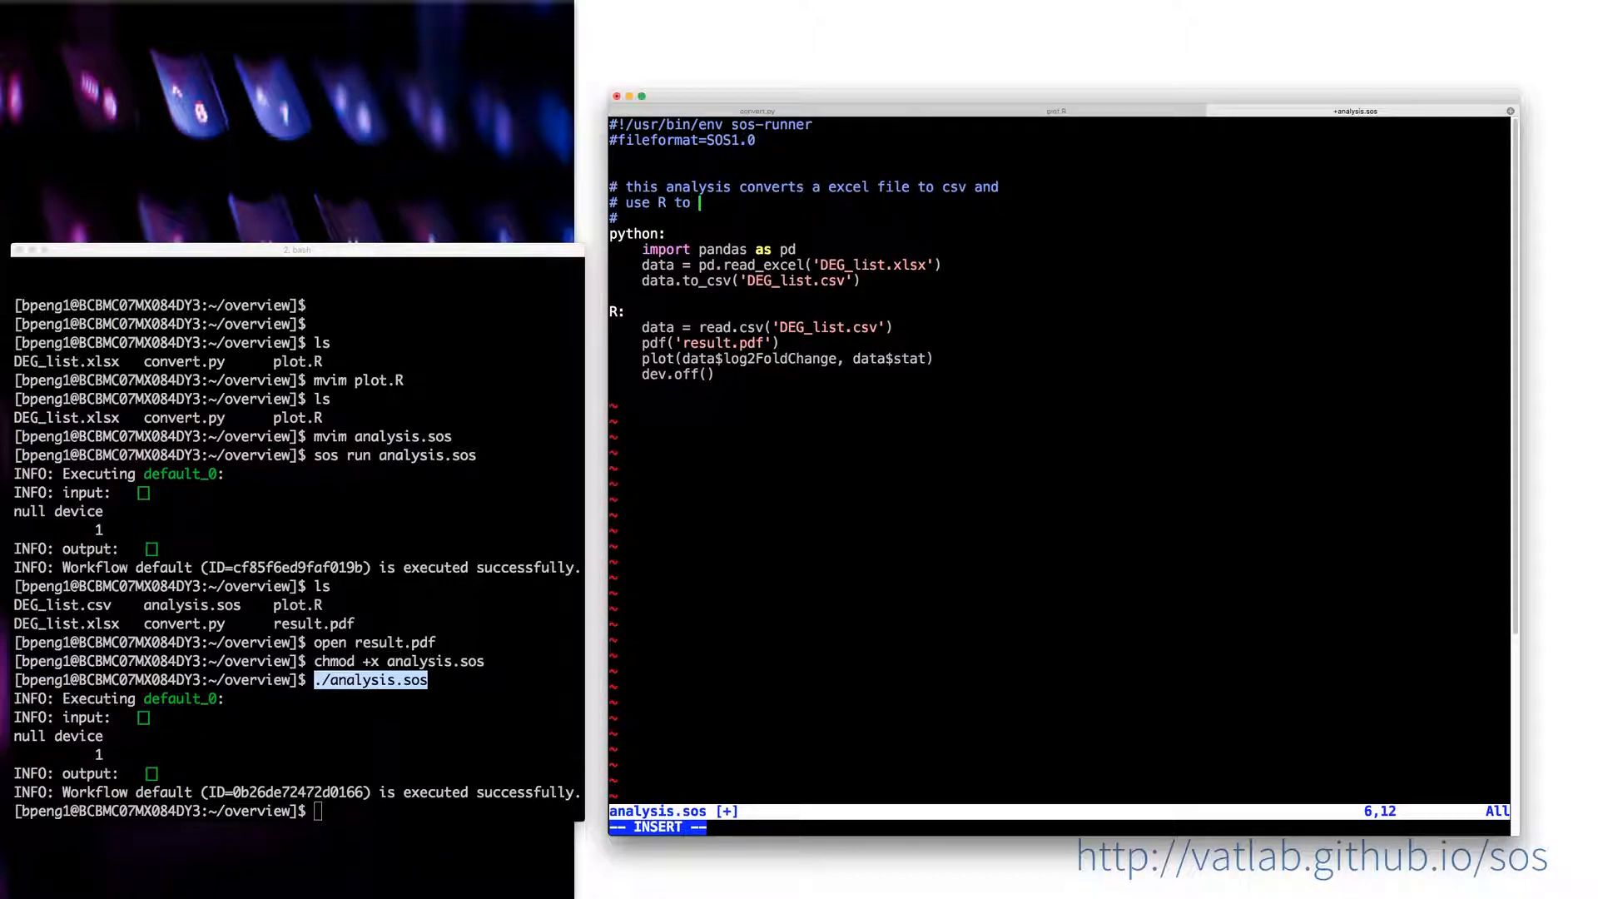
type("plot")
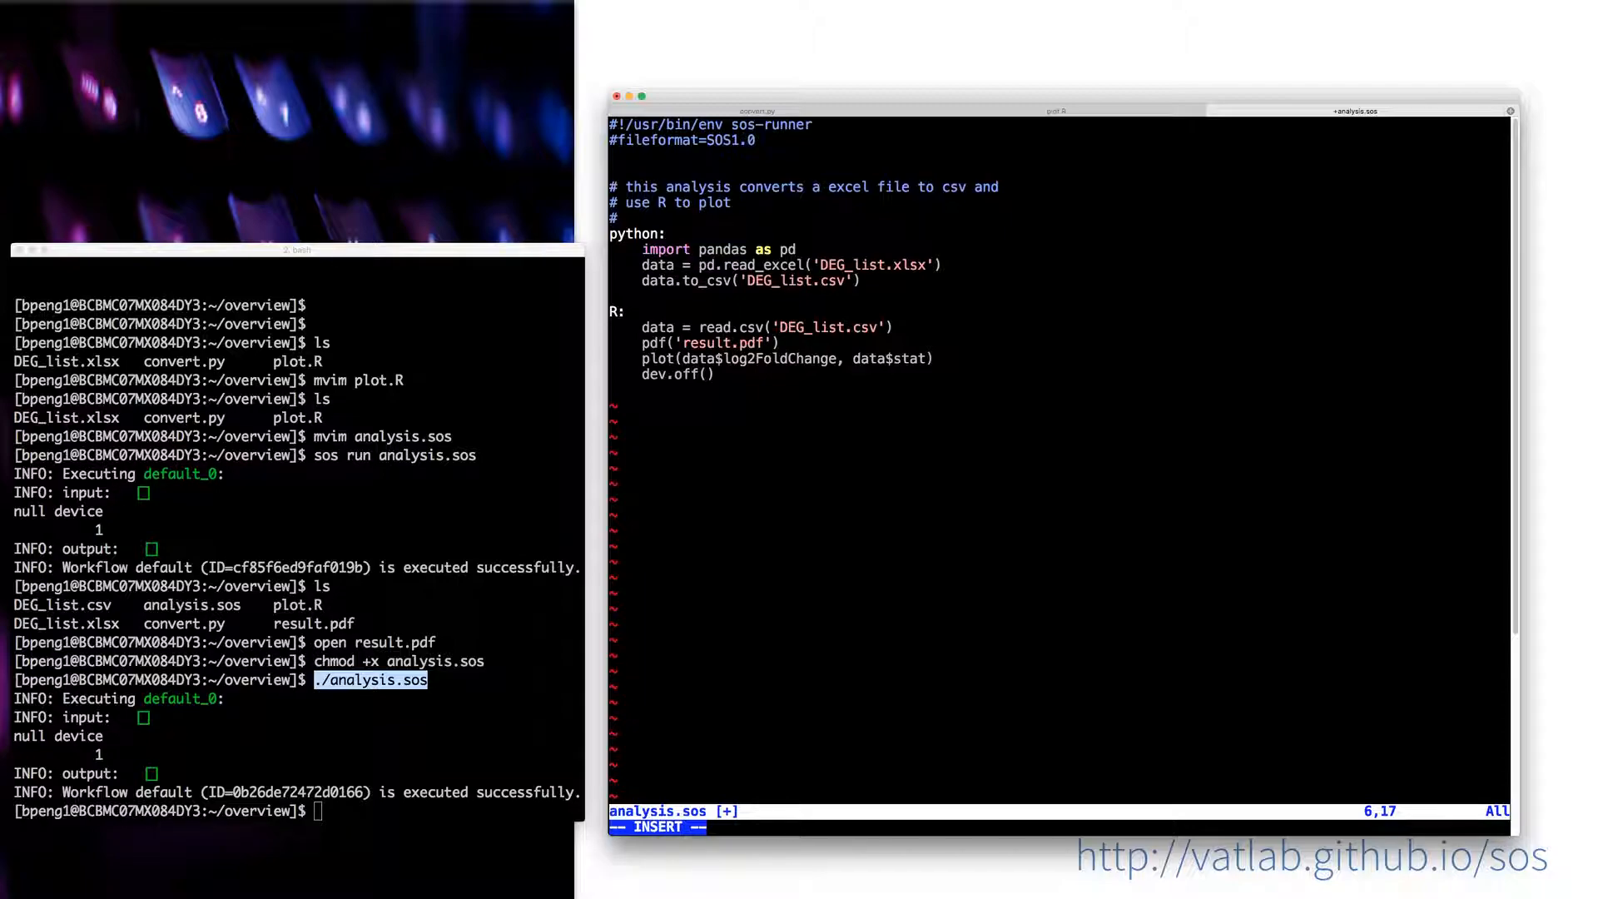
type("log2foldchange")
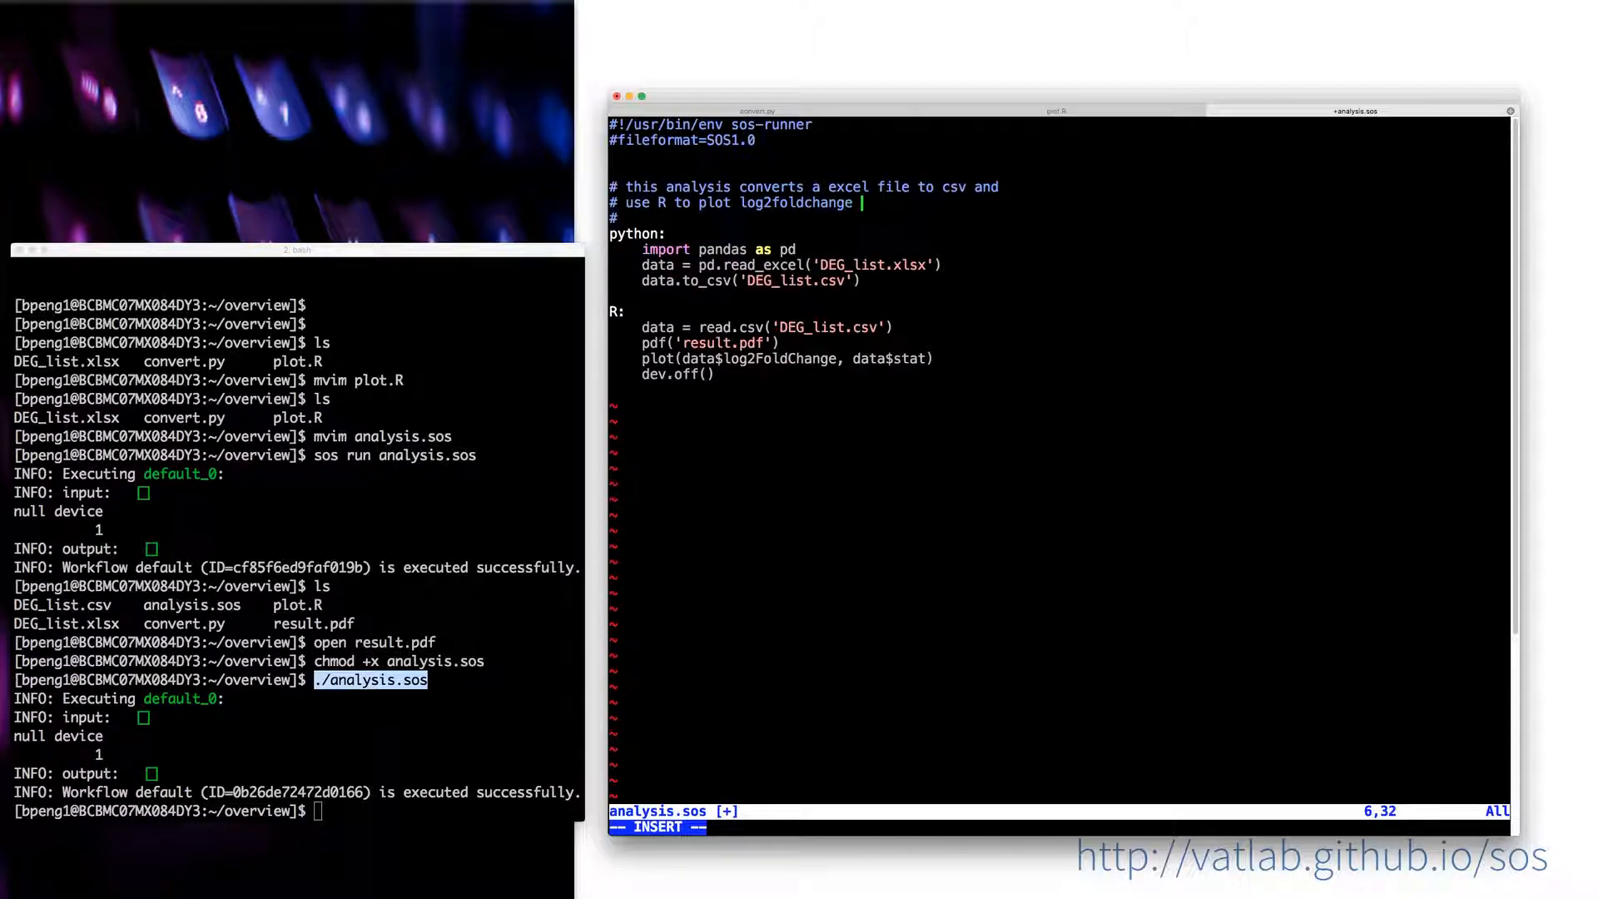
type("against stat")
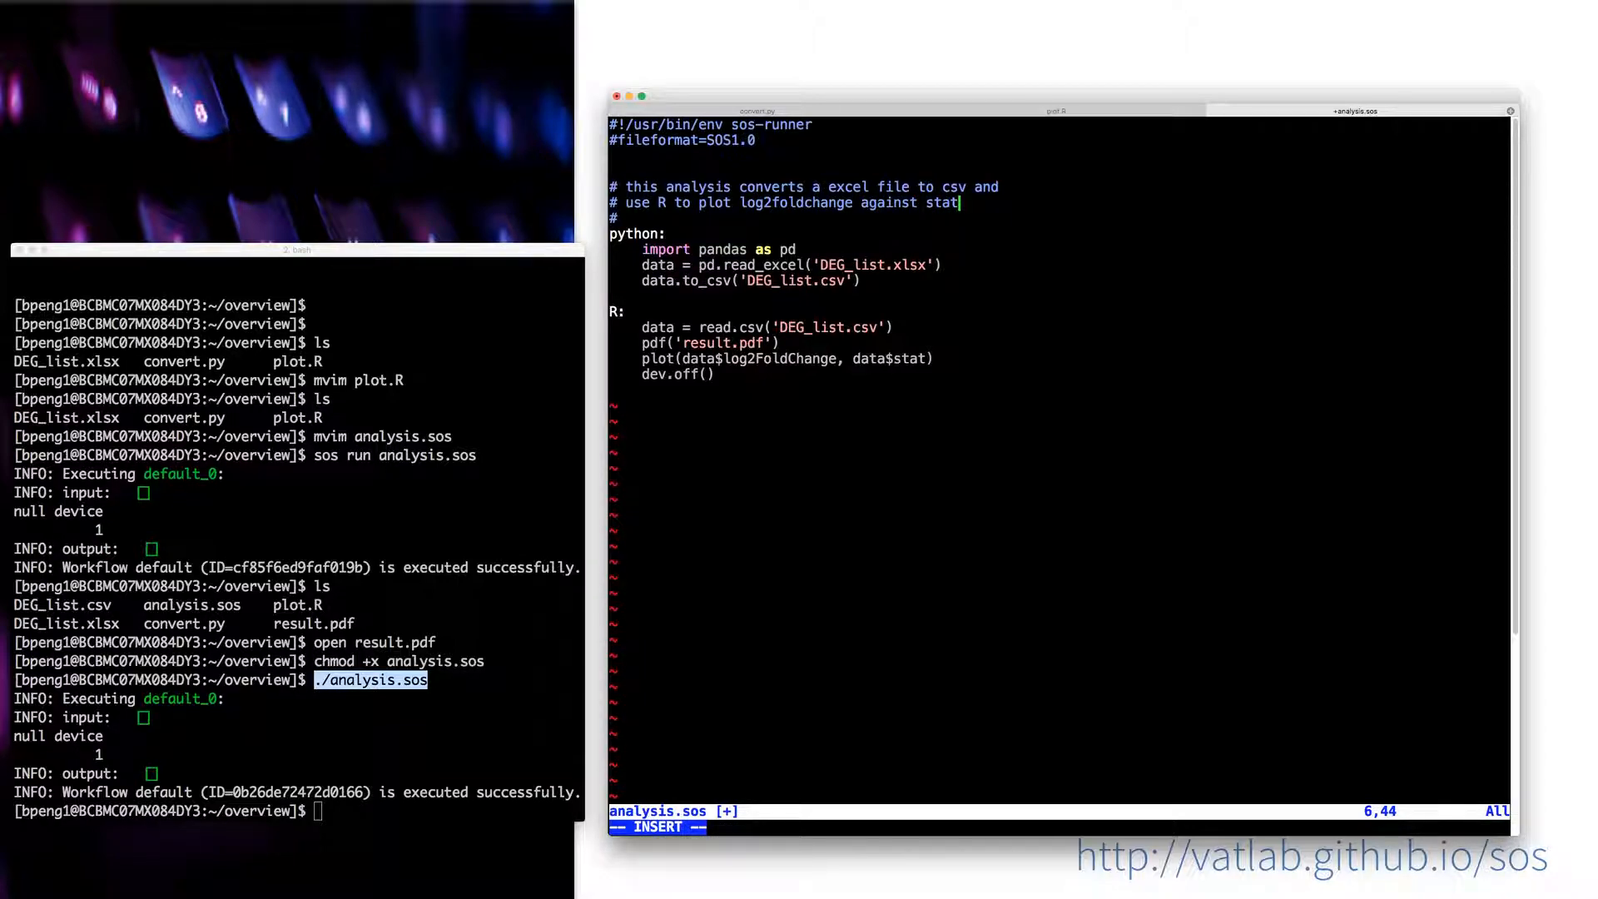
key("Return")
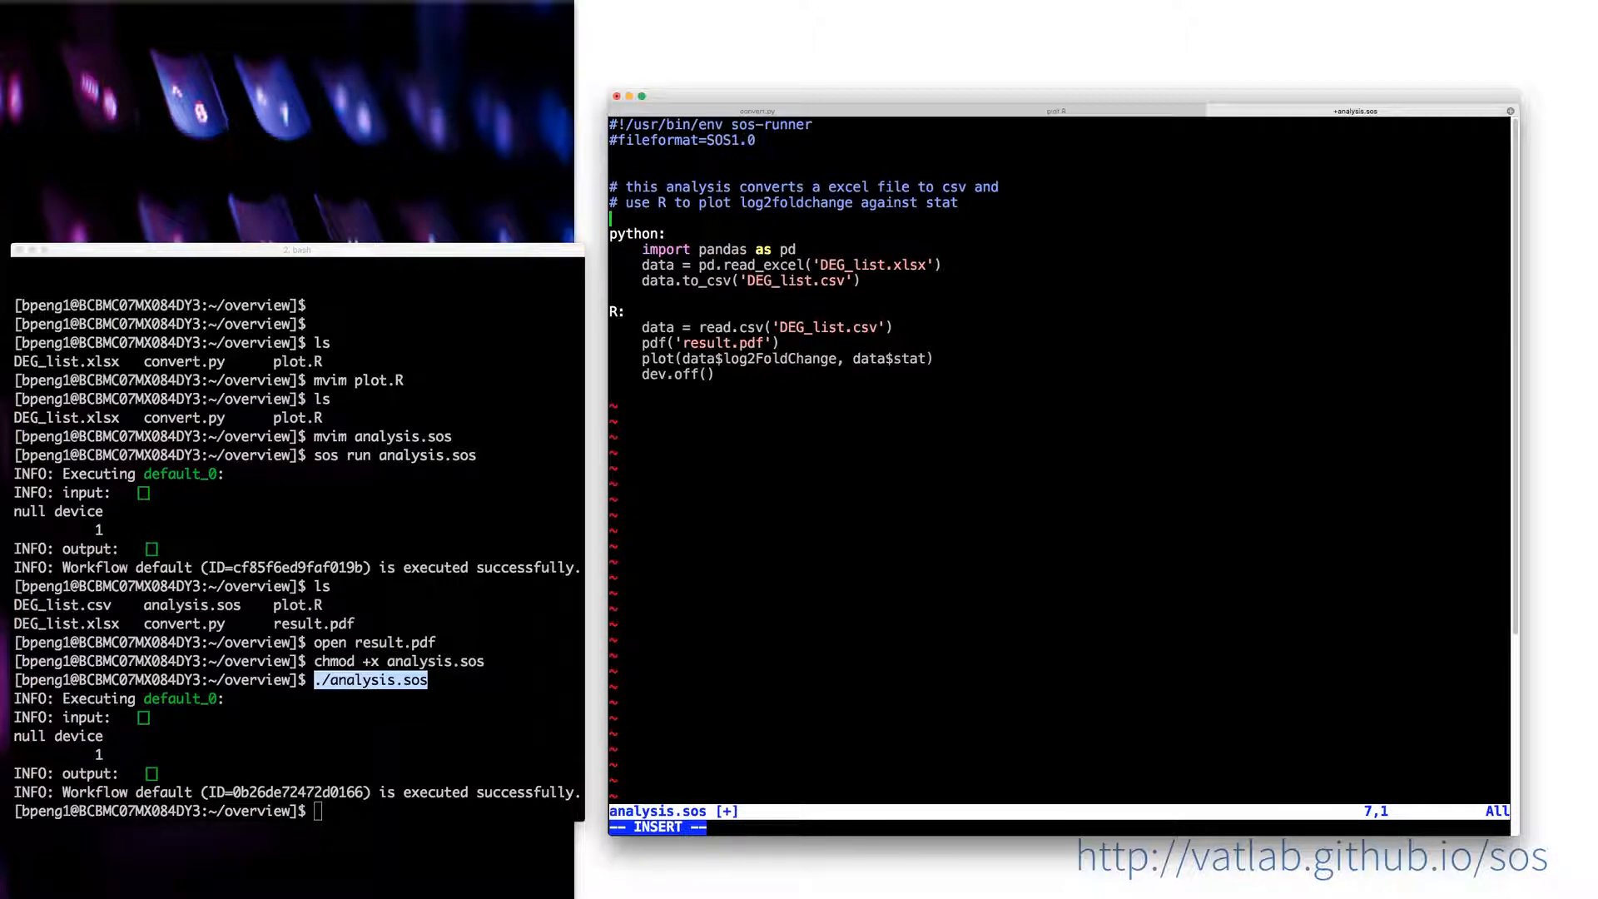
key("Escape")
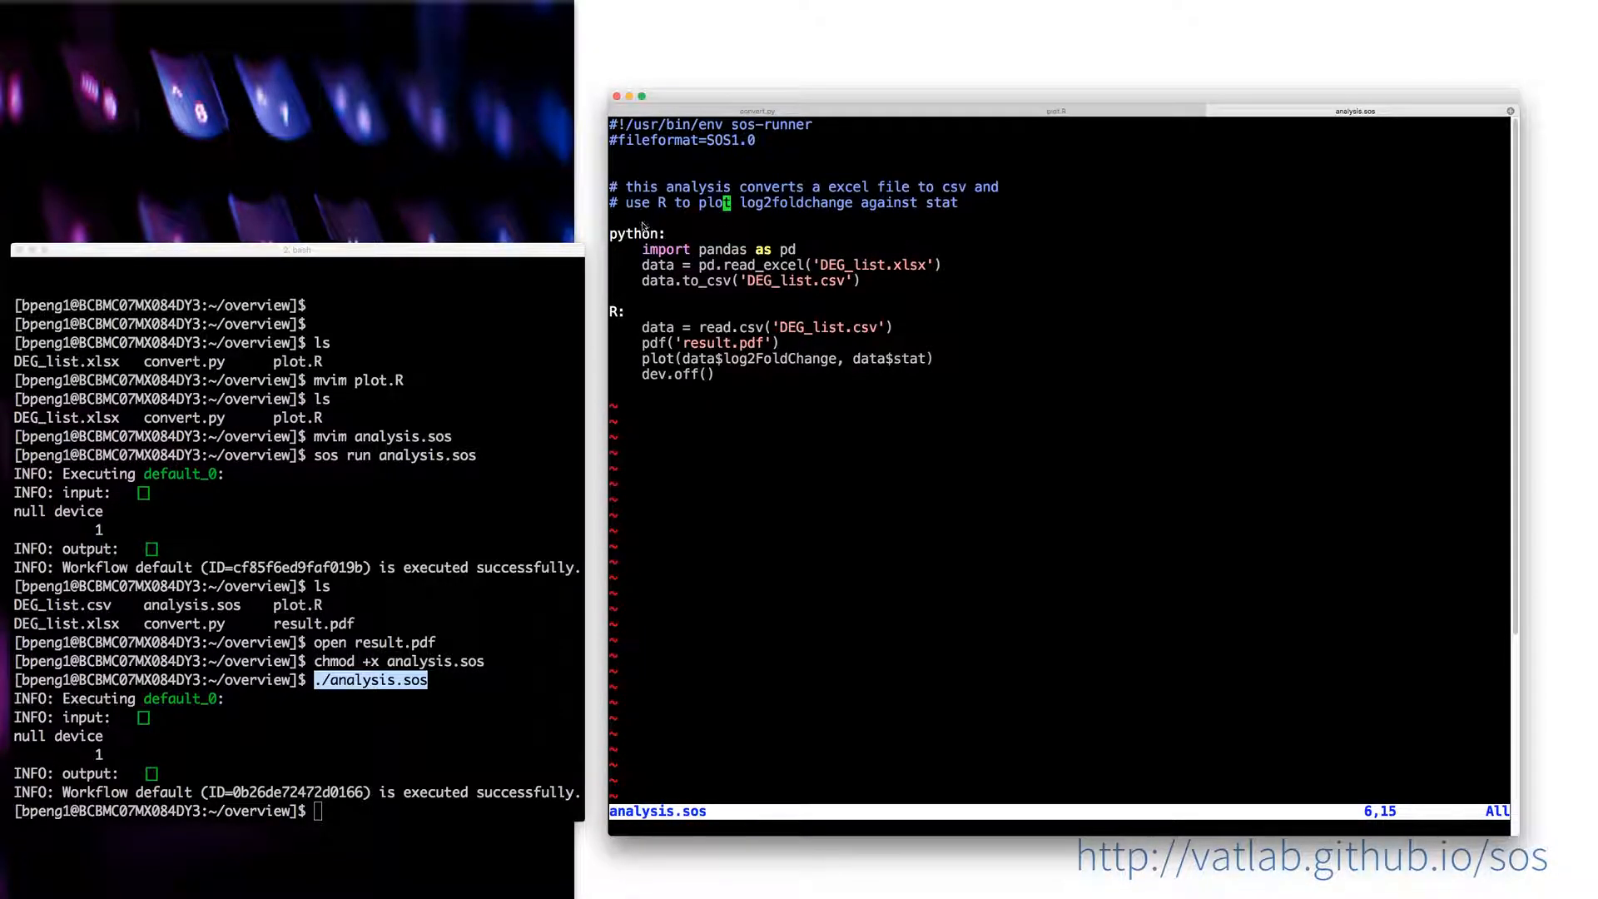
left_click(618, 313)
type("[")
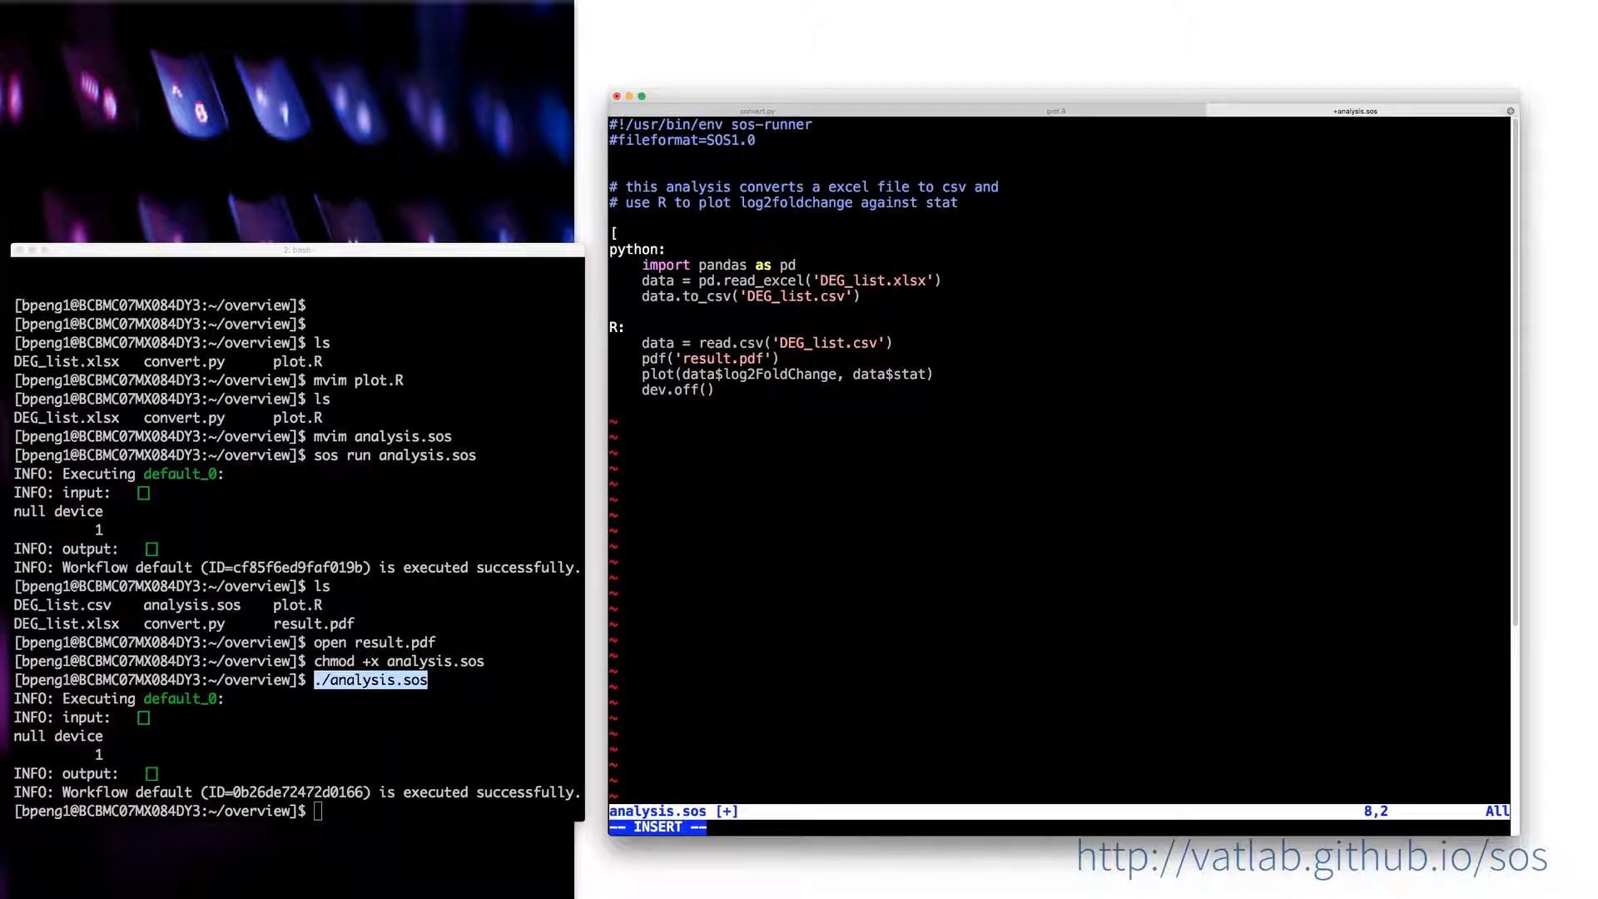
Step: Label the python and R sections [10] and [20], save, and rerun ./analysis.sos
type("10]")
type("[20]")
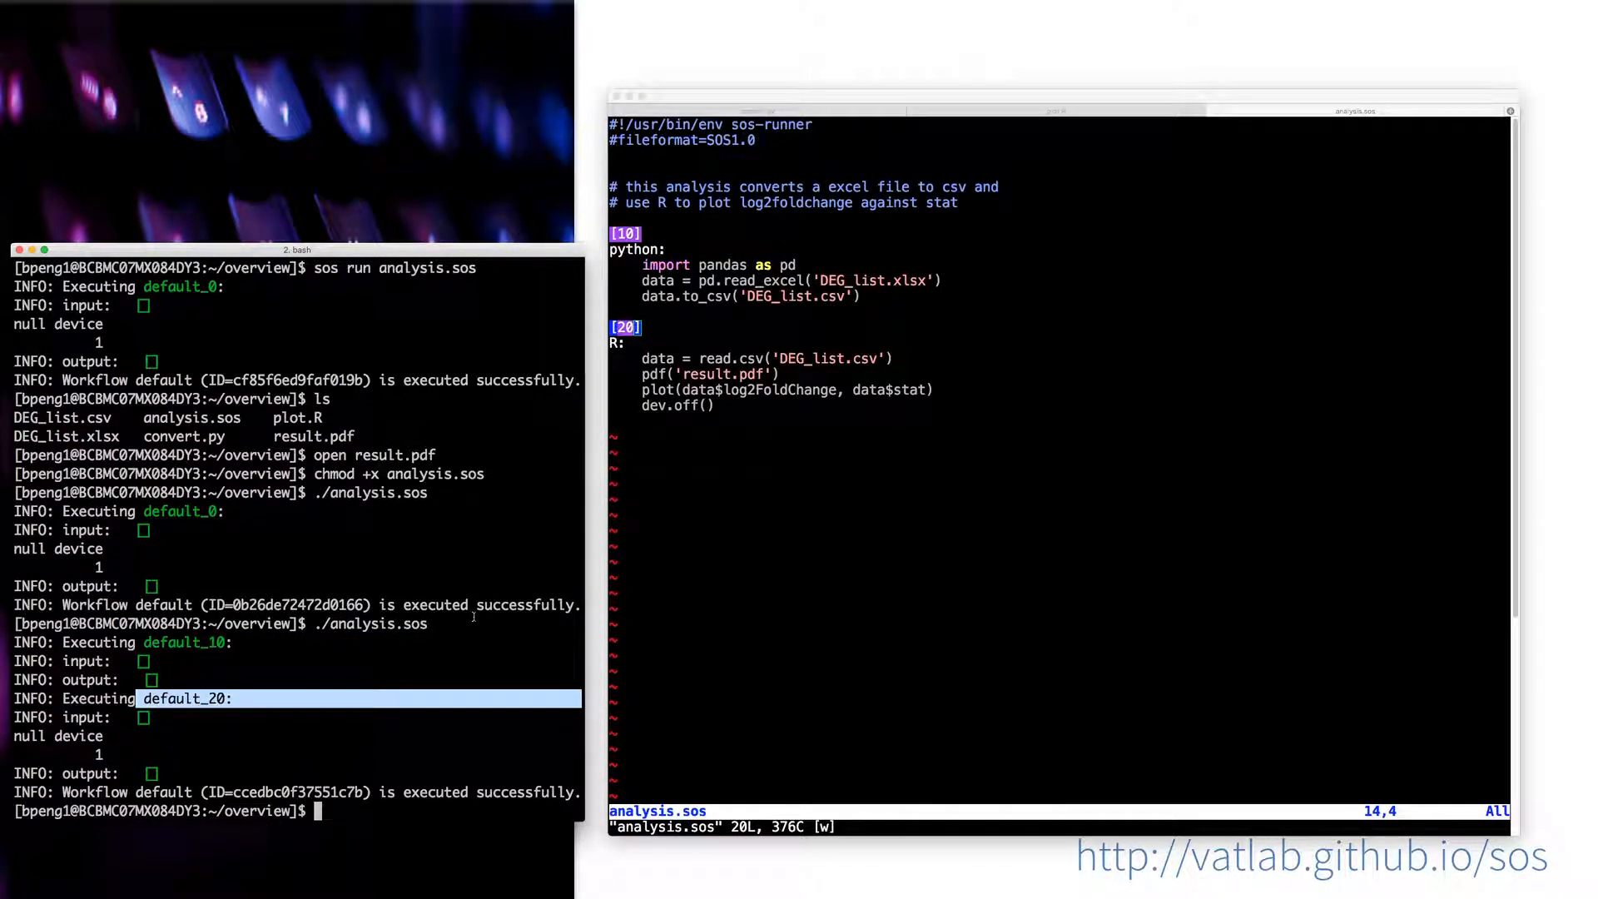
mouse_move(707, 322)
type("w")
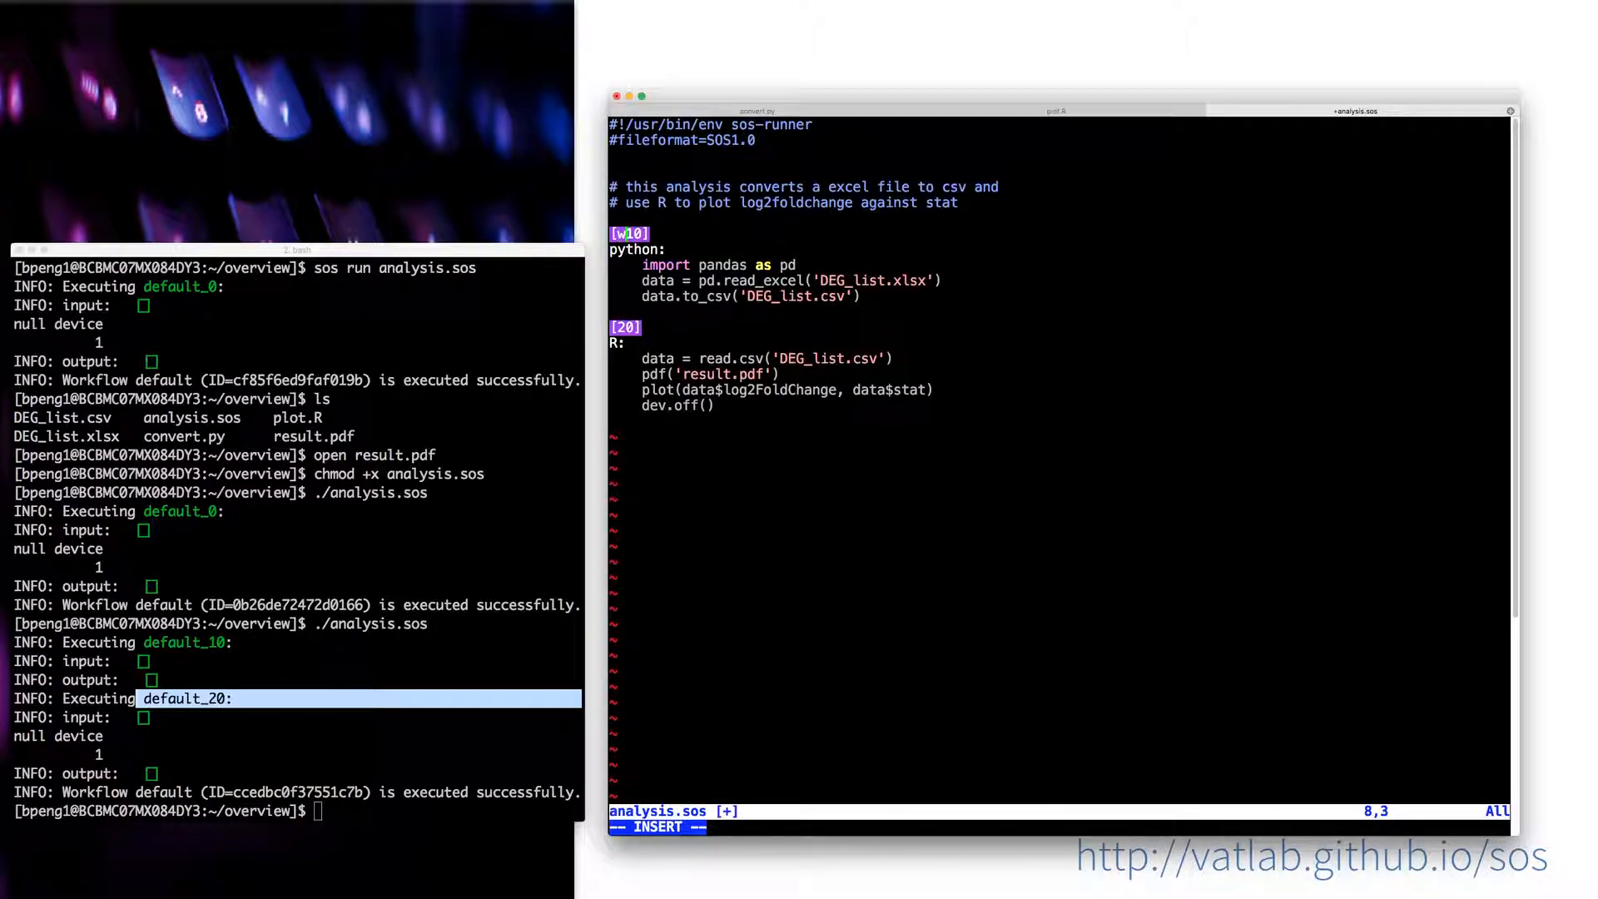
Step: Rename steps to [wf_10] and [wf_20], save, and run ./analysis.sos wf
type("f_")
left_click(1062, 826)
type(":w")
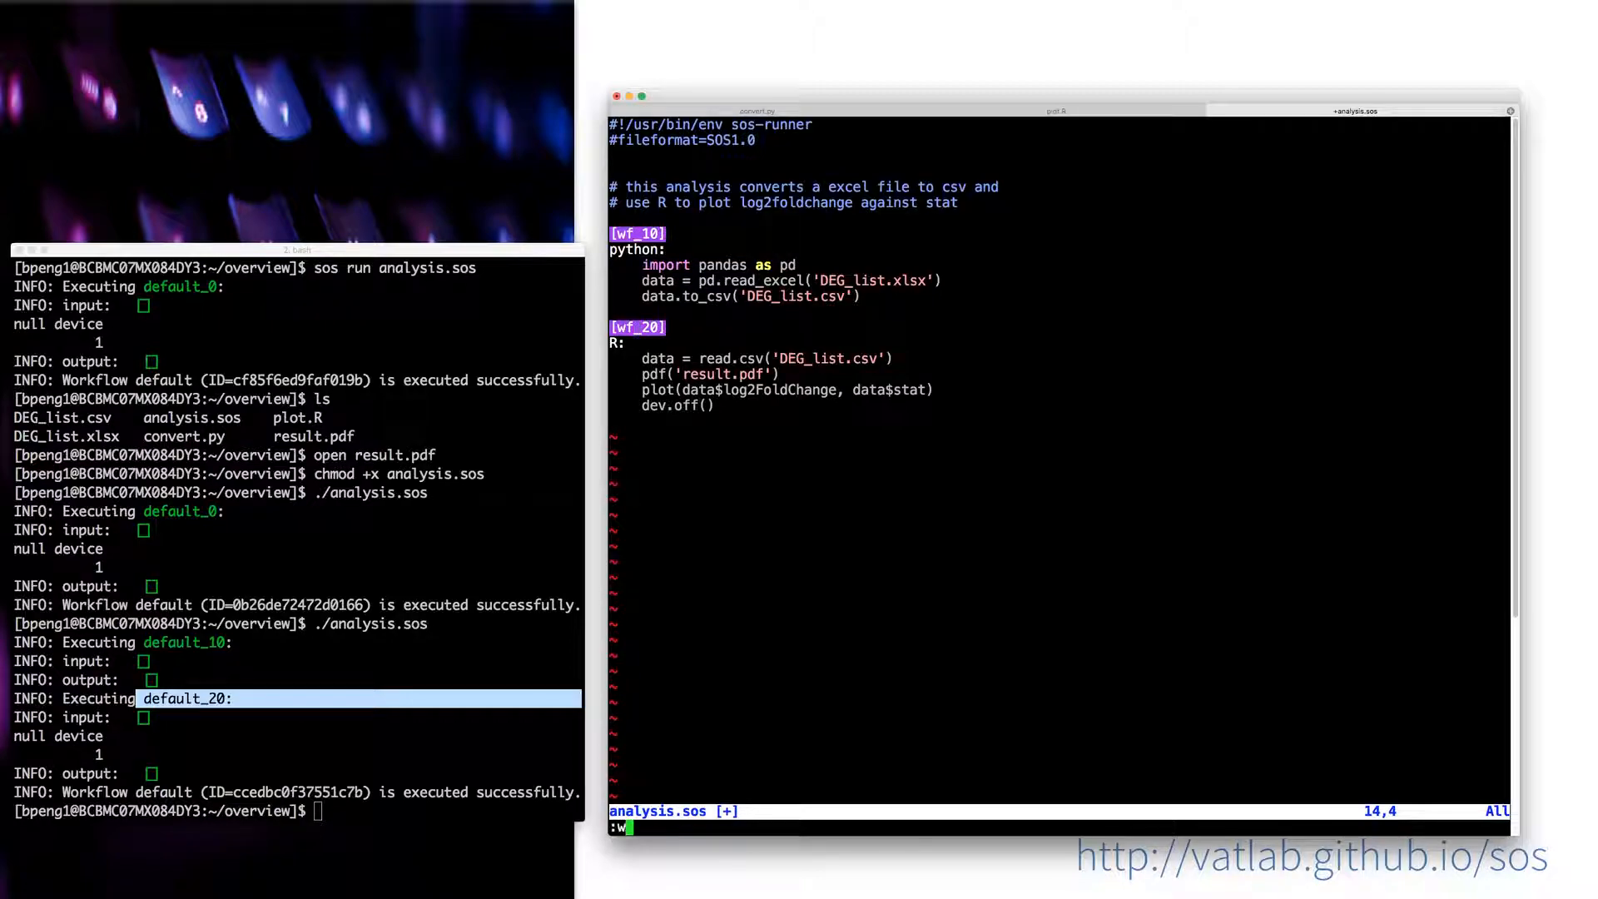
key("Return")
type("./analysis.sos")
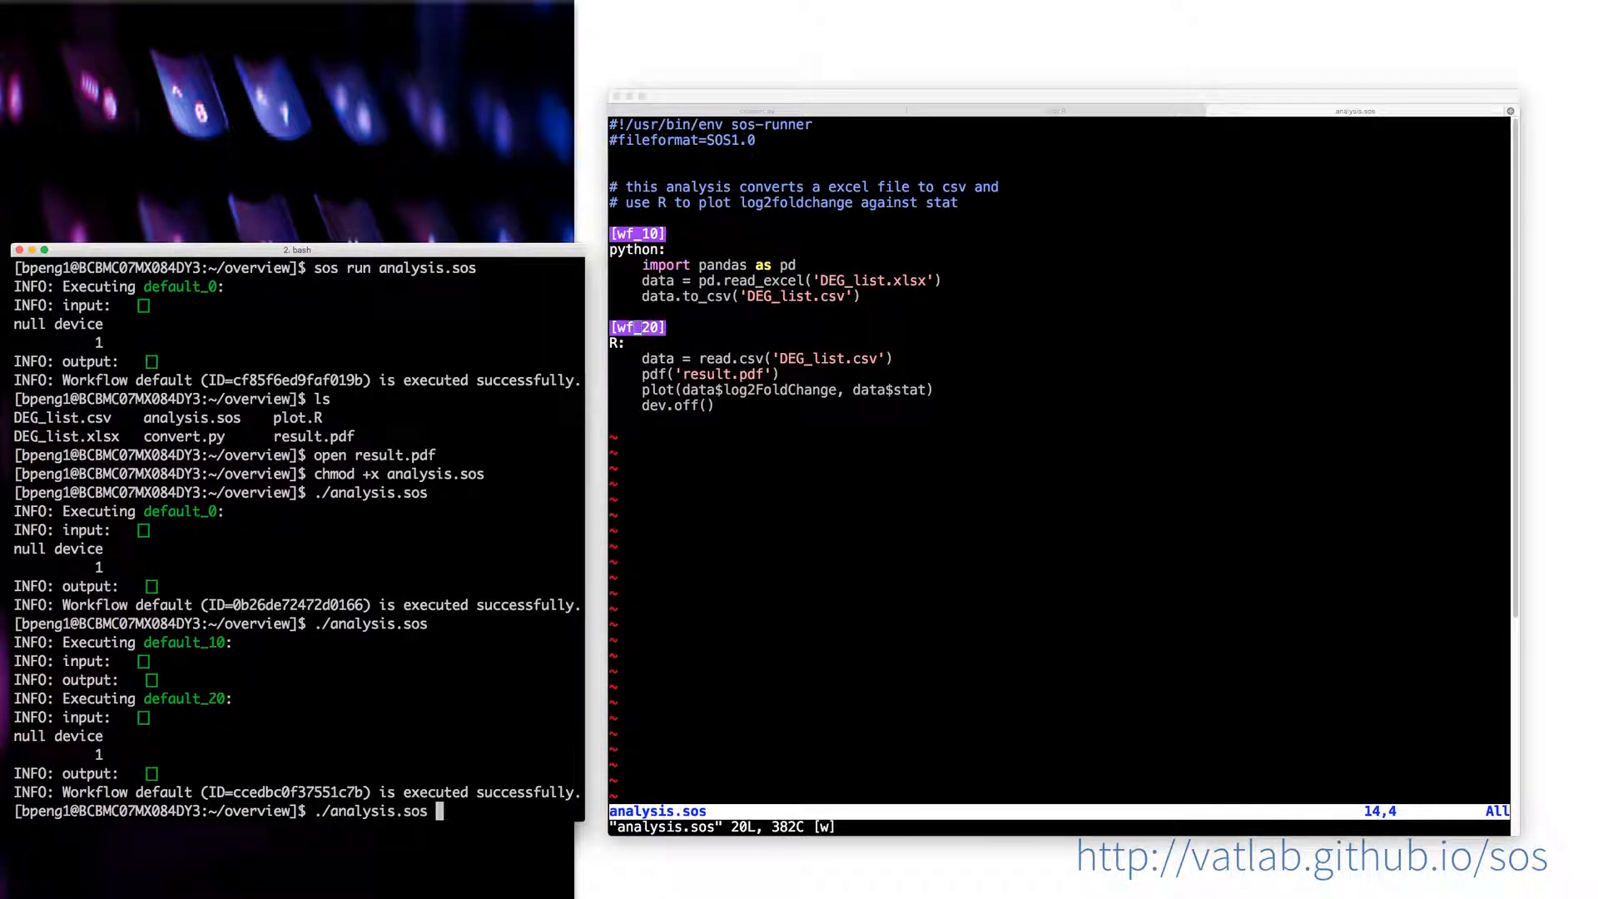
type("wf")
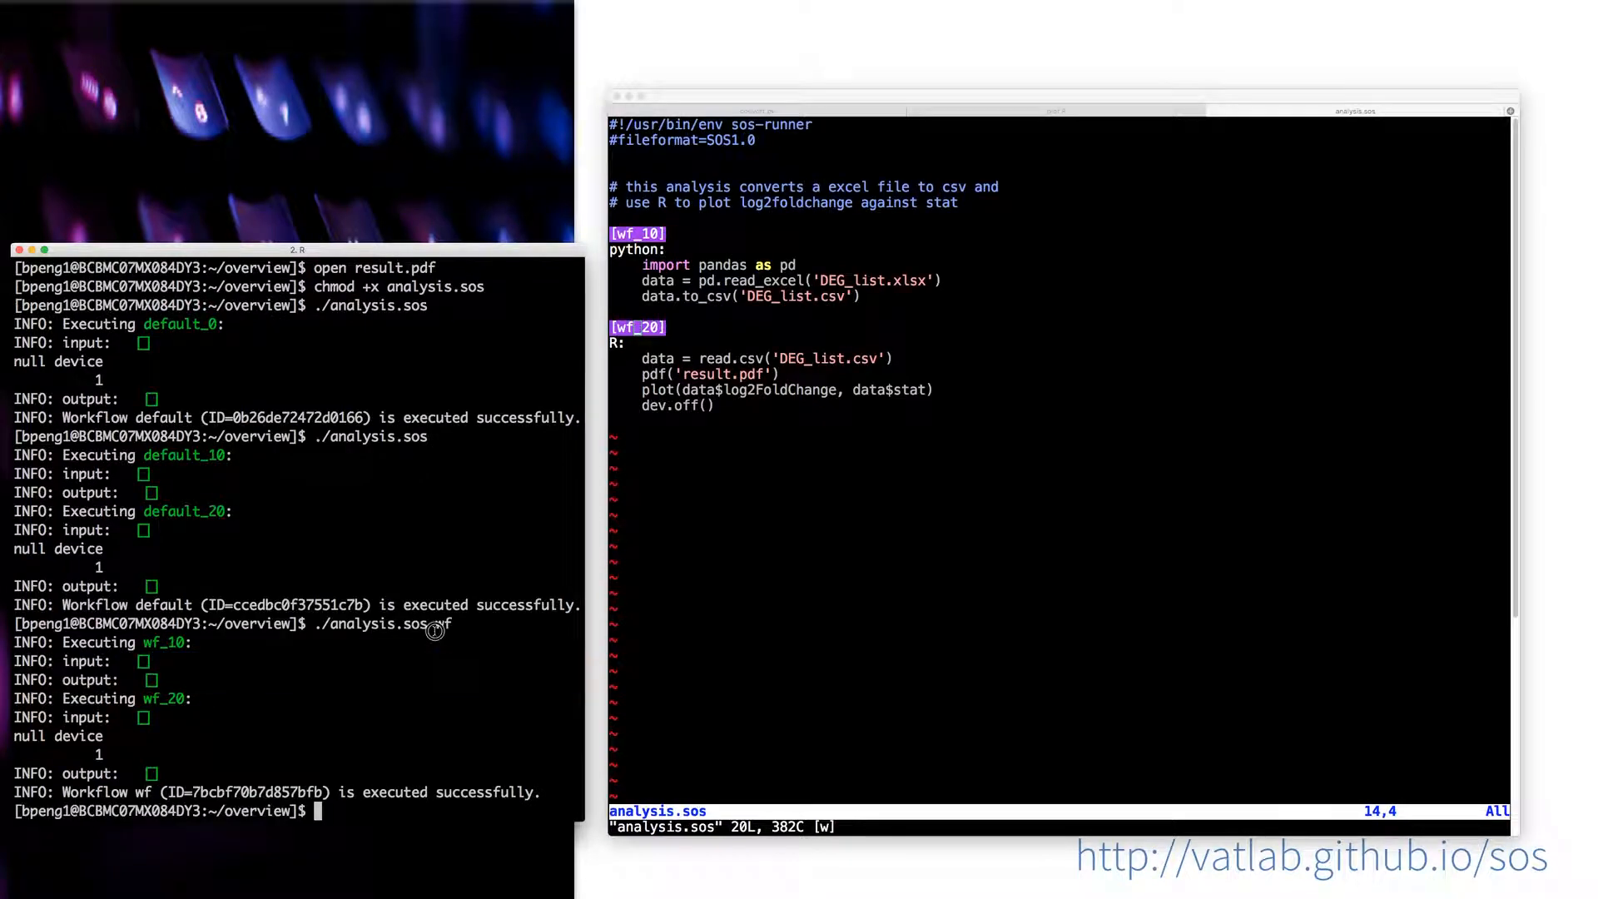
double_click(163, 642)
type("ls")
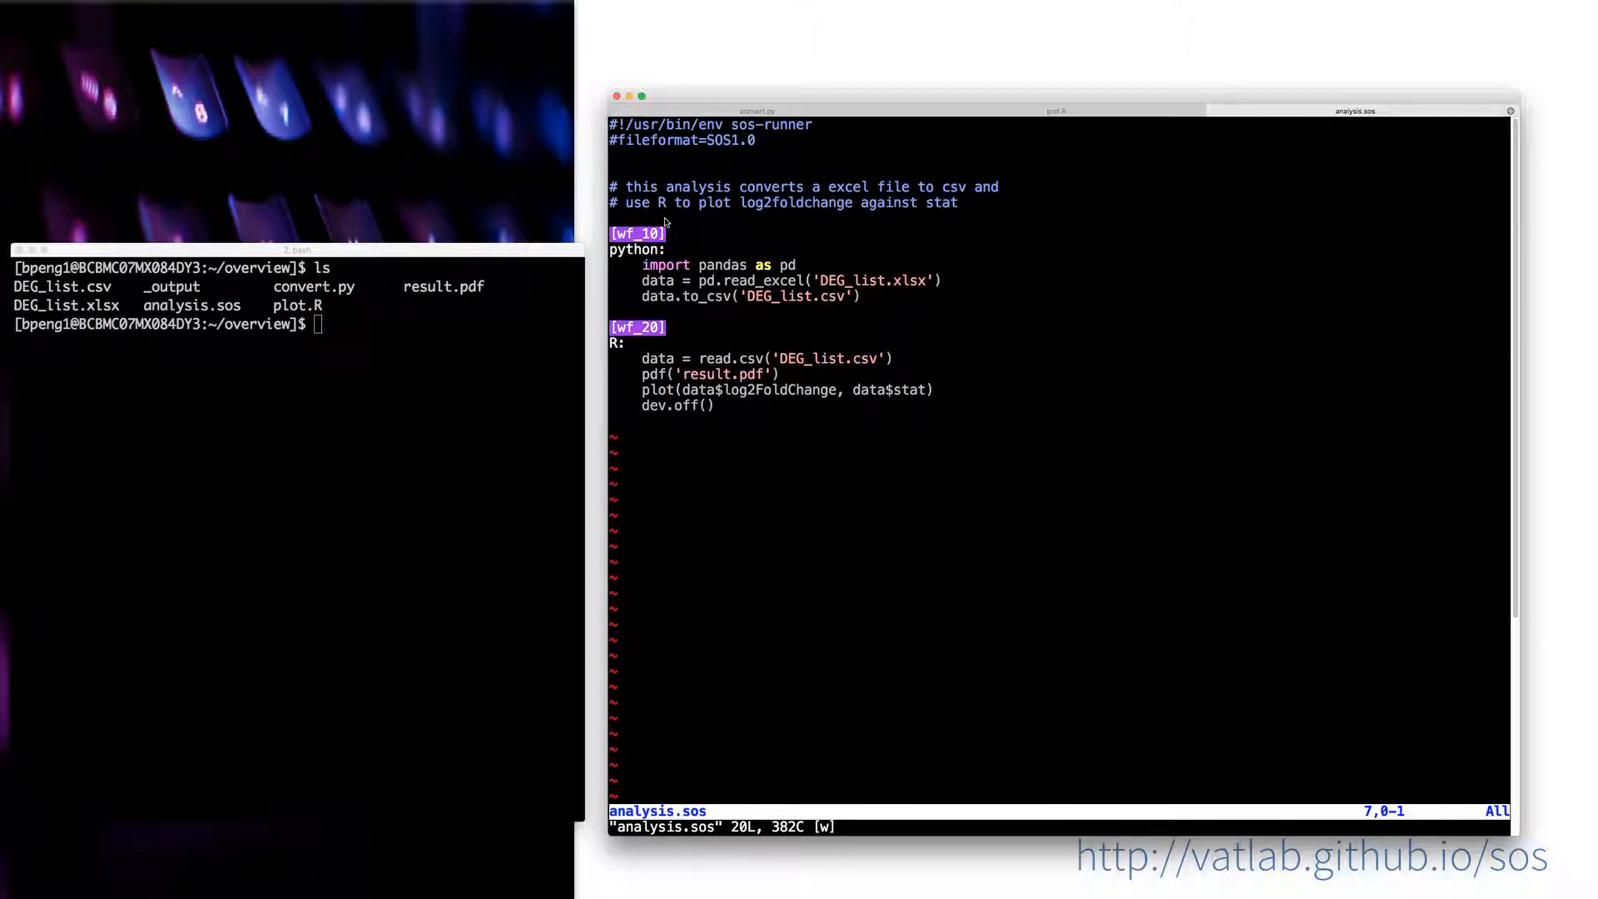
Step: Declare parameter deg_list = 'DEG_list.xlsx' and use '{deg_list}' in read_excel
type("paramet")
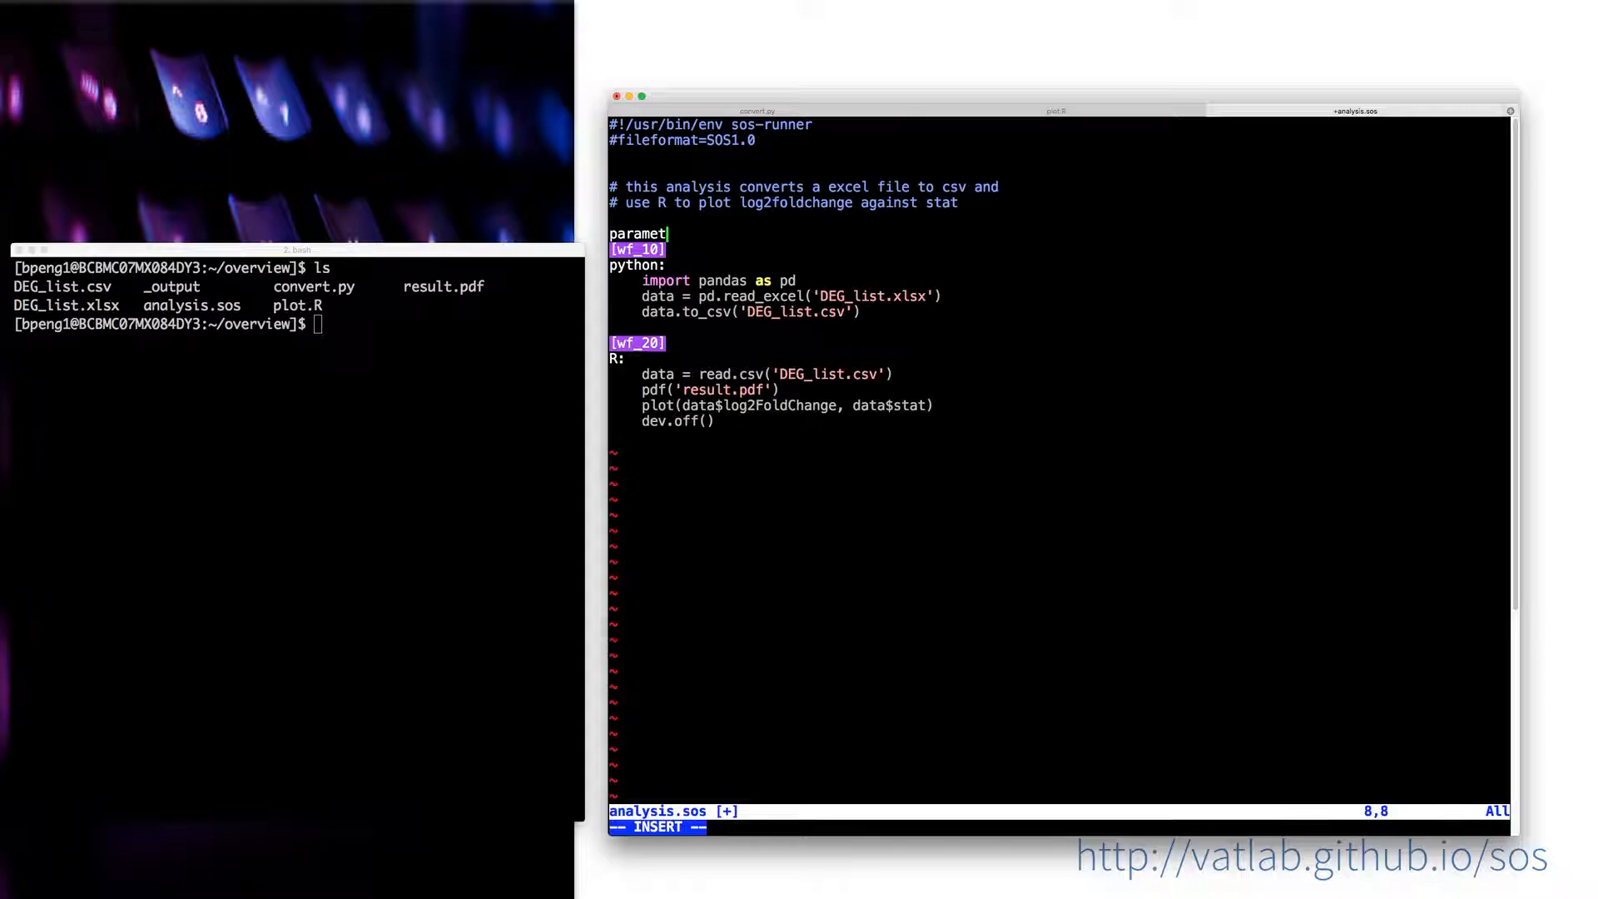
type("er:")
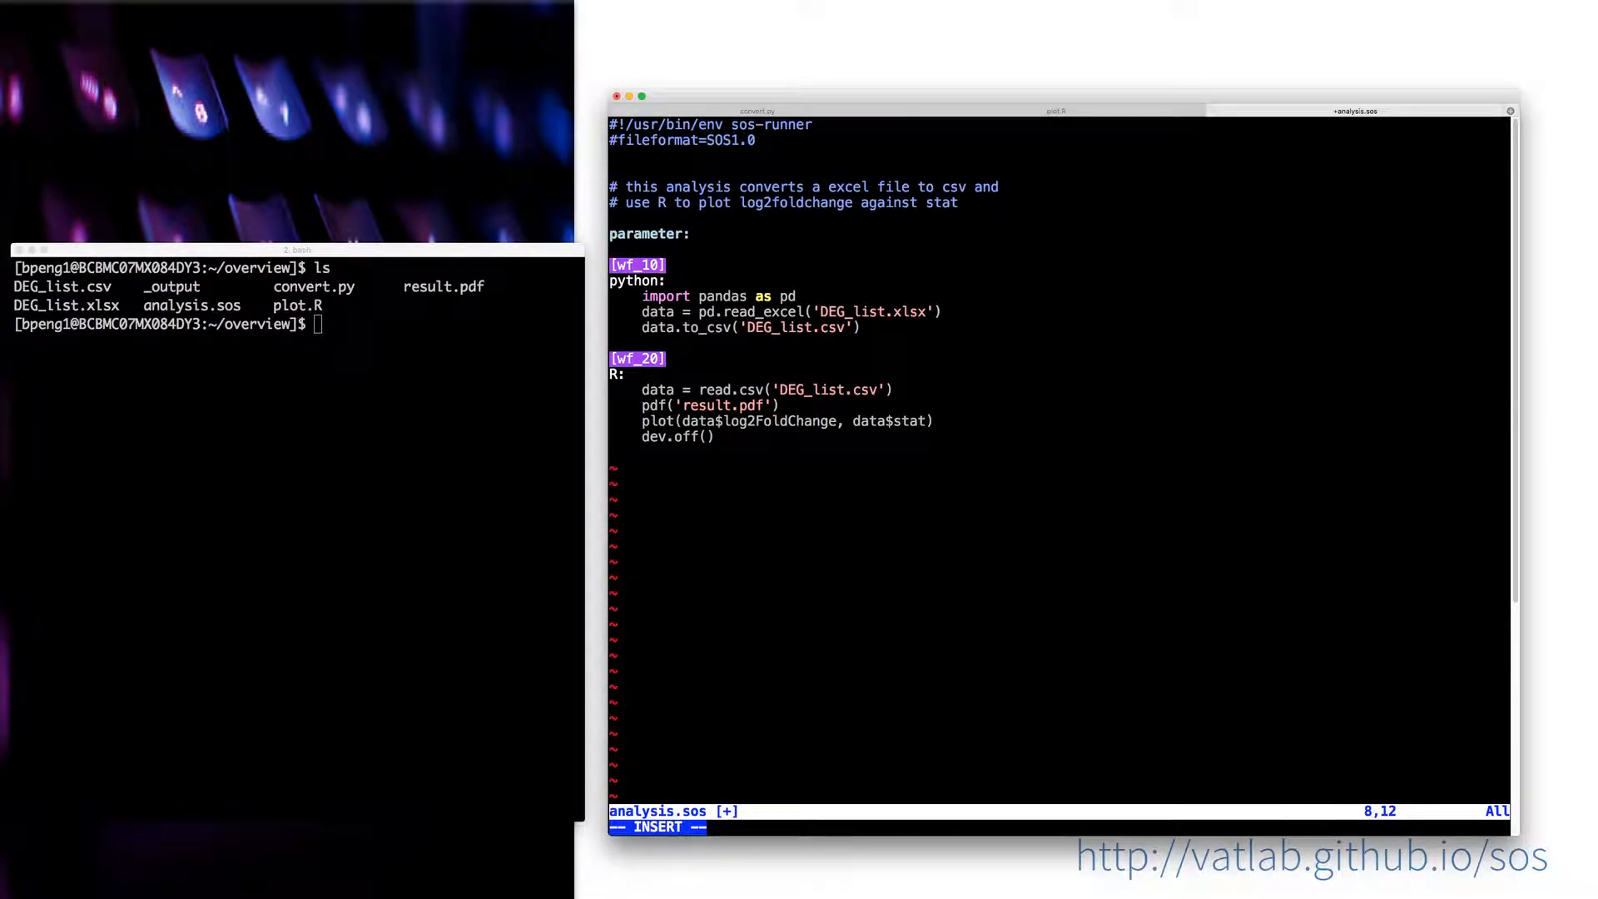
type("deg_list")
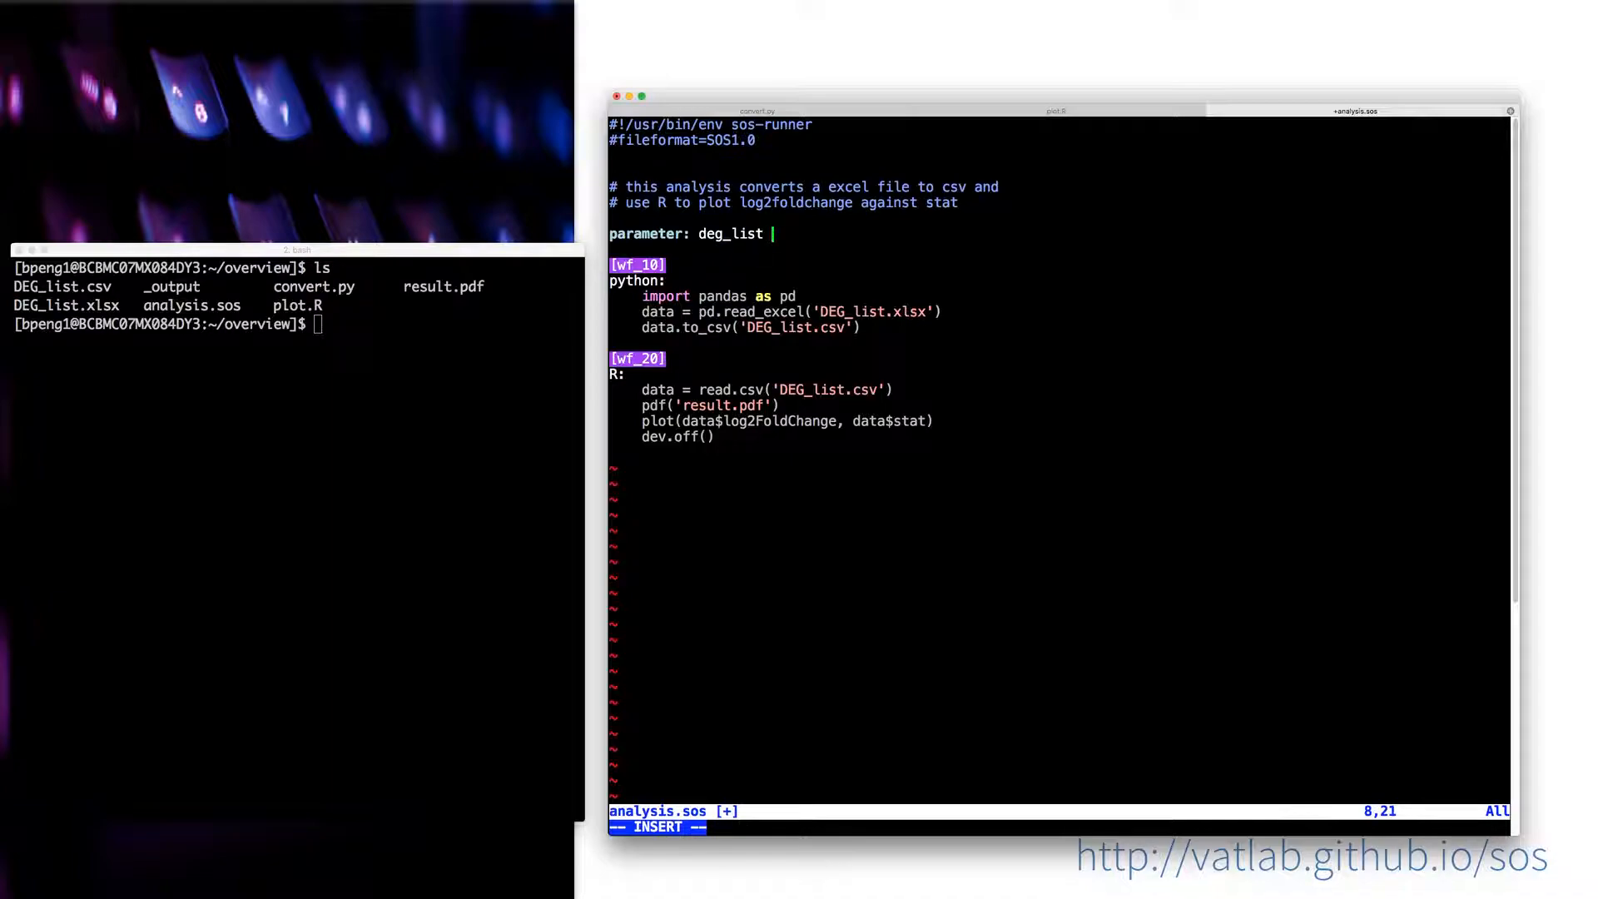
type("= ''")
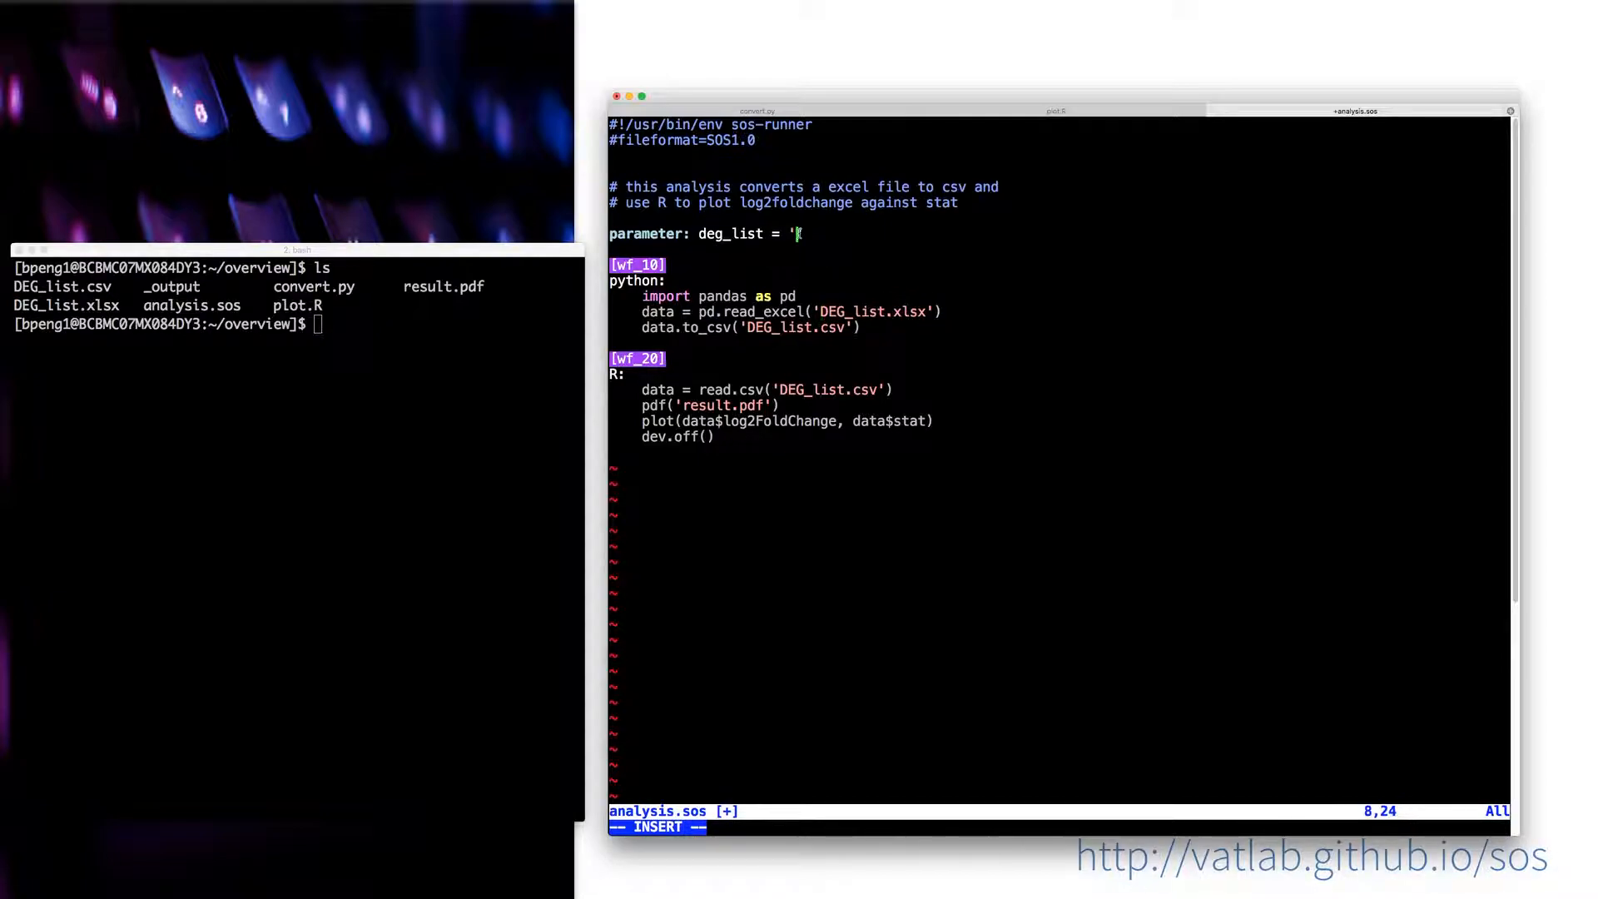
type("DEG_list.xlsx")
left_click(779, 311)
type("{")
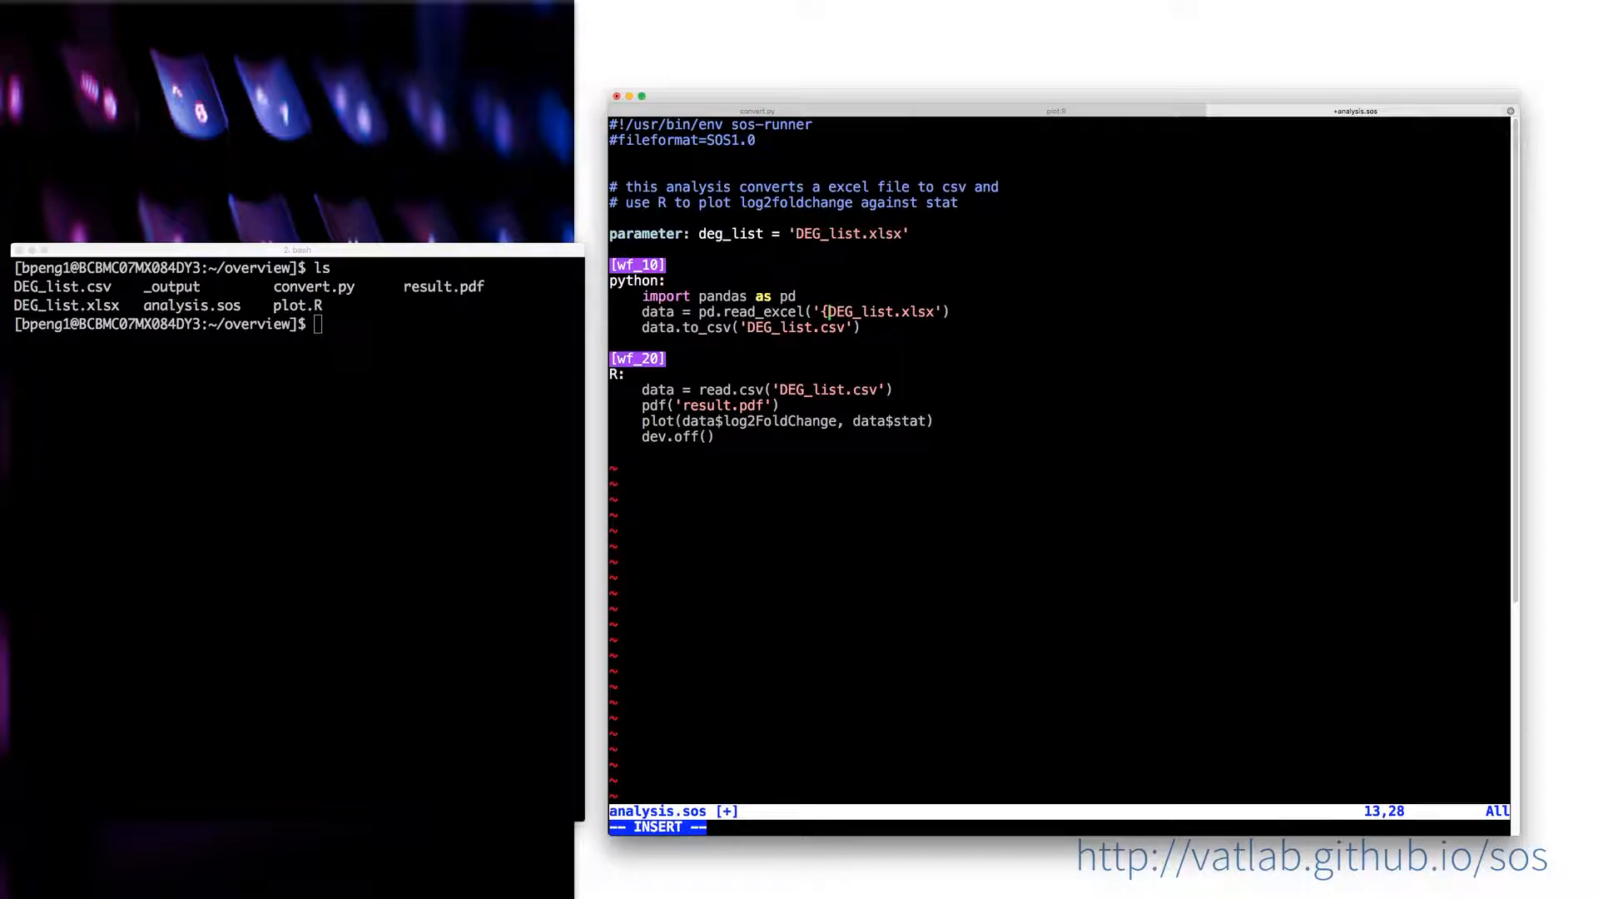
type("deg_list")
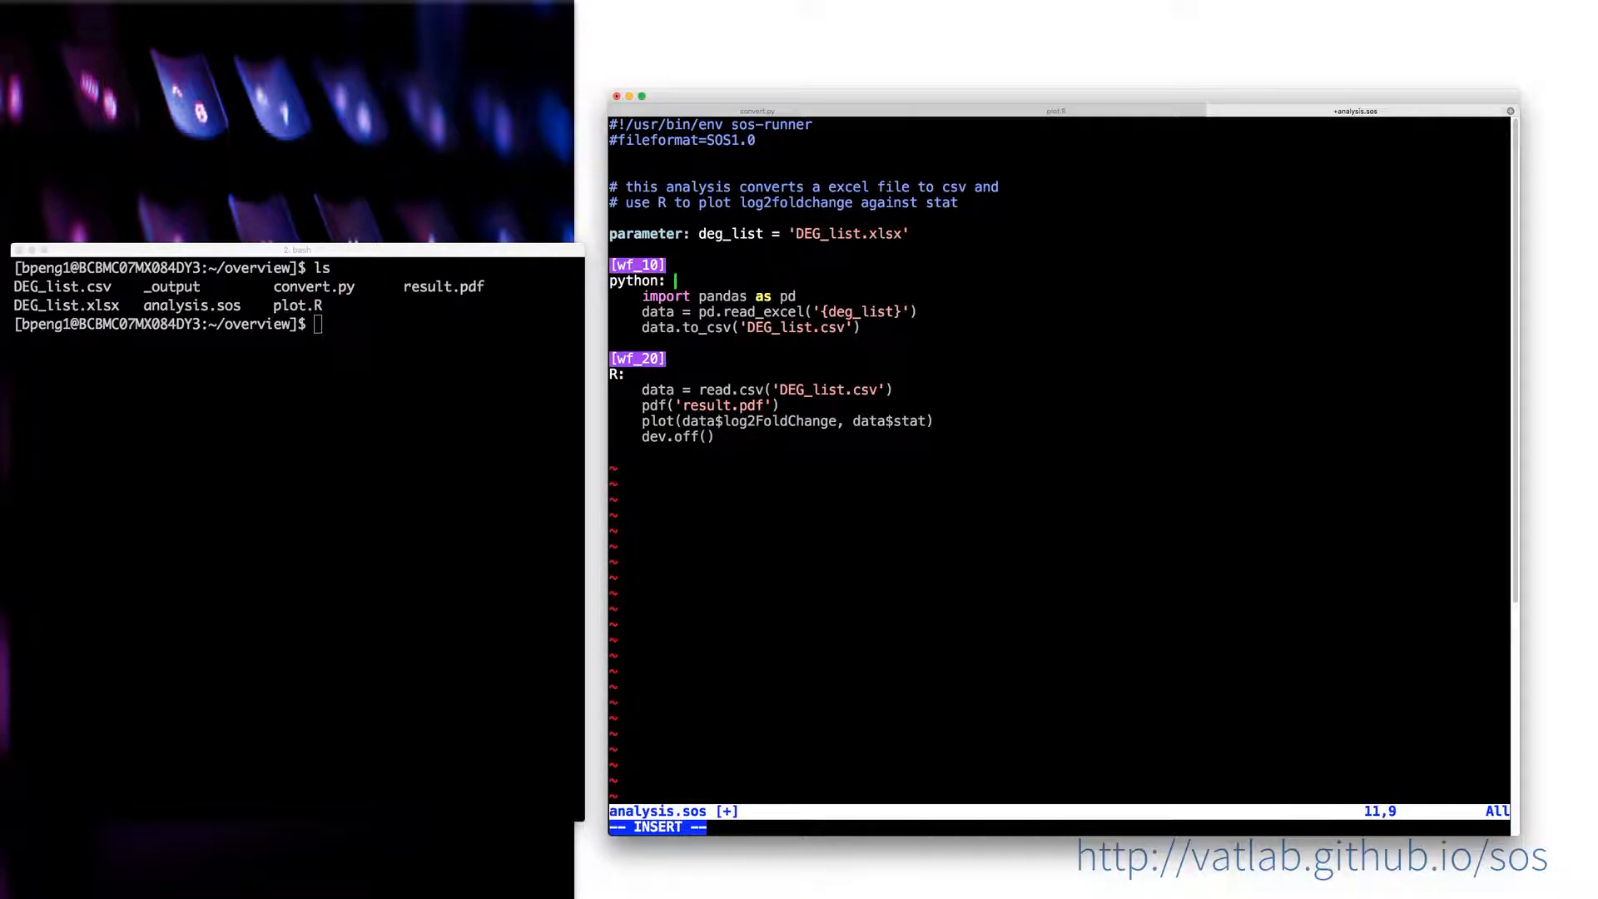
Step: Add expand=True to the python: header, save, and select {deg_list} in read_excel
type("expand=True")
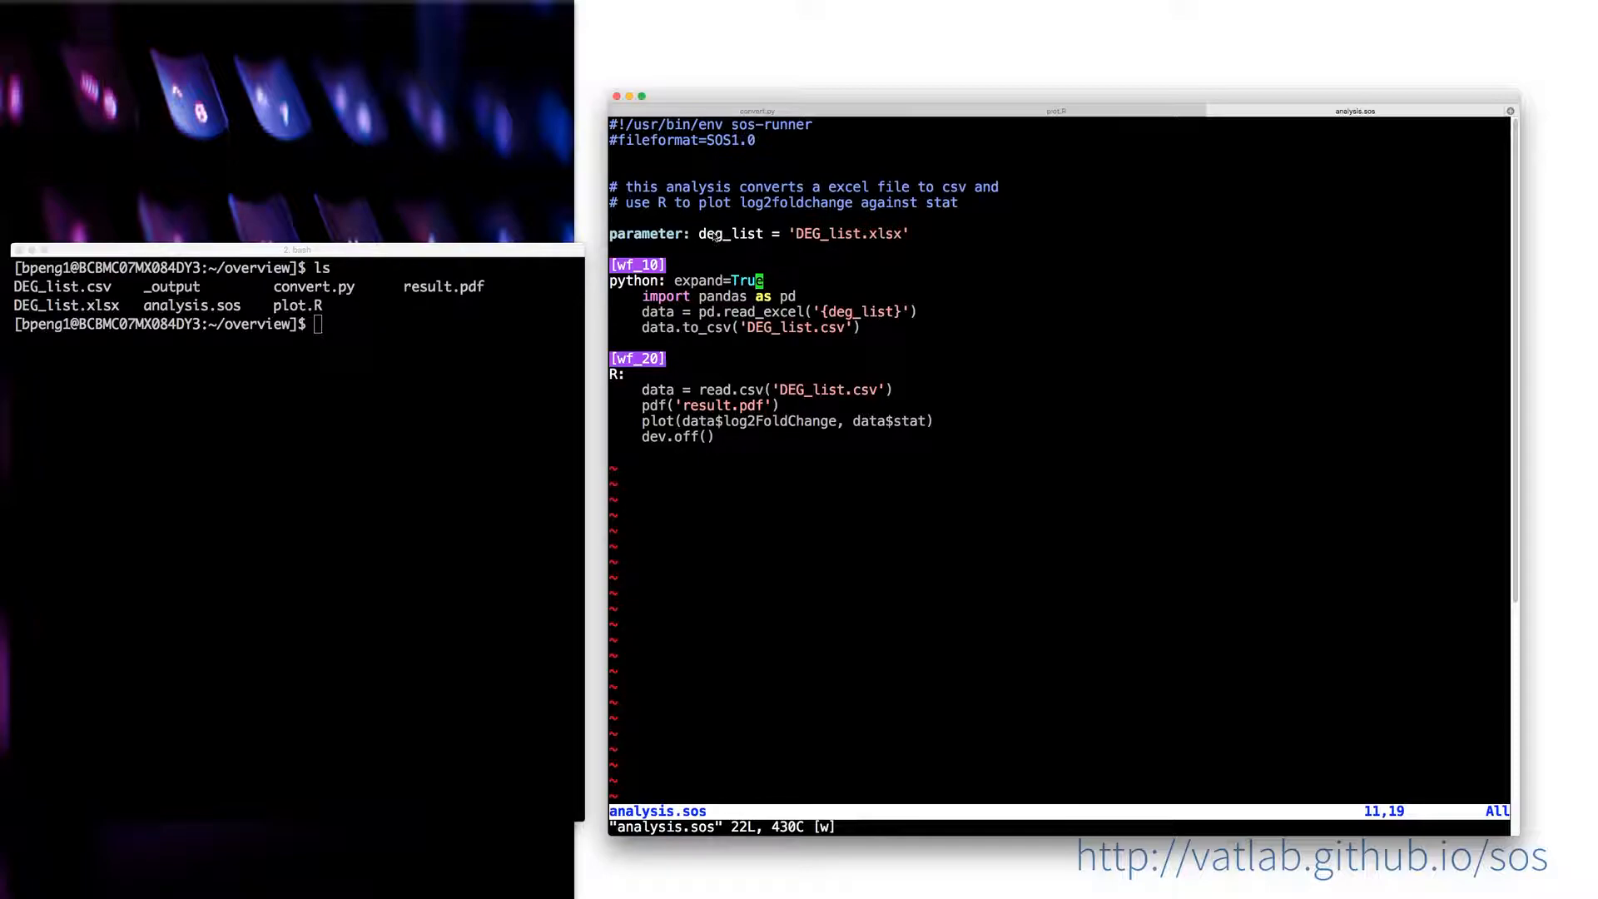
key("v")
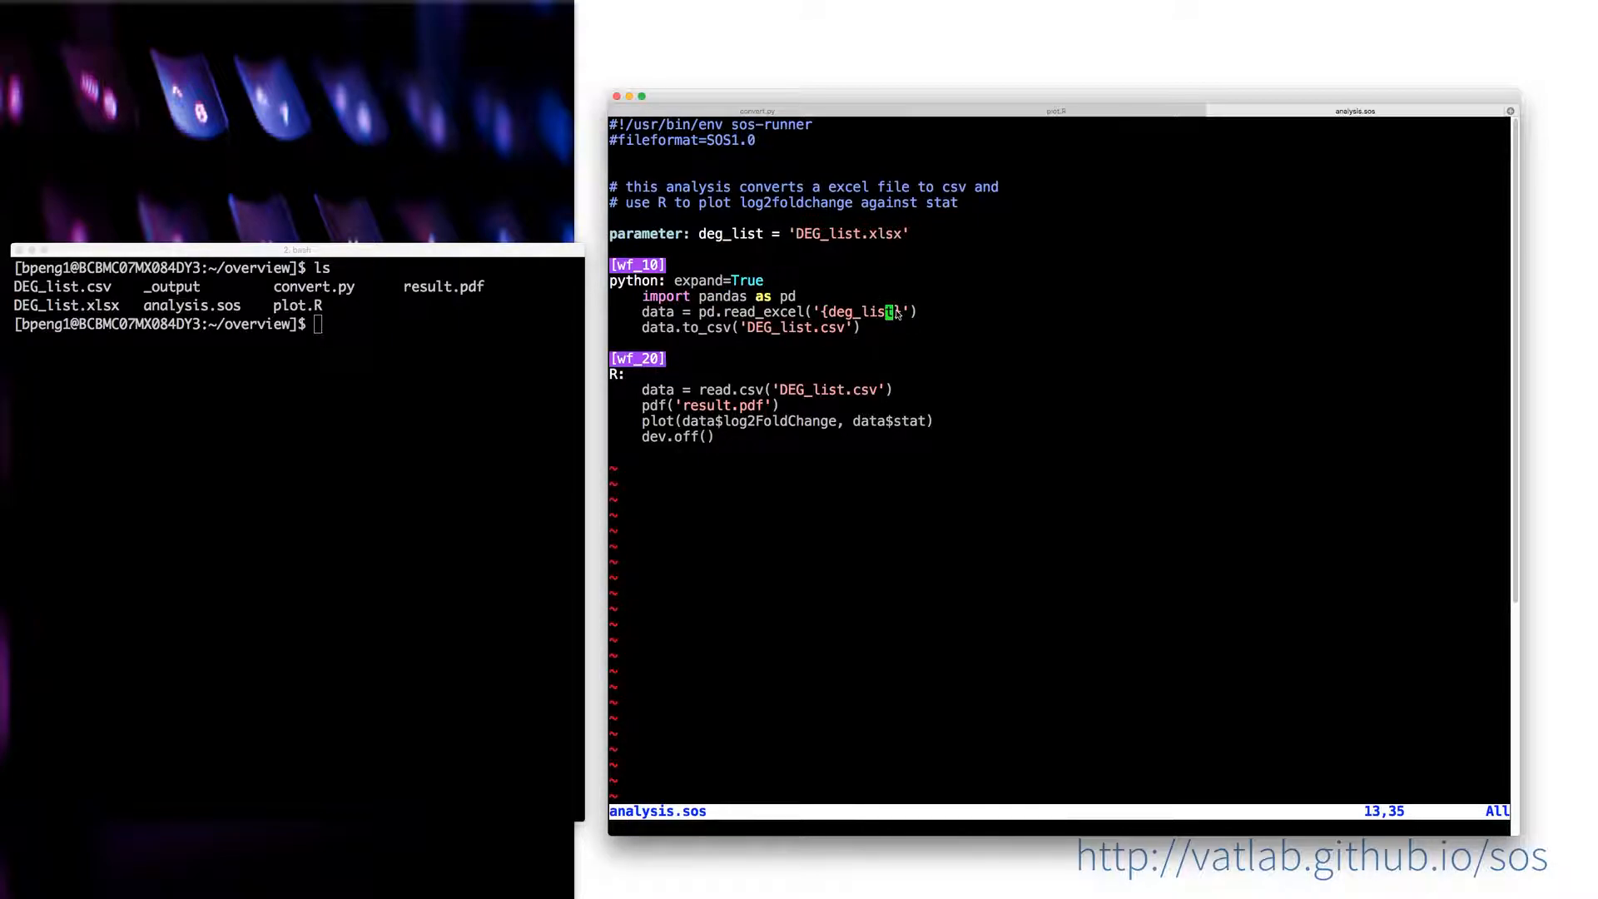
key("v")
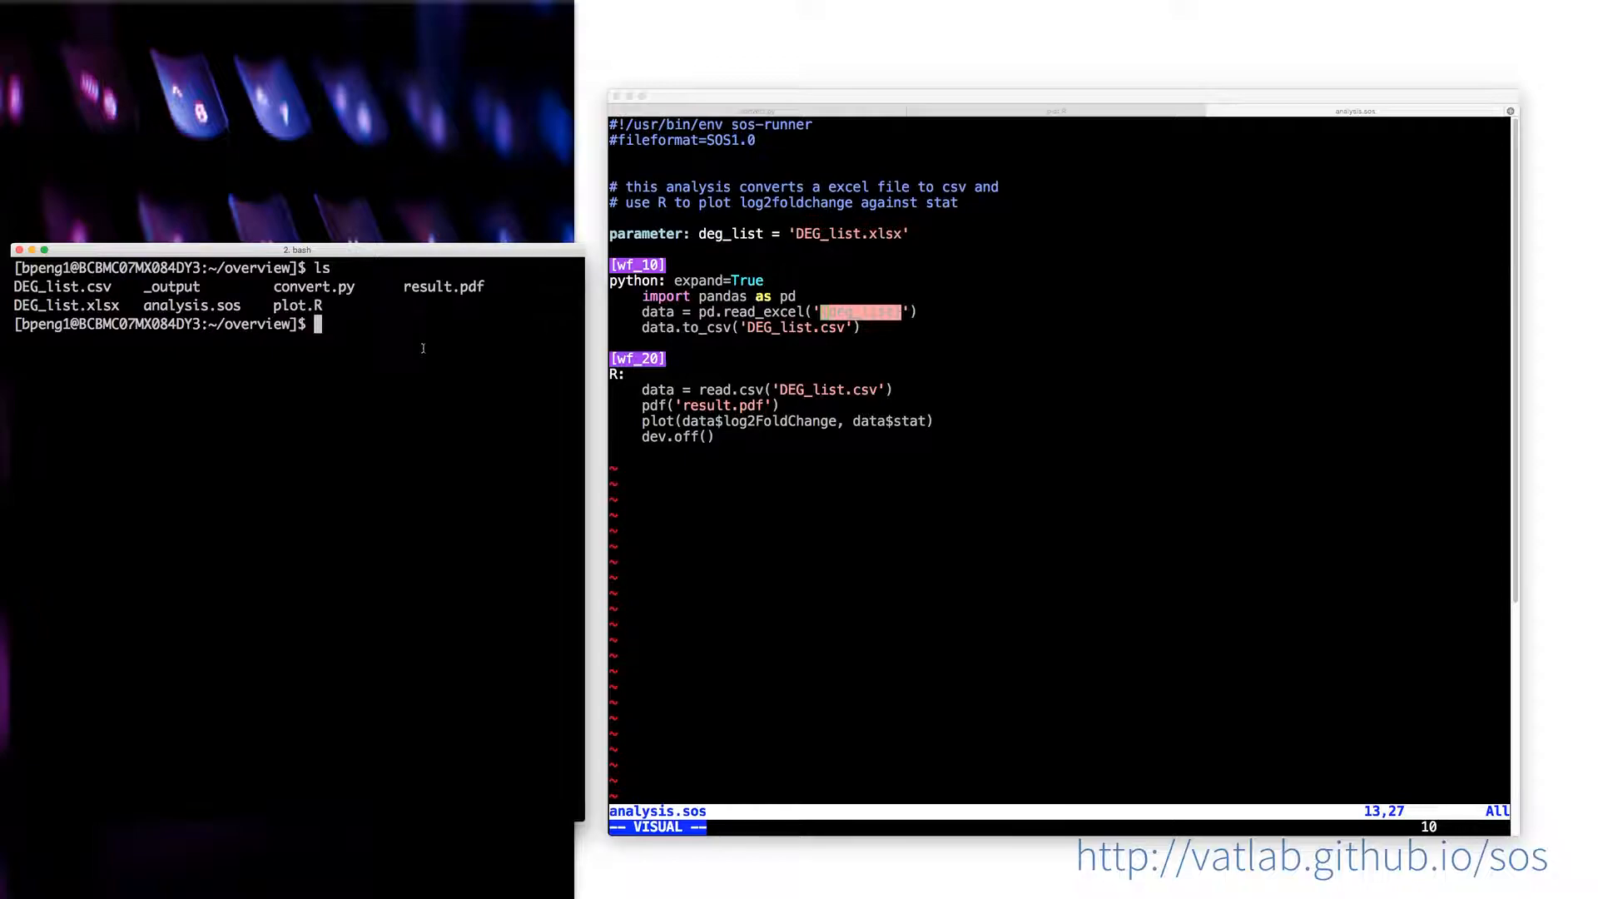
Step: Copy DEG_list.xlsx to another.xlsx with cp
type("cp")
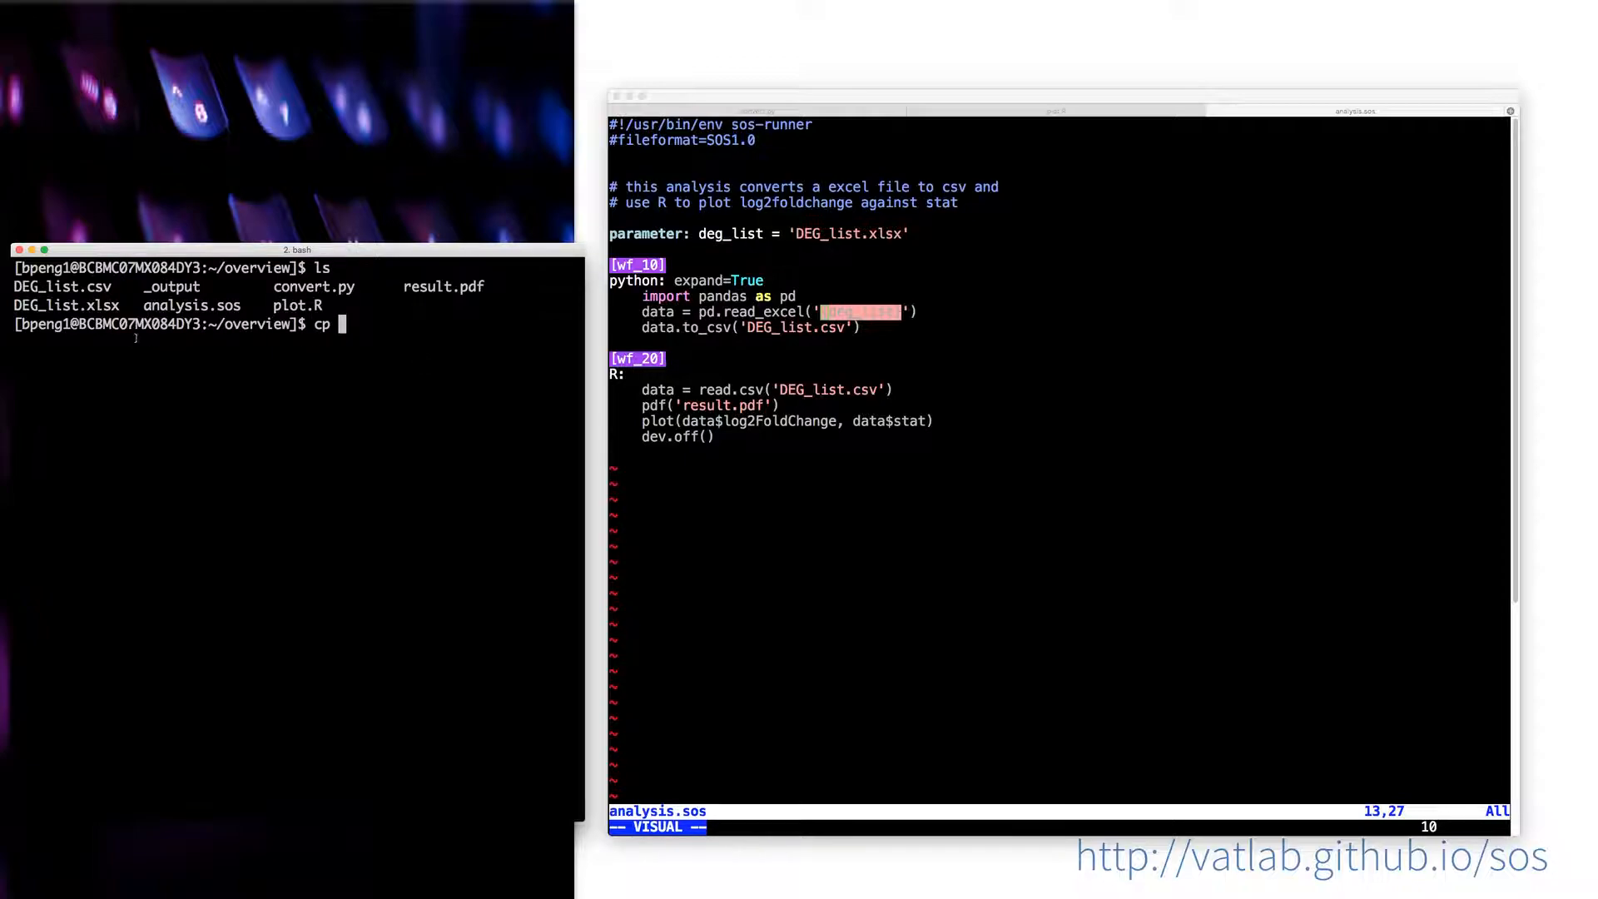
type("DEG_list.xlsx")
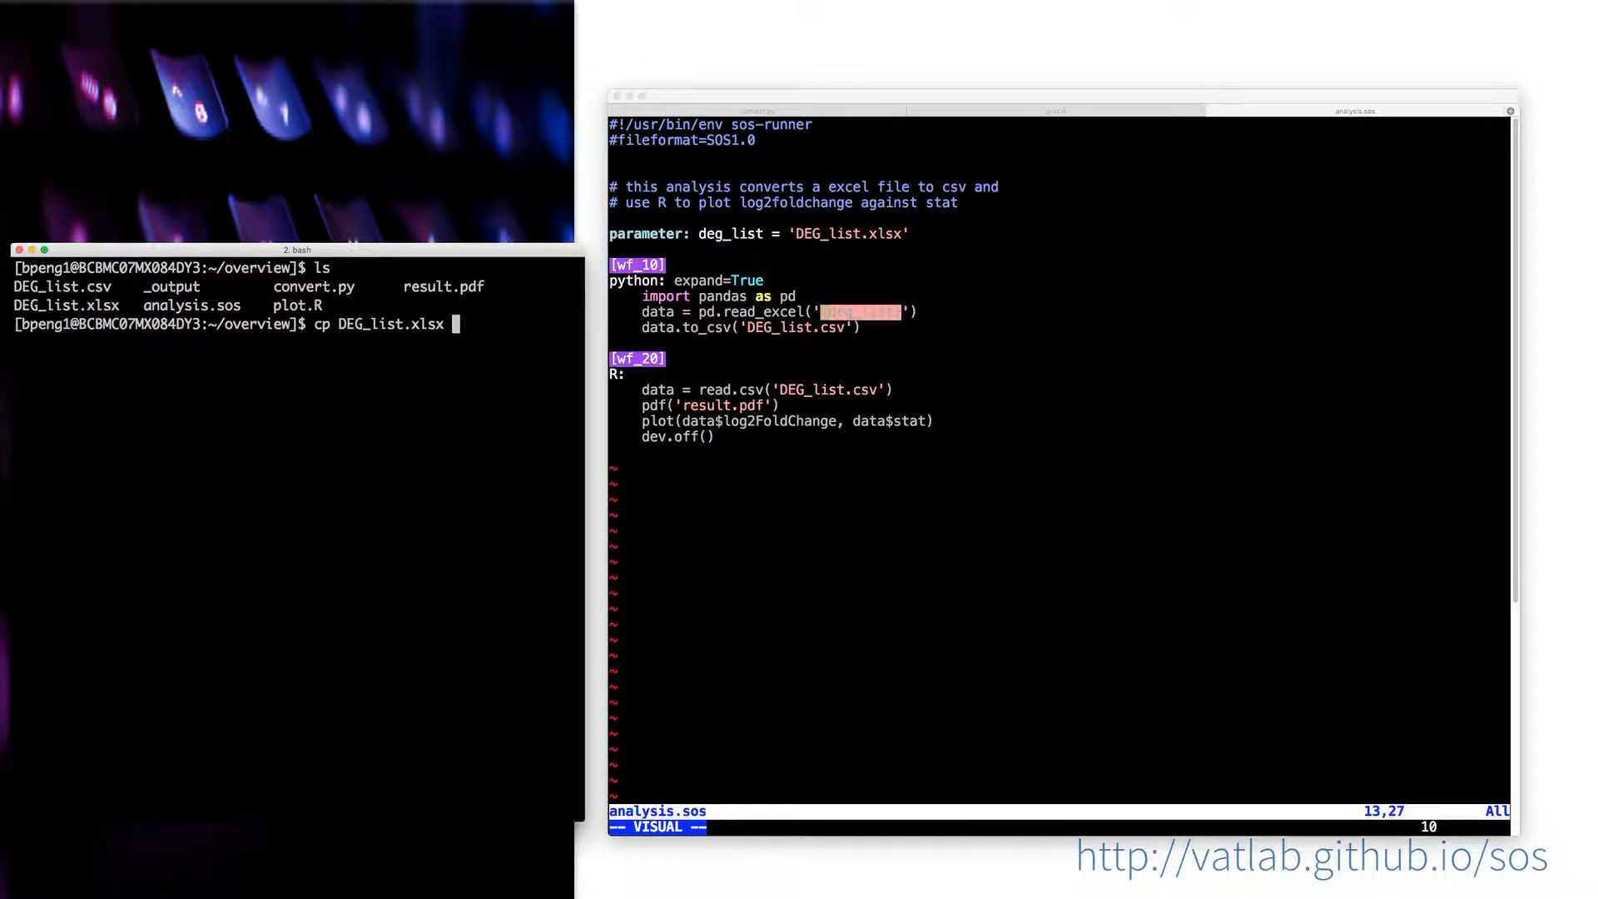
type("anot")
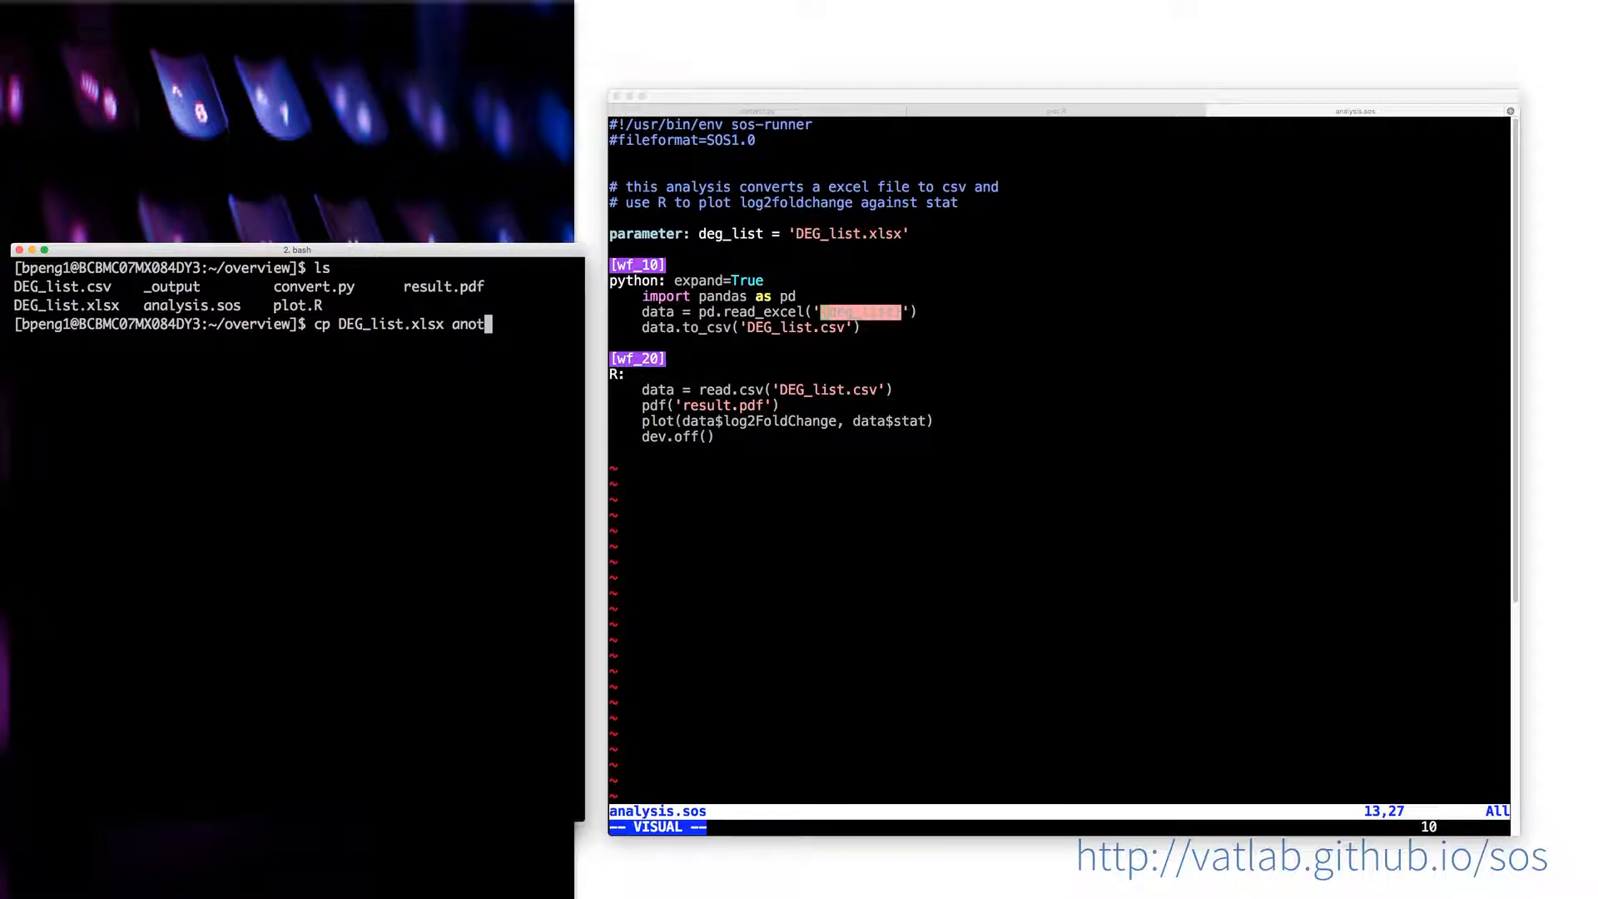
key("Return")
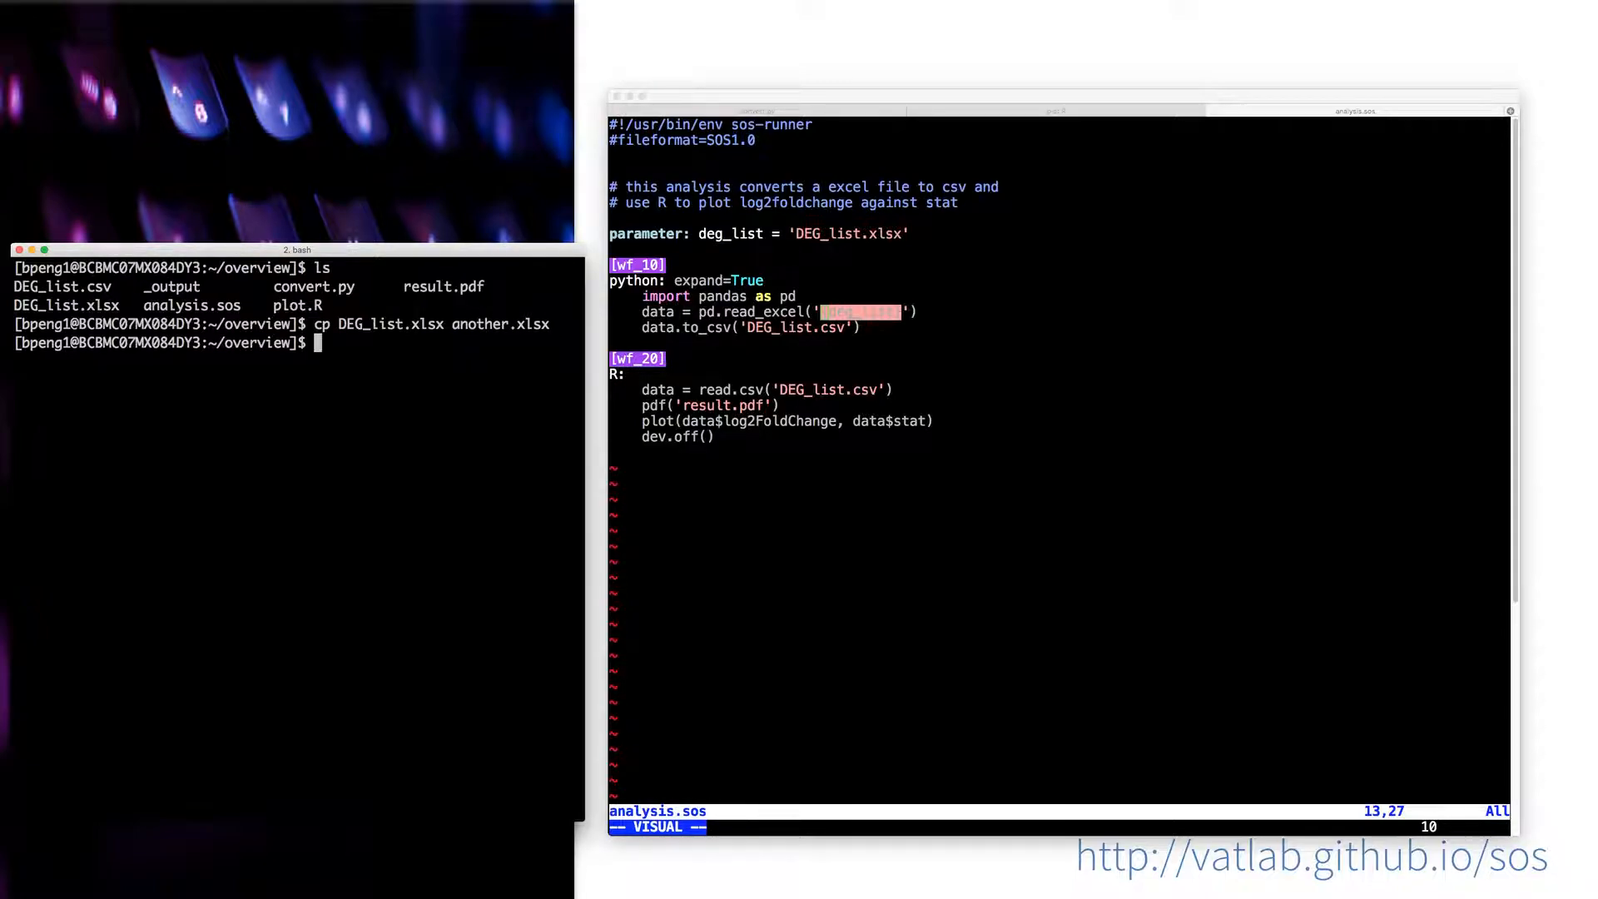
Step: Run ./analysis.sos --deg-list another.xlsx to completion
type("./analysis.sos --deg-")
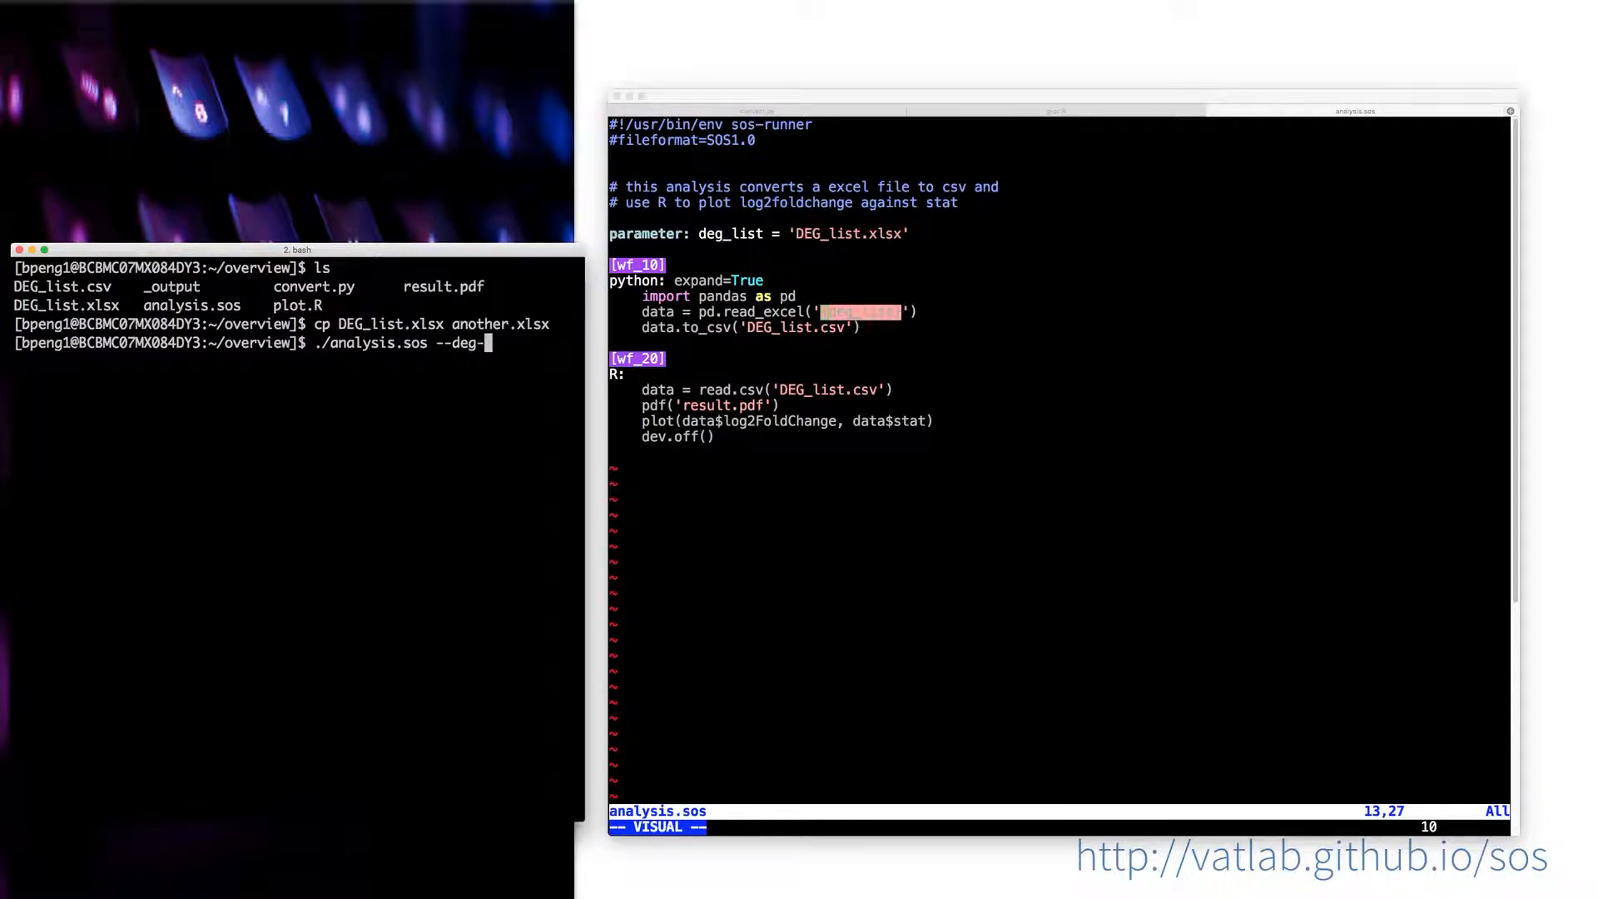
type("list")
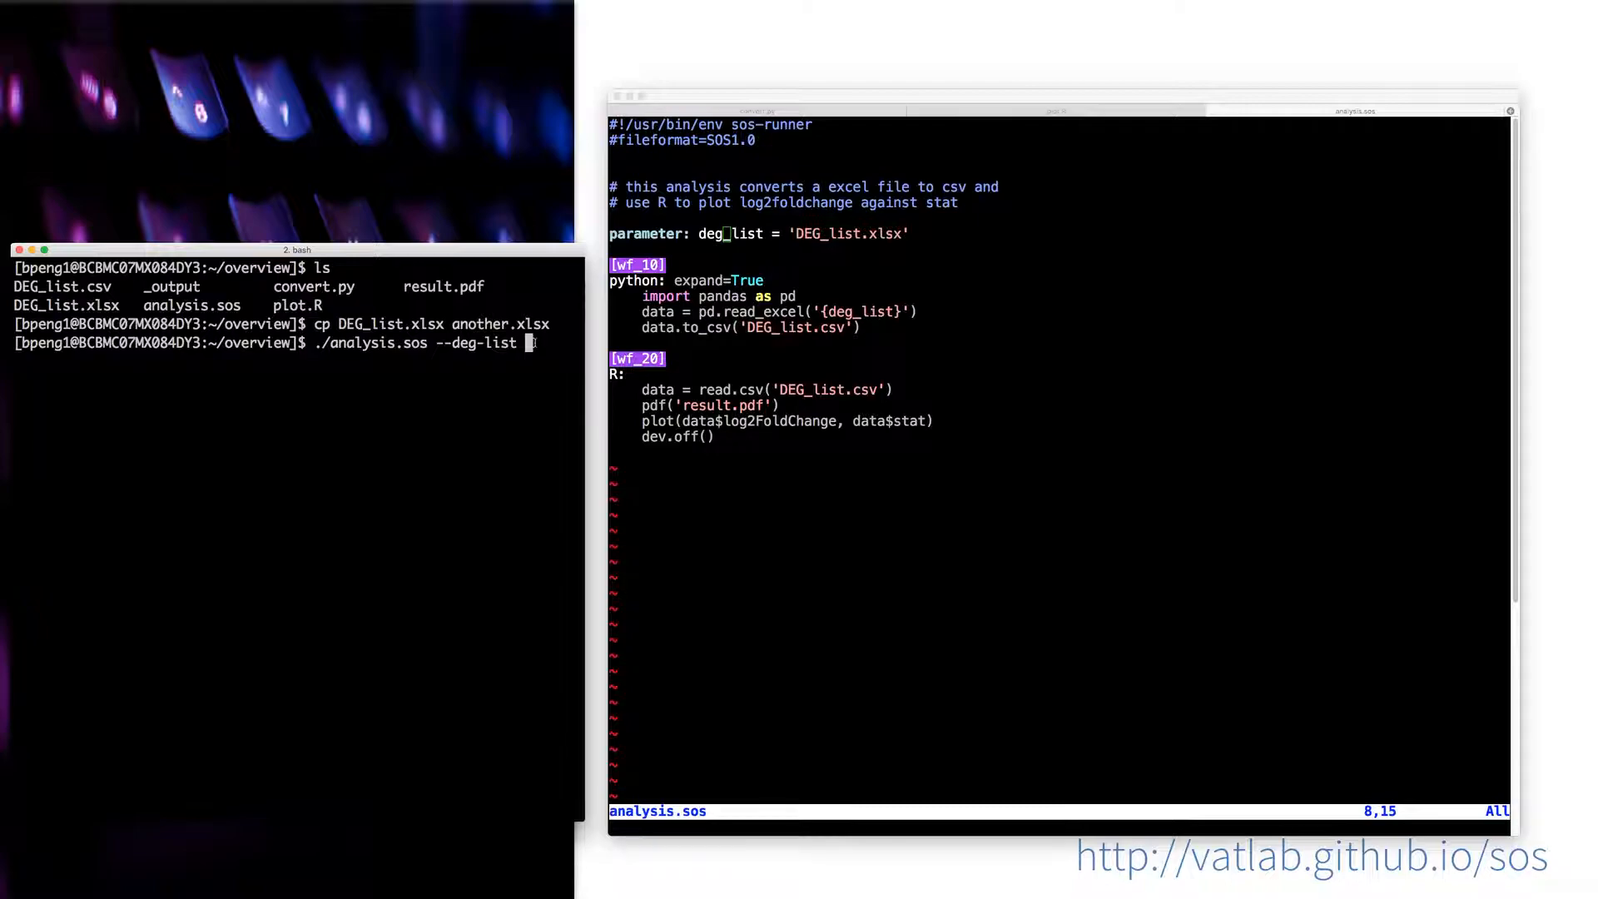
type("another.xlsx")
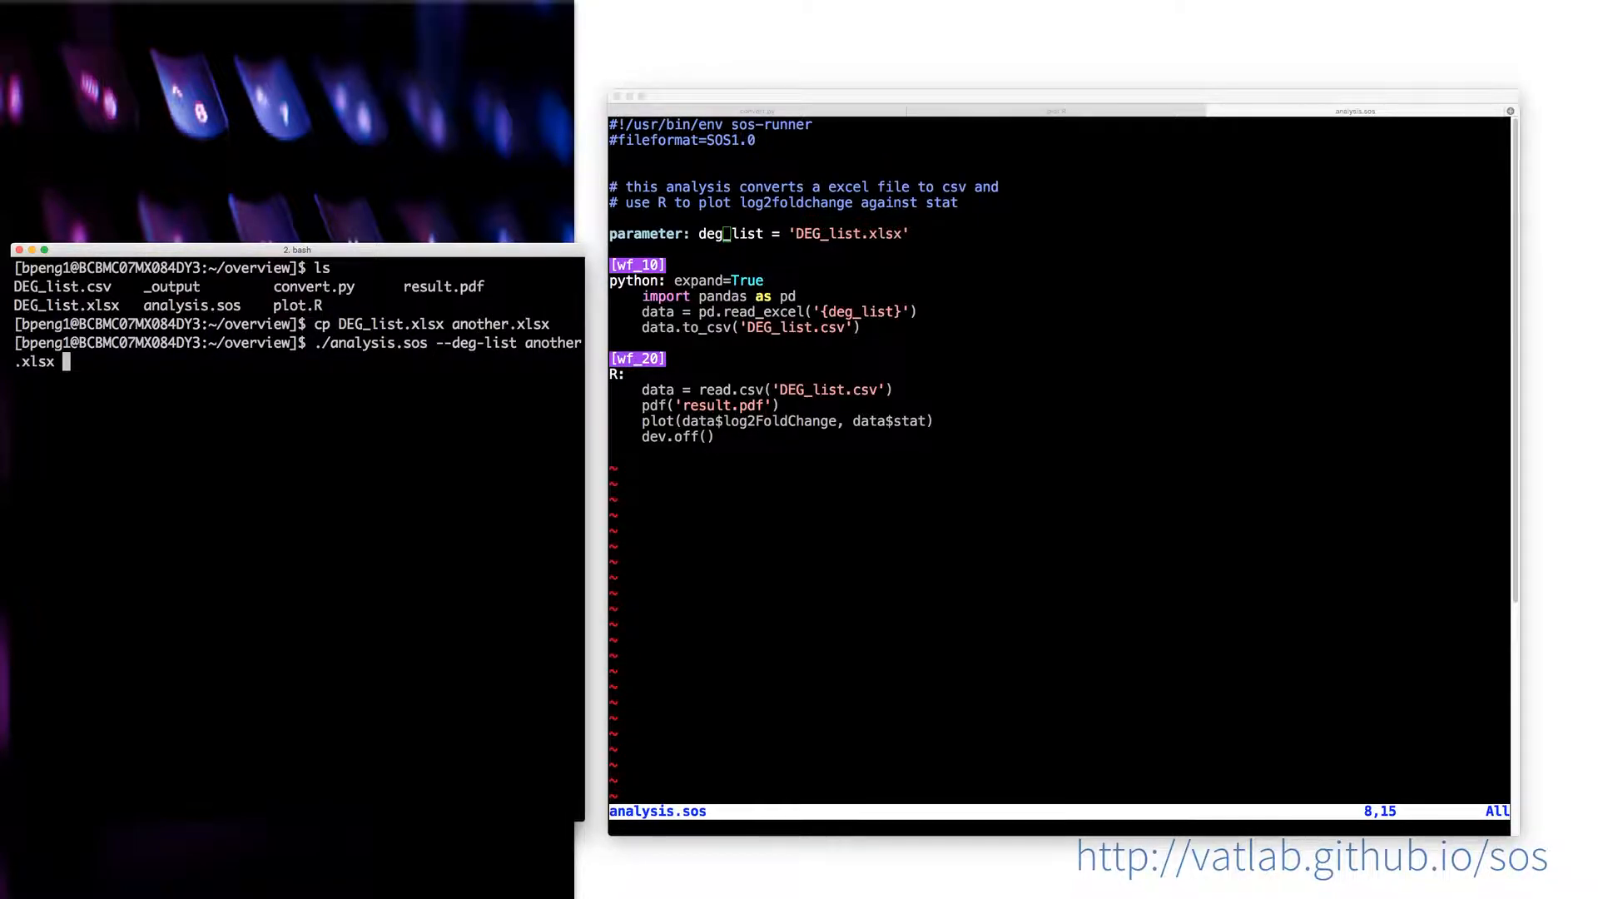
key("Return")
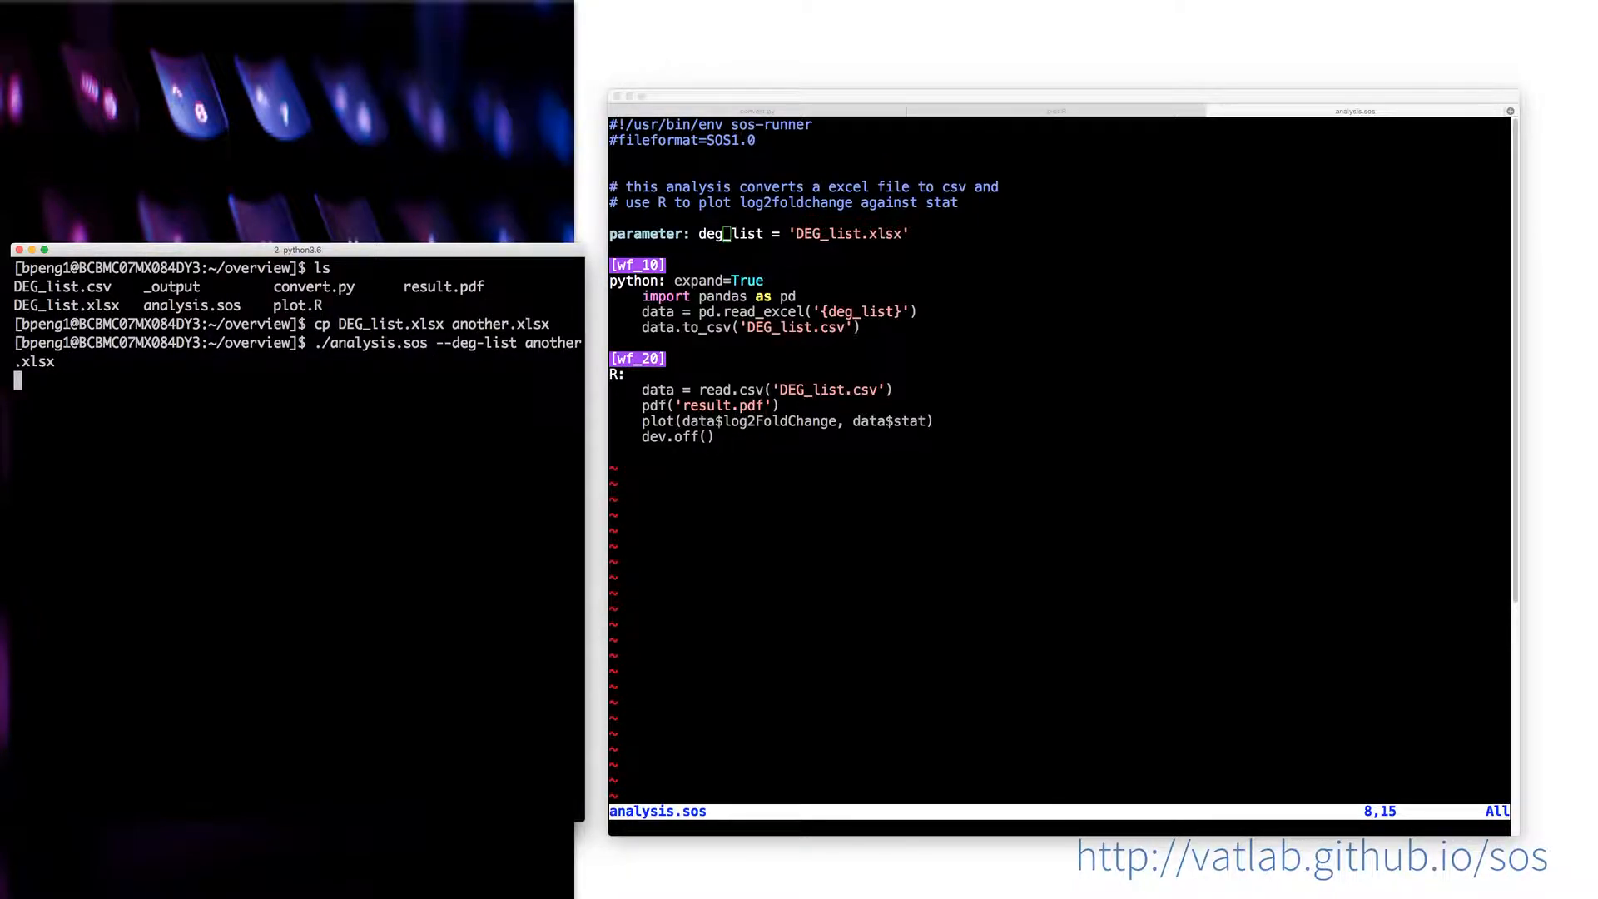
key("Return")
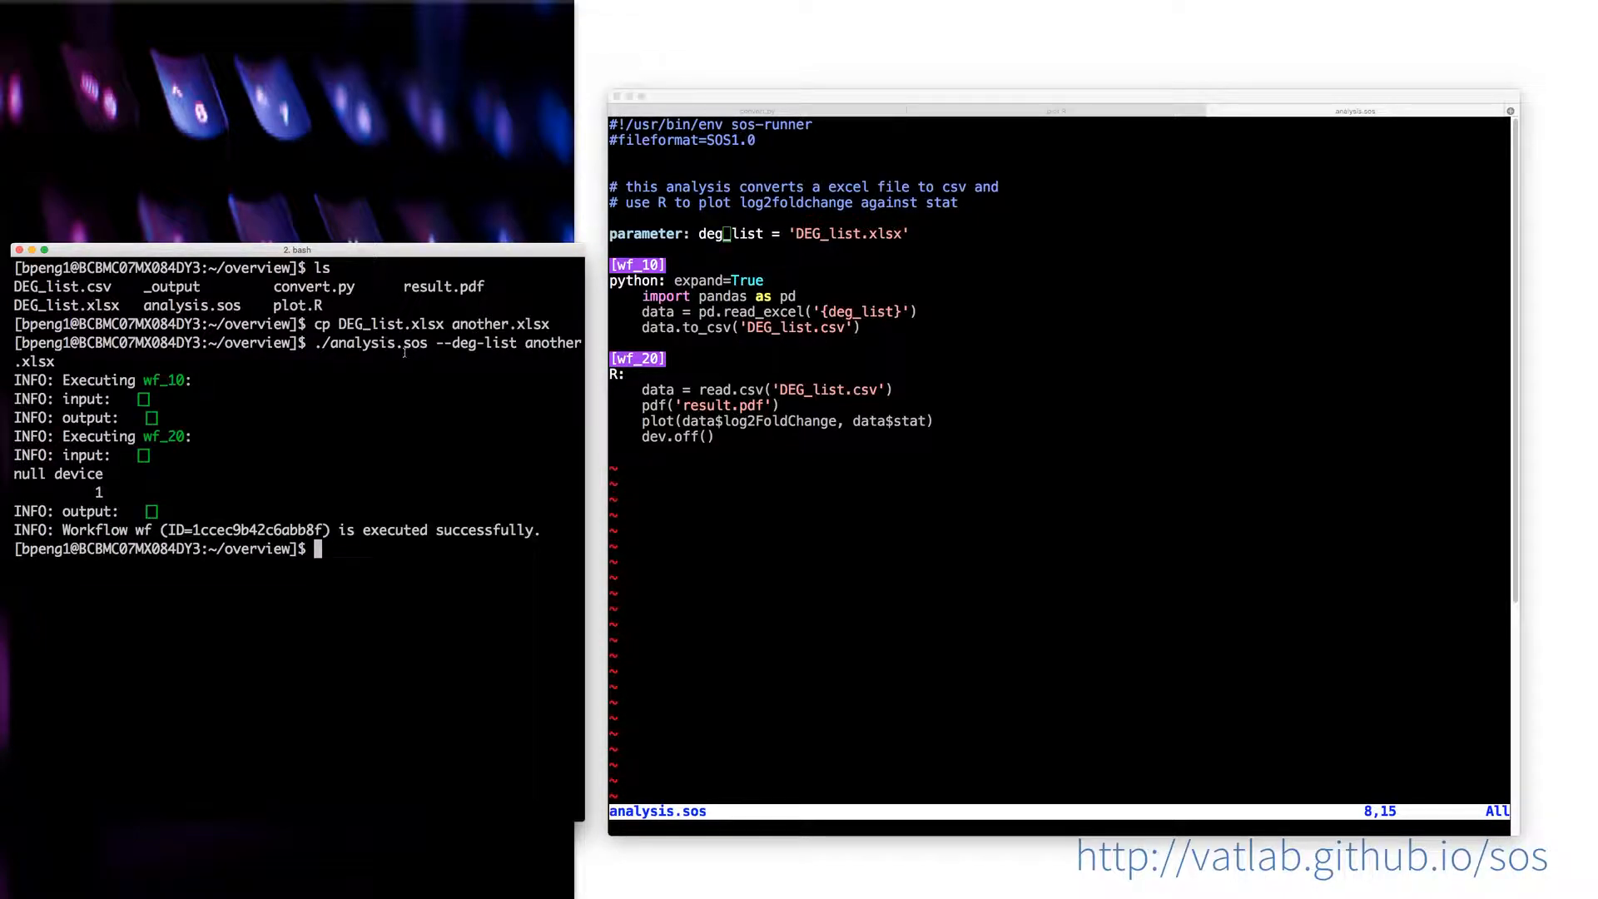
mouse_move(754, 241)
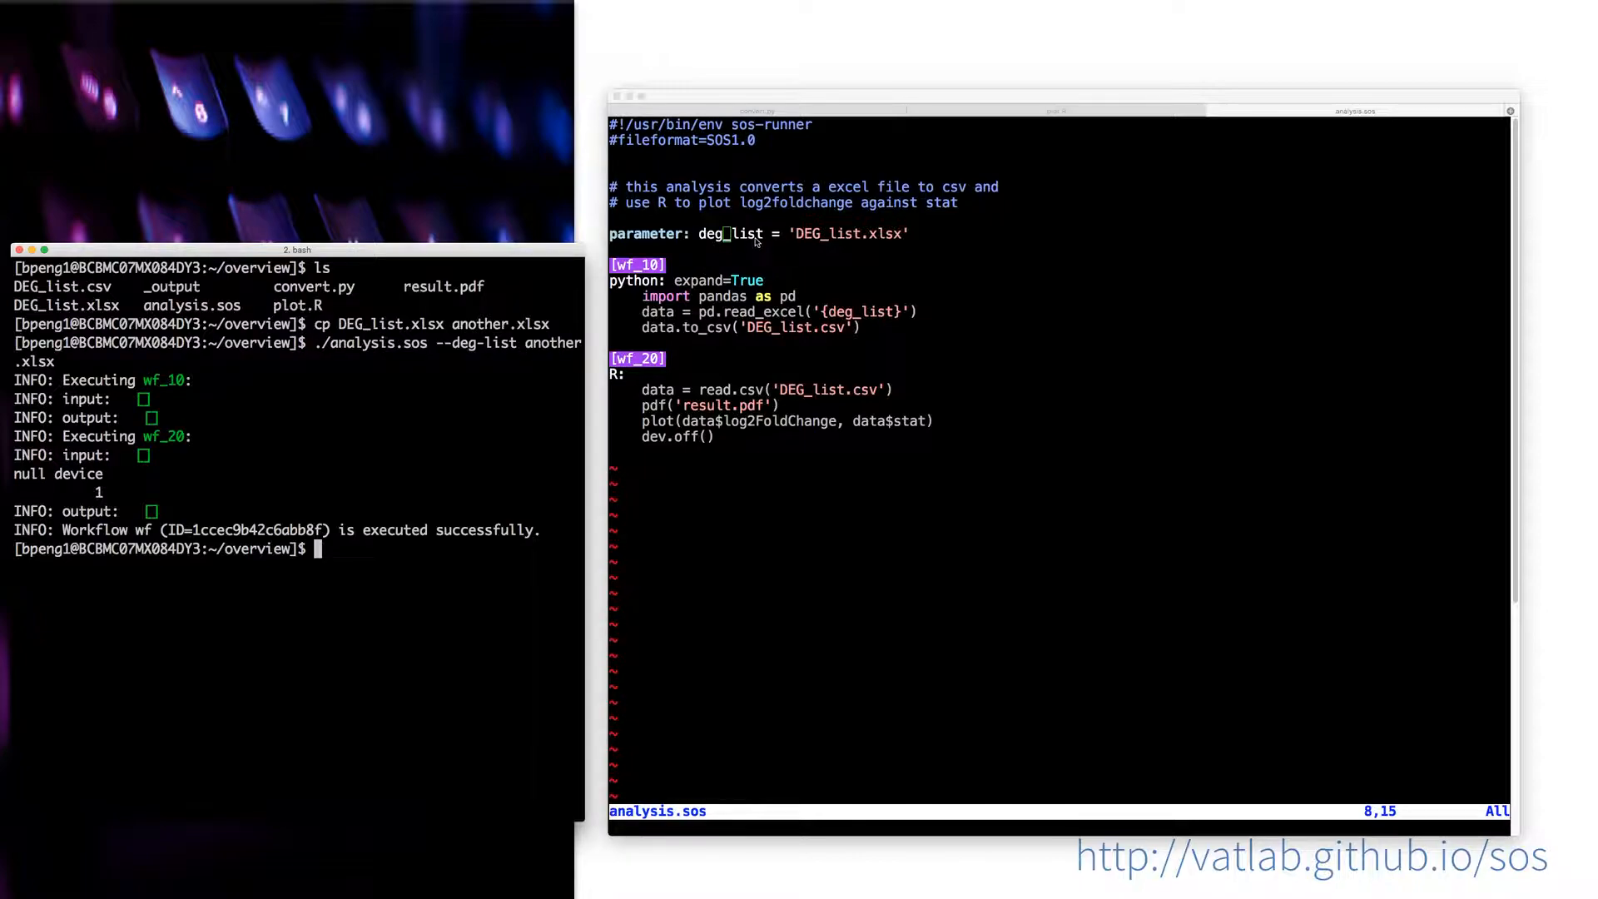
mouse_move(846, 318)
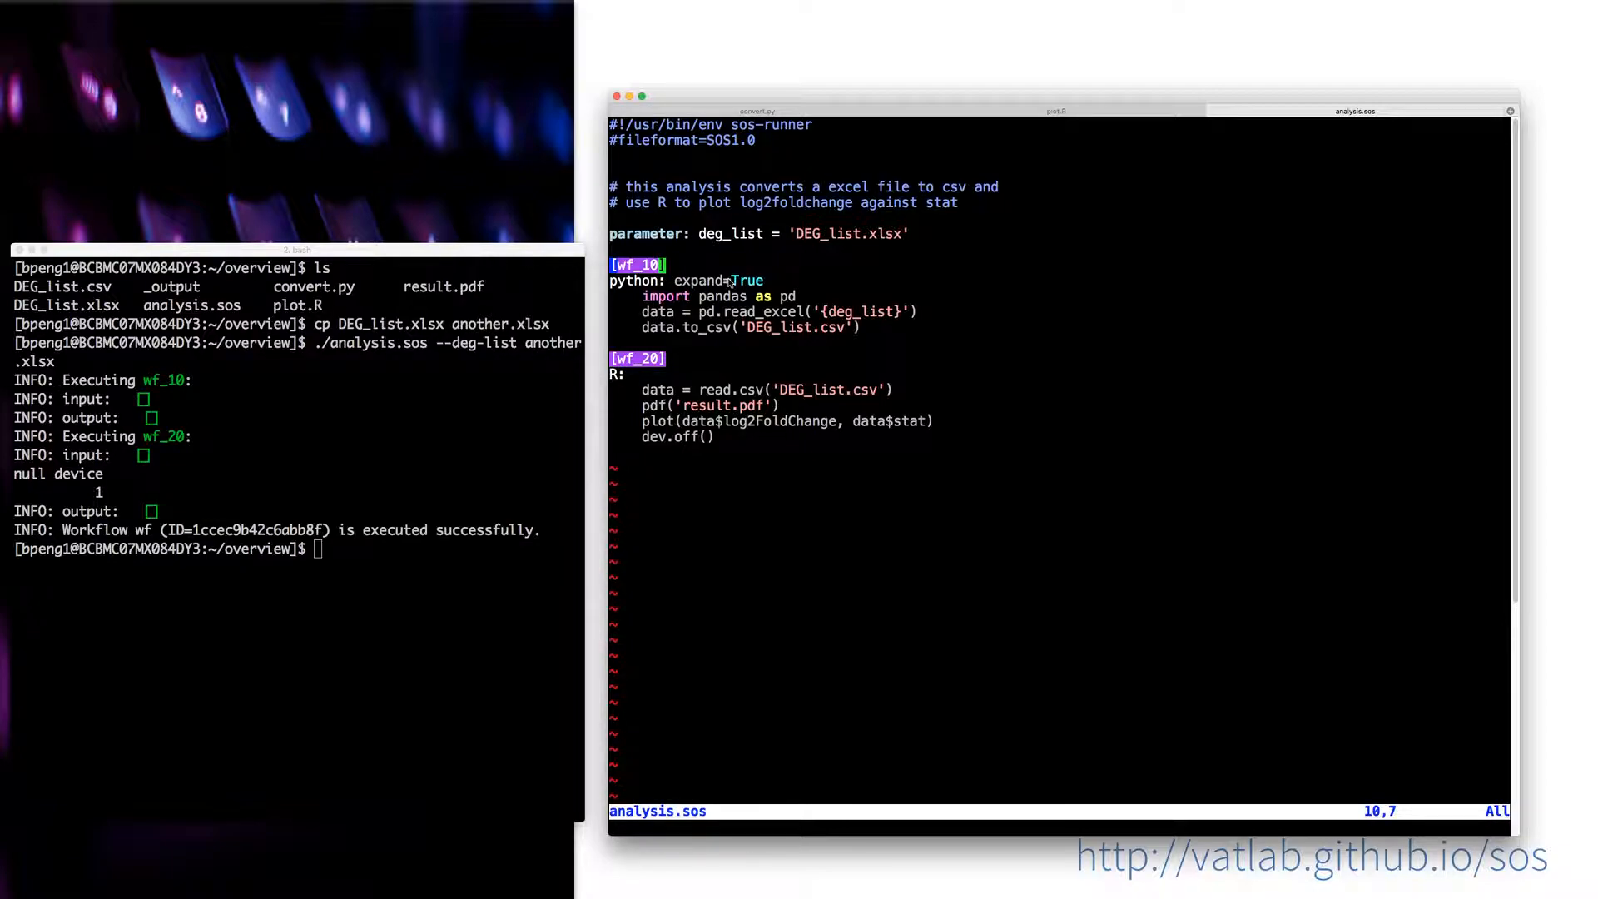
Step: Insert 'input: deg_list' and 'output: 'DEG_list.csv'' lines under [wf_10]
type("input")
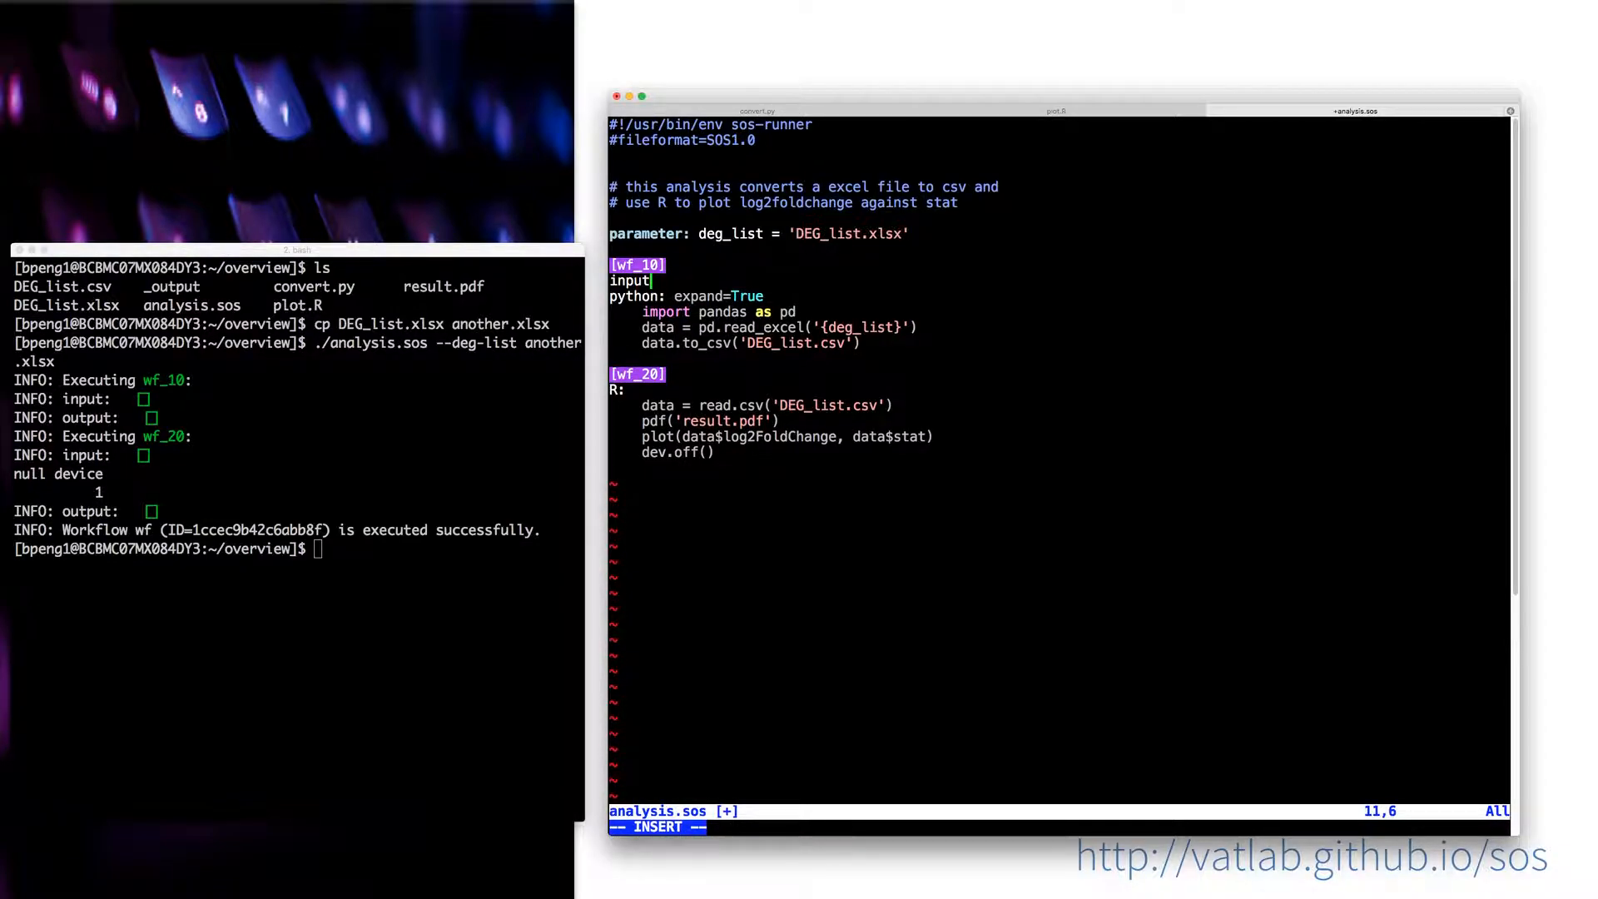
type(":")
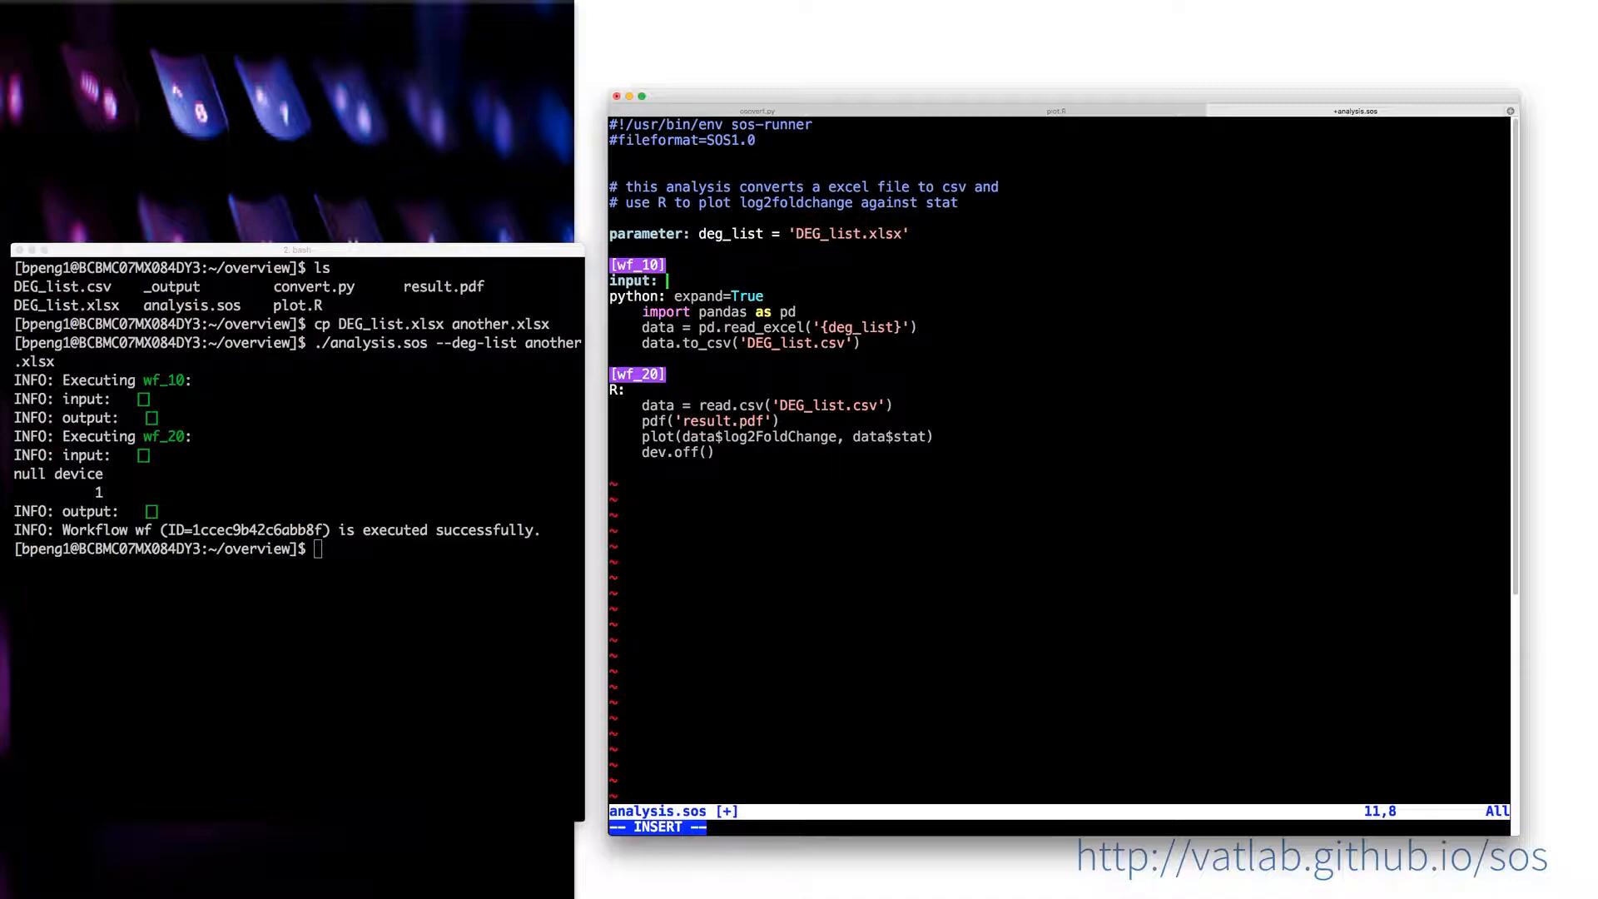
type("deg_lis")
type("ou")
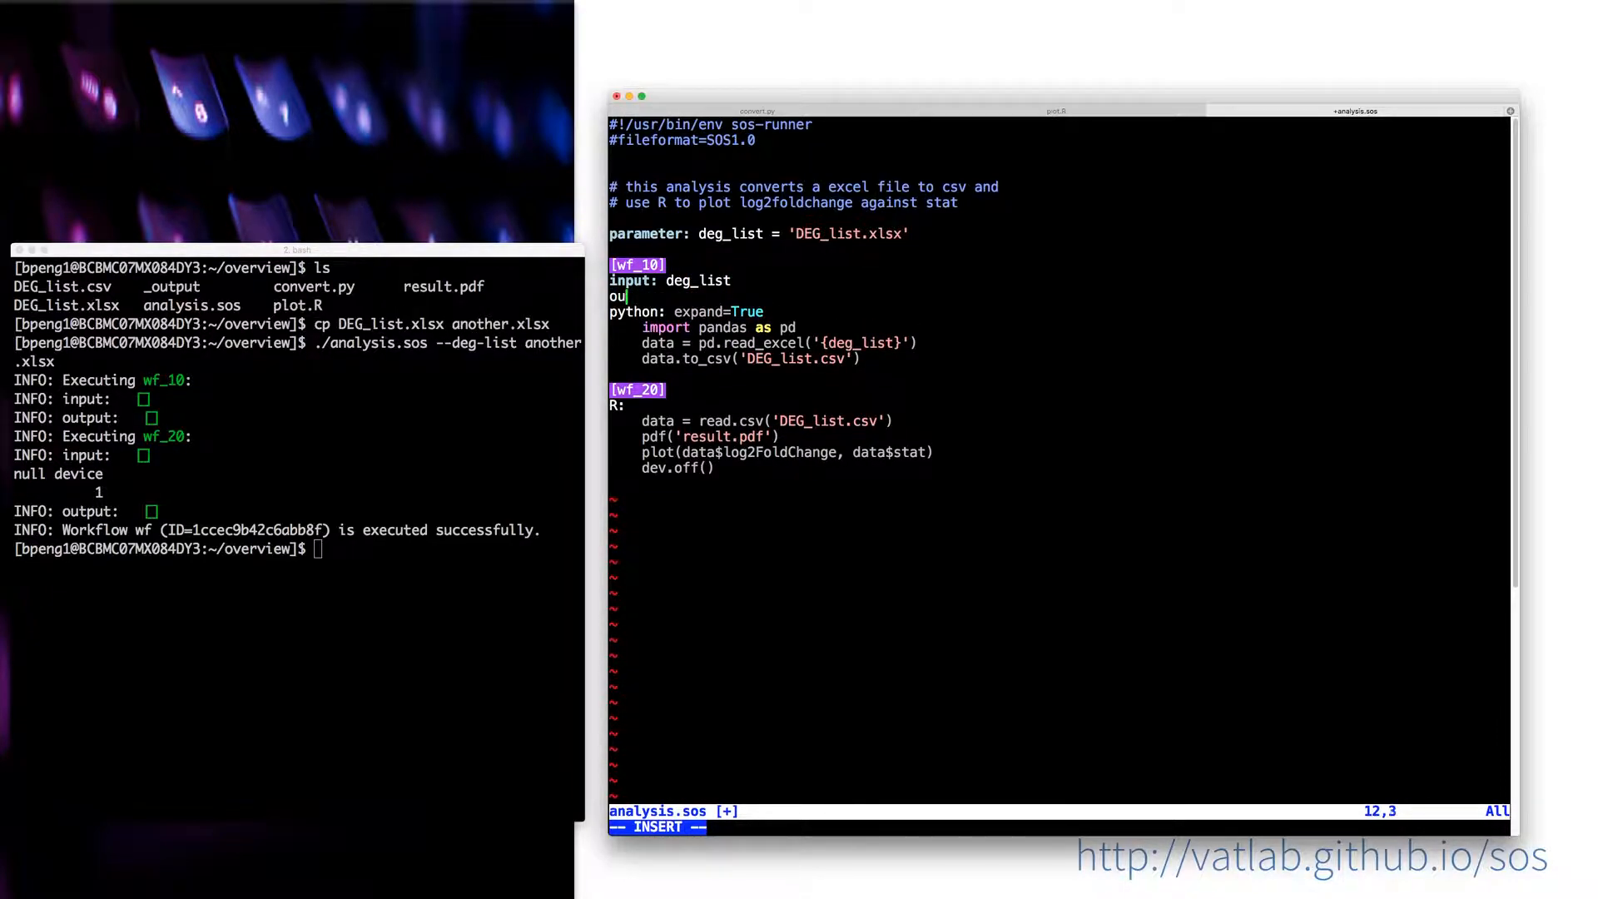
type("tput:")
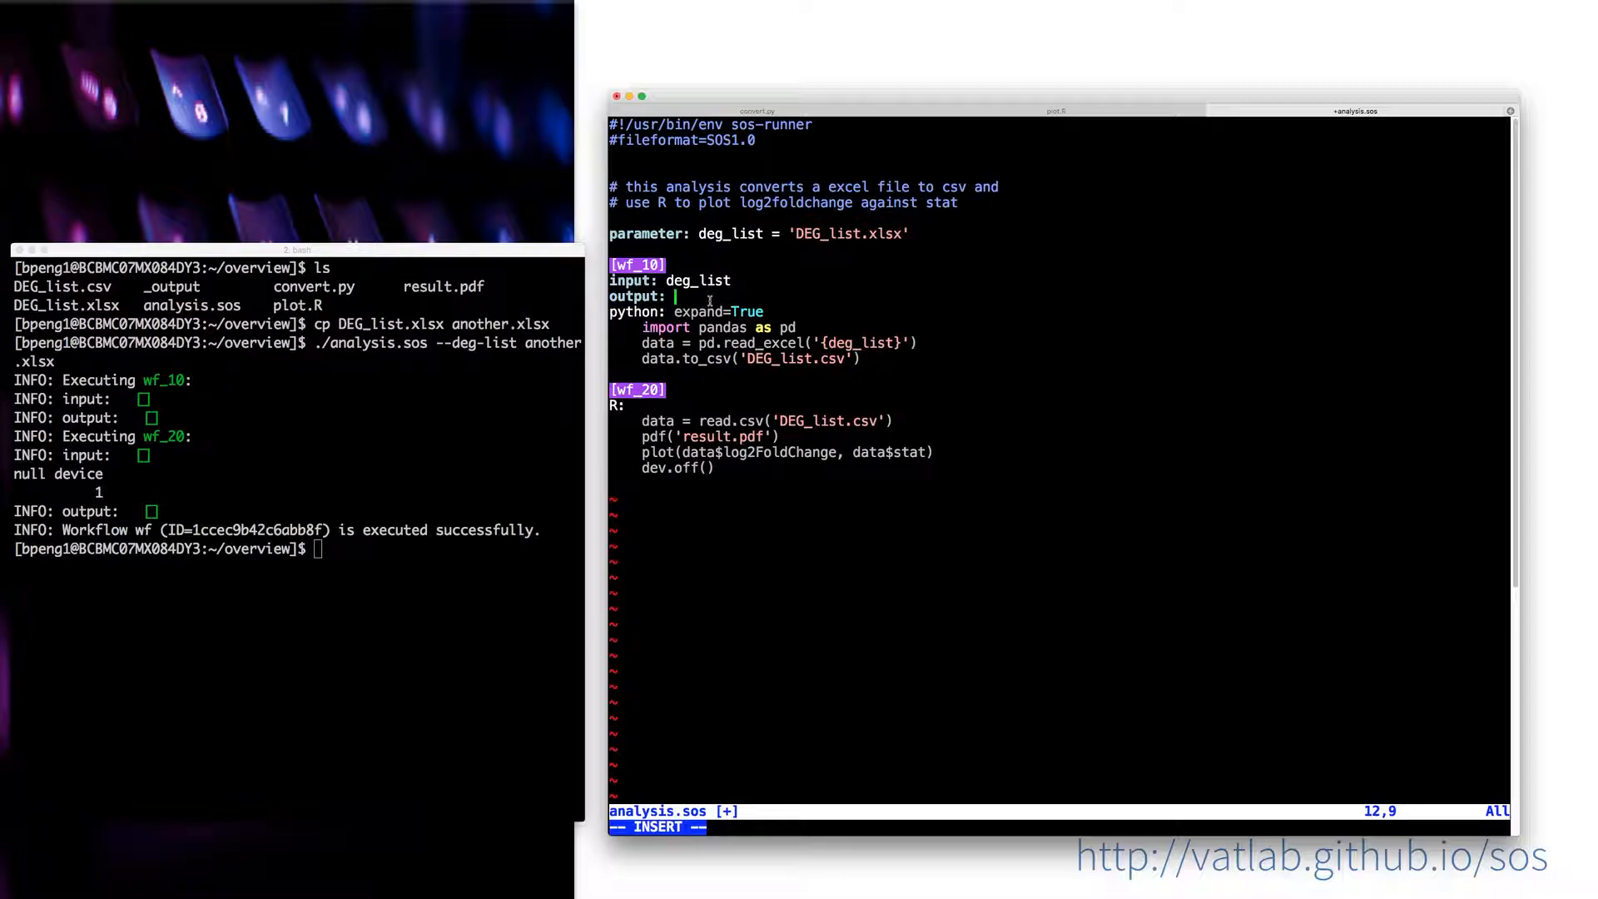
type("'DEG_list.csv'")
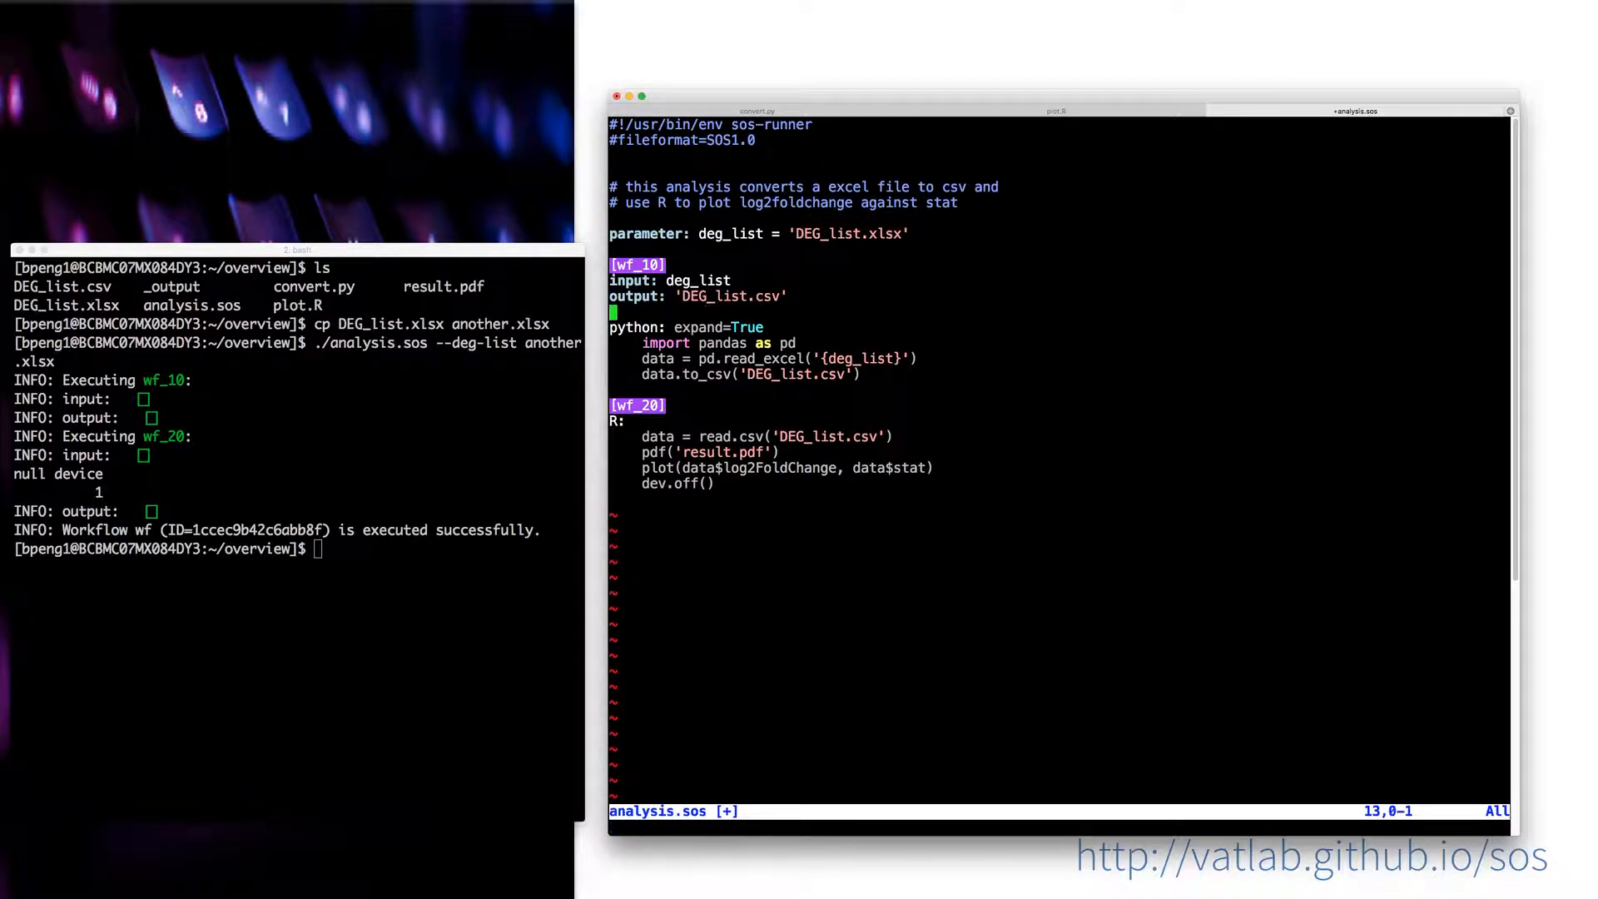
mouse_move(816, 362)
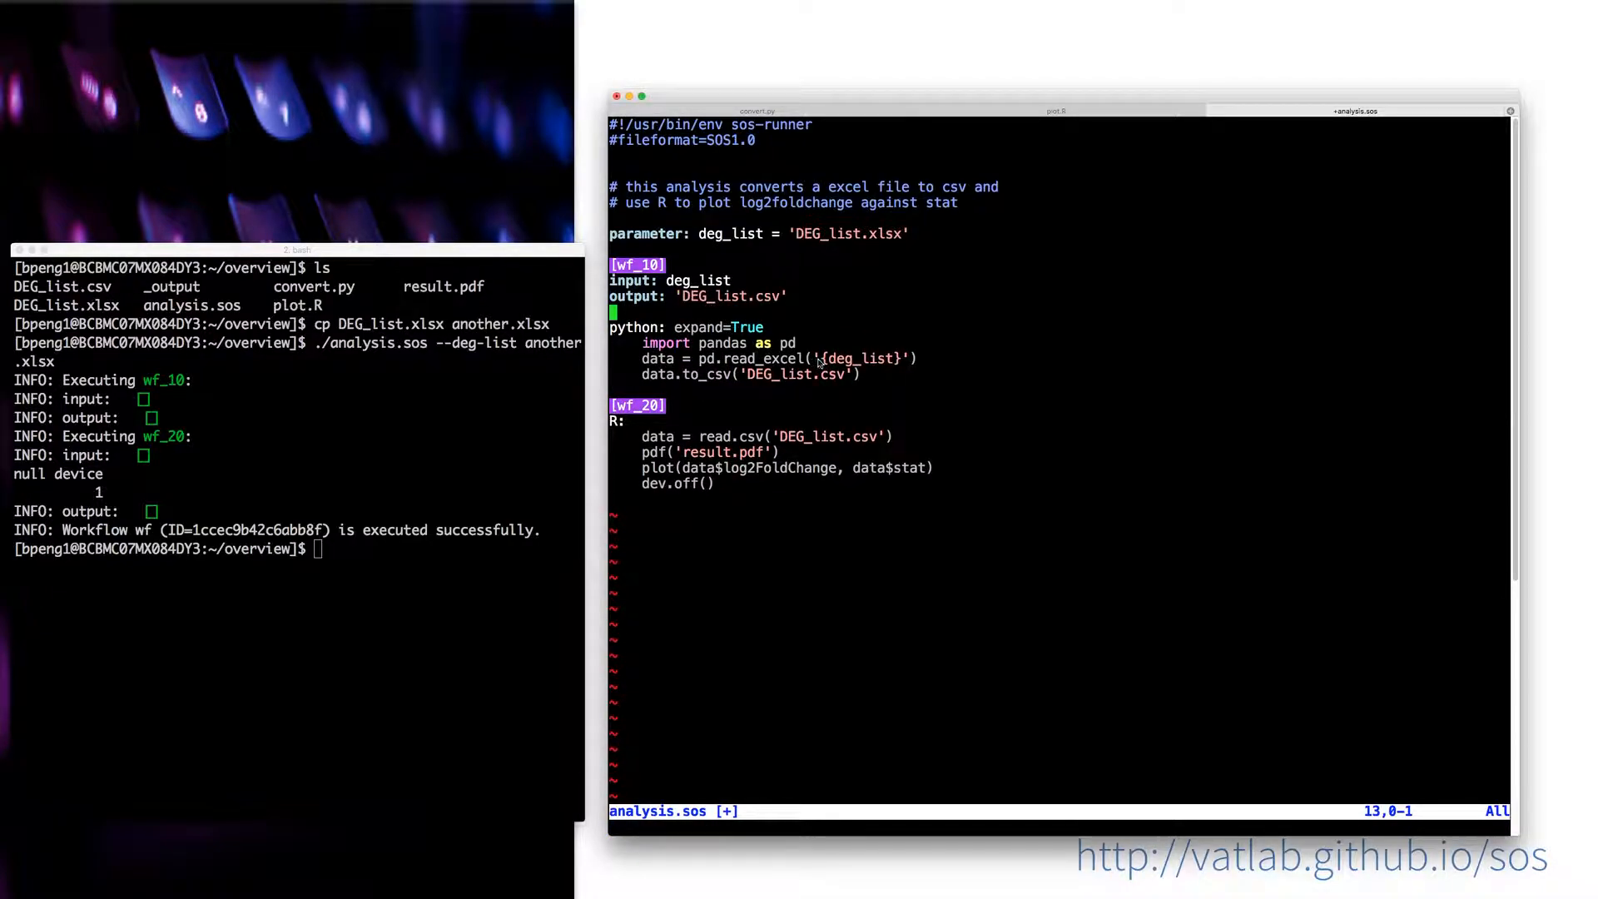
Step: Replace the Excel file name with {_input} and declare output 'result.pdf' for wf_20
key("i")
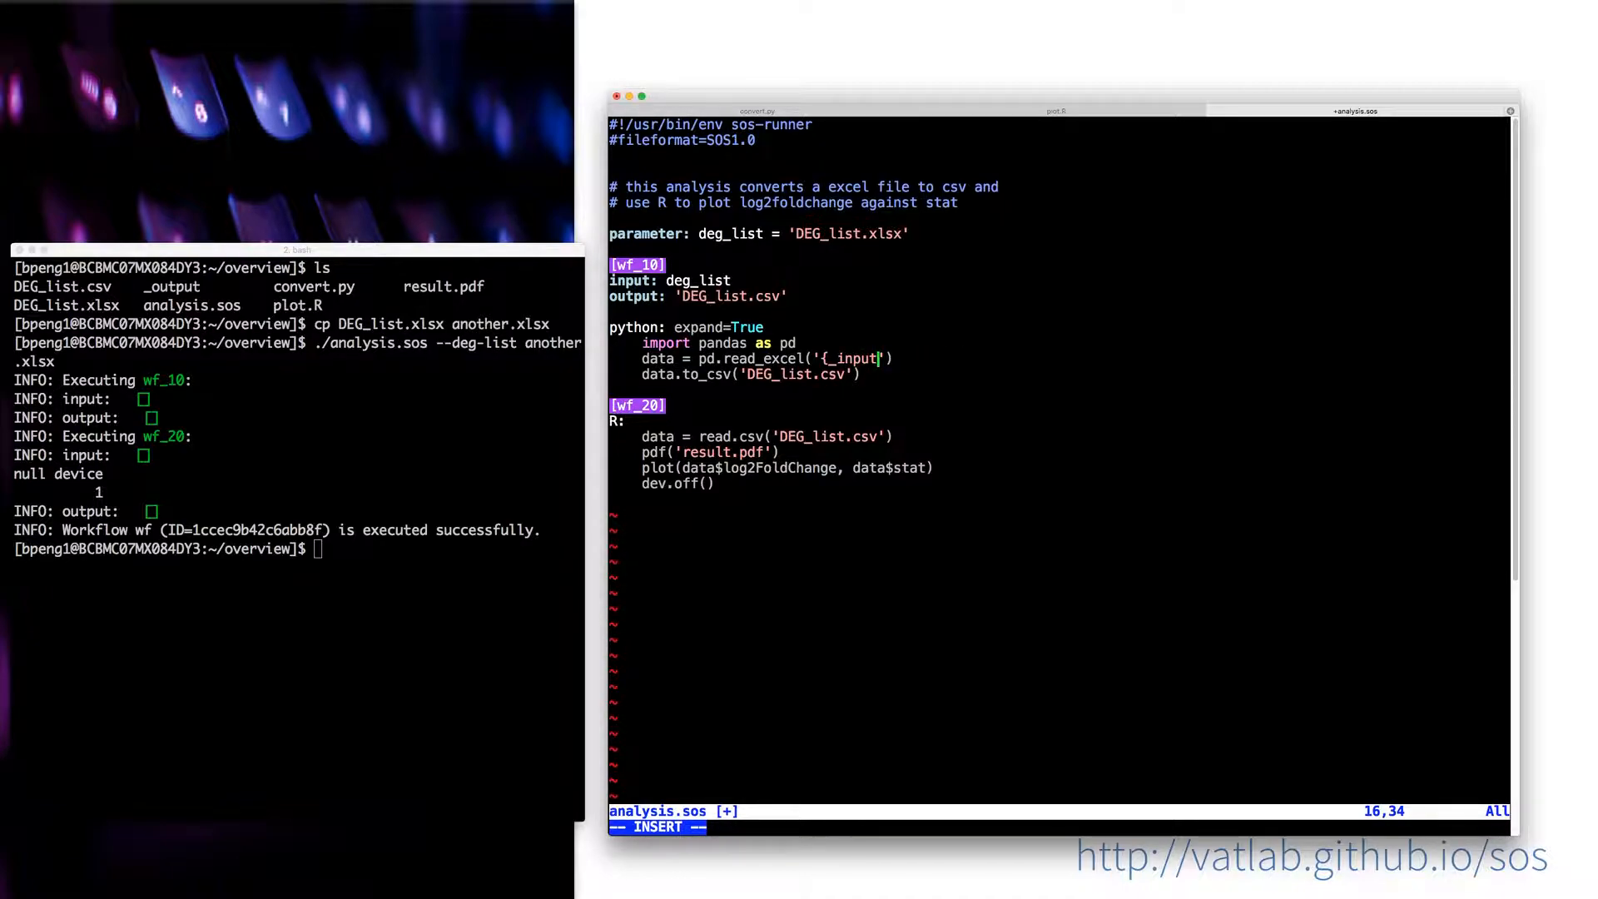
type("}")
type("output:")
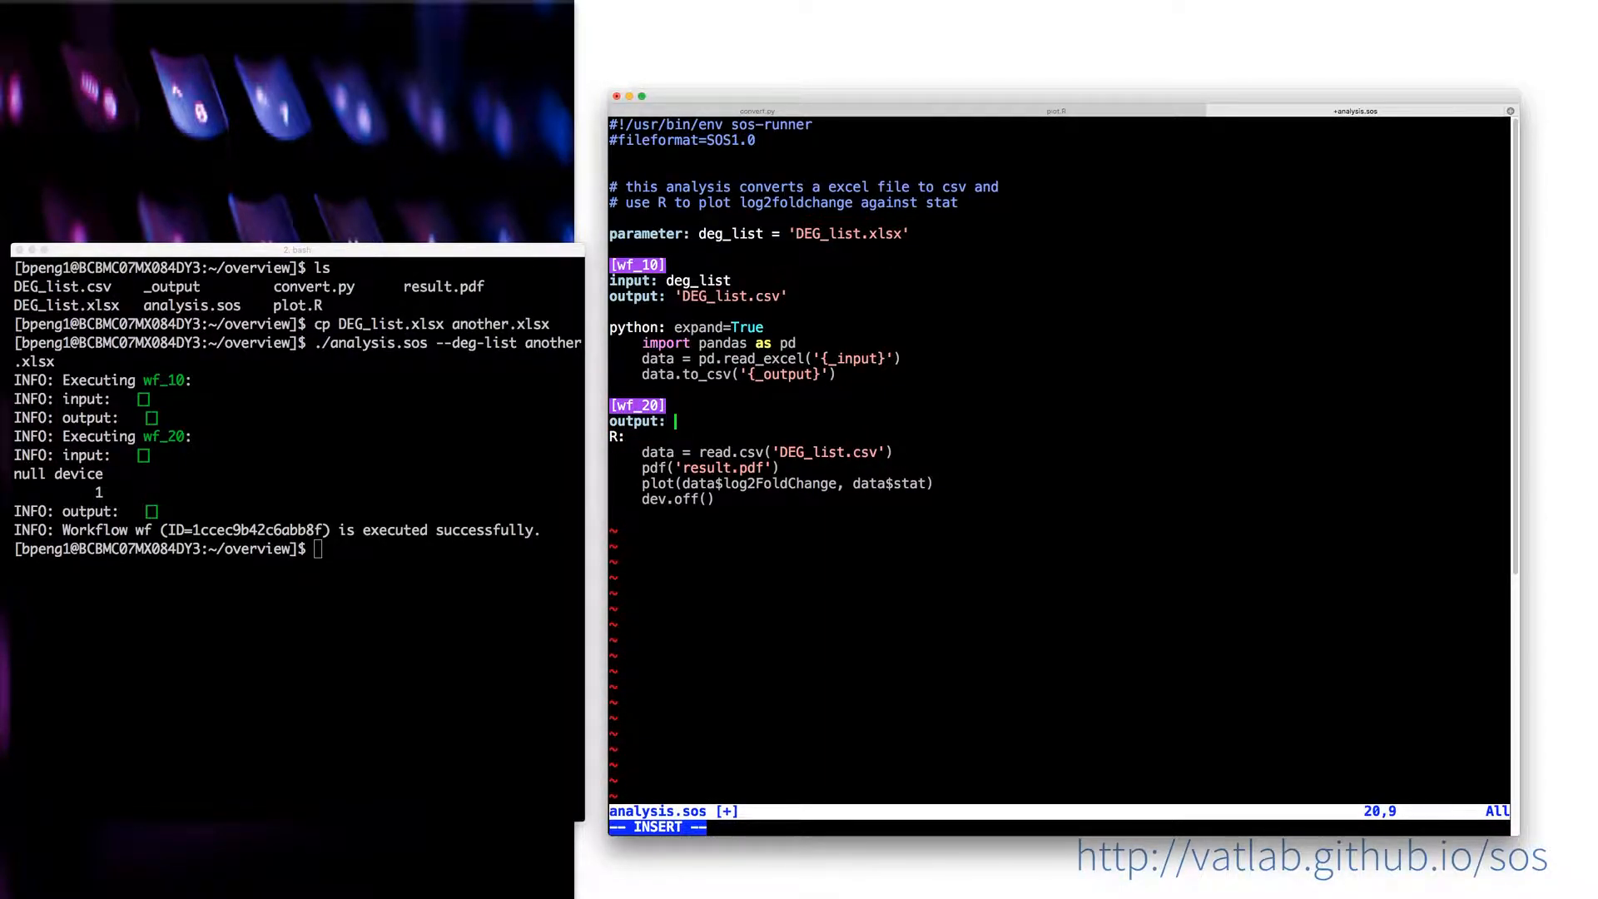
type("'result.pdf'")
left_click(767, 451)
type("{_inpu")
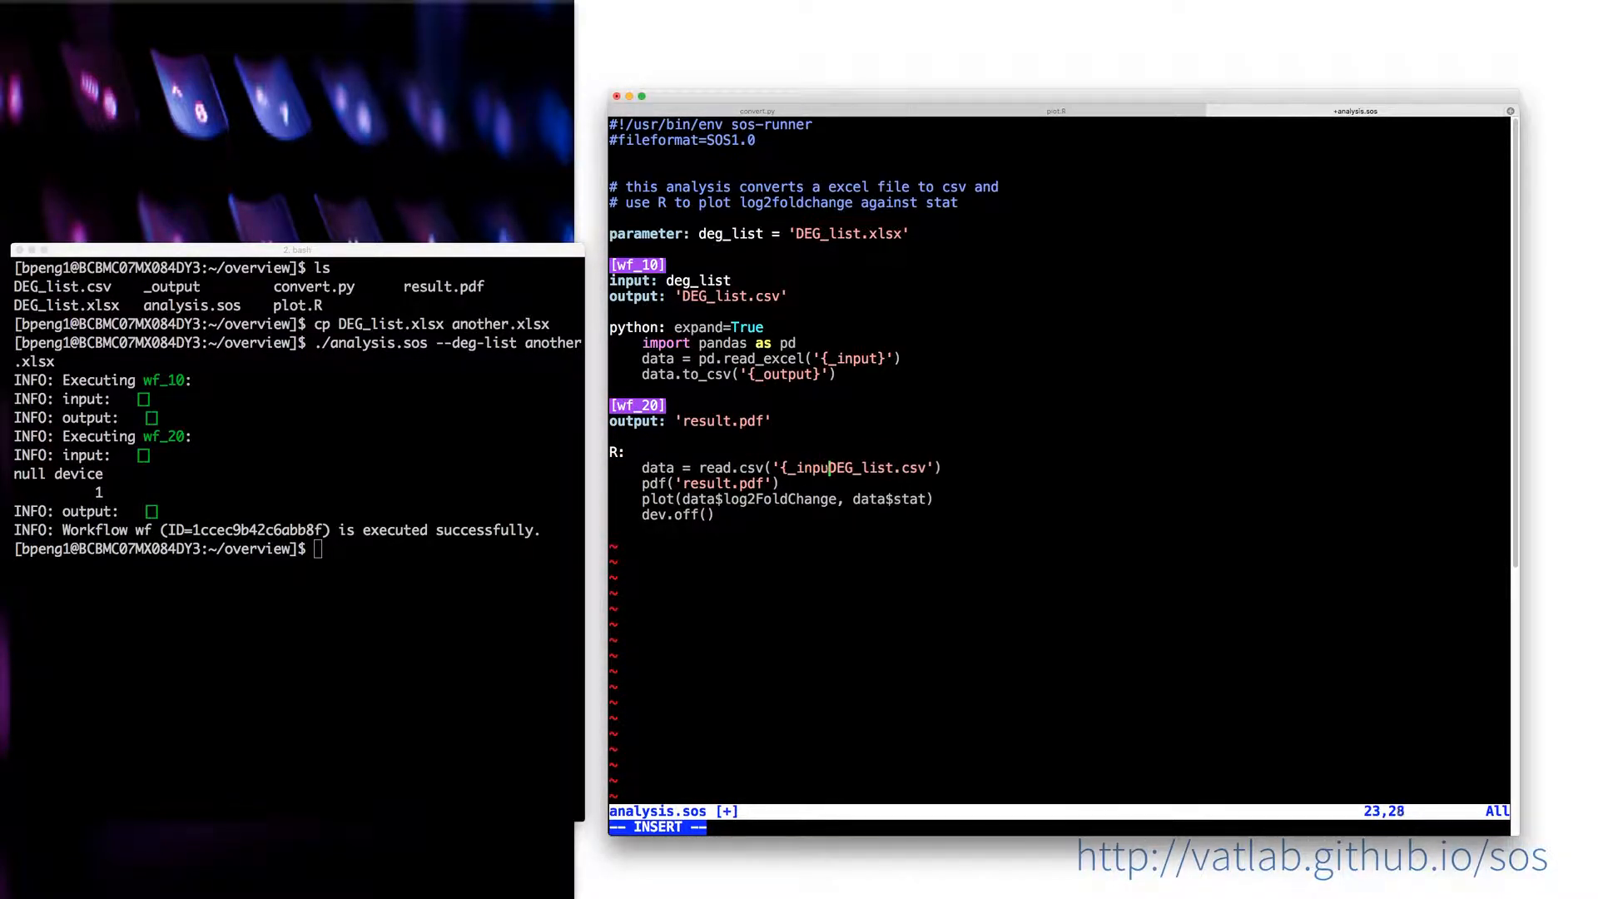
Step: Write the PDF to {_output} and add expand=True after R:
type("}")
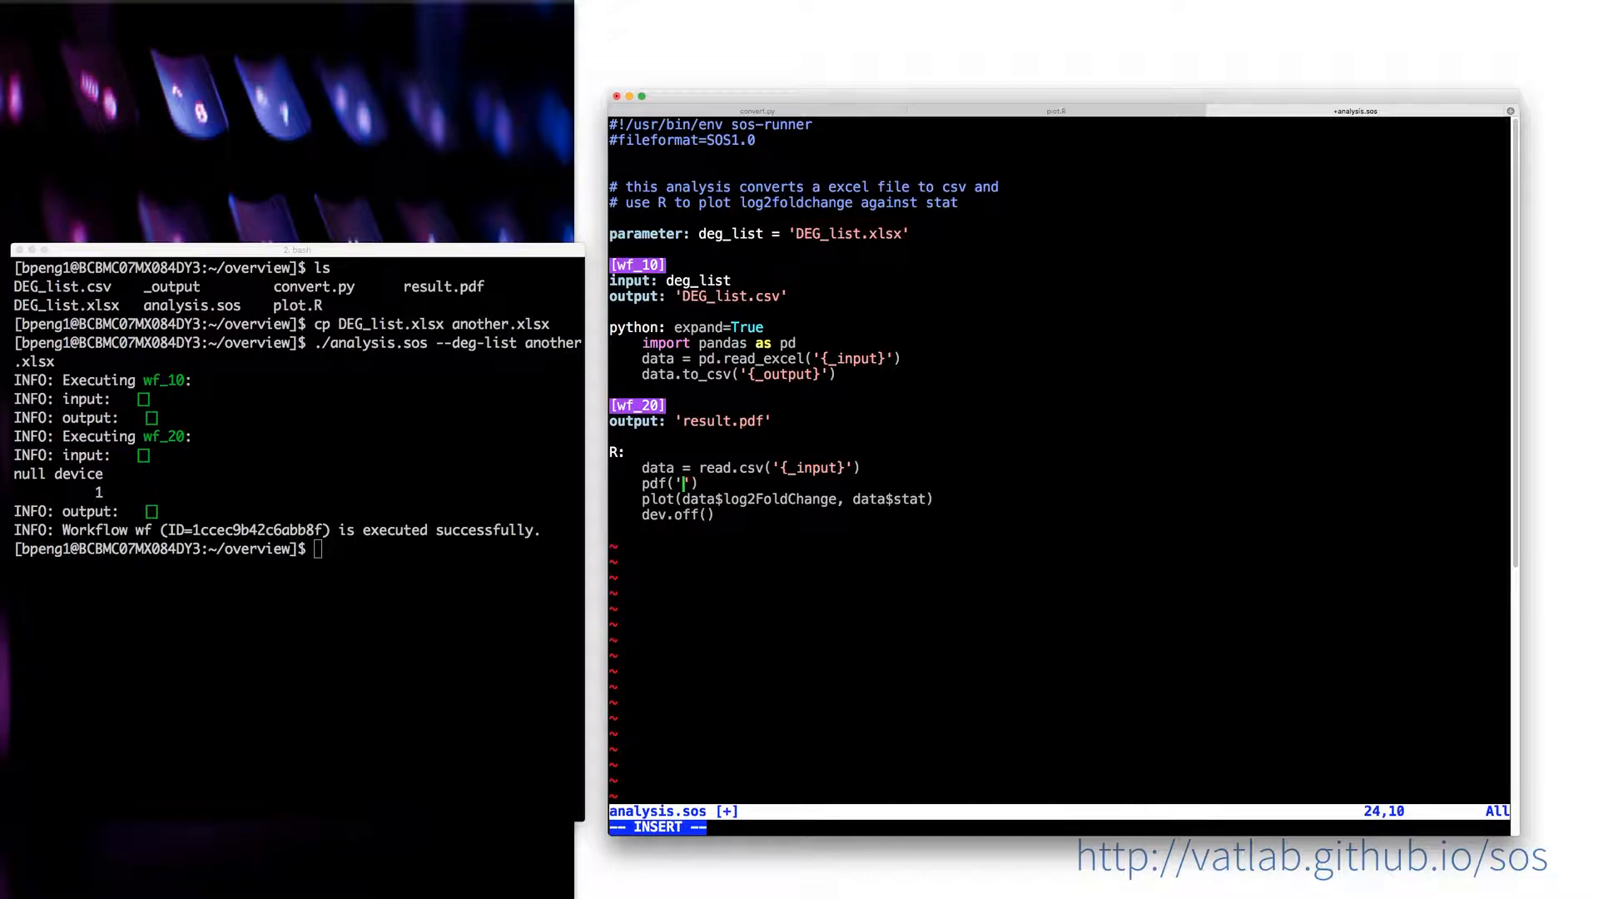
type("_output}")
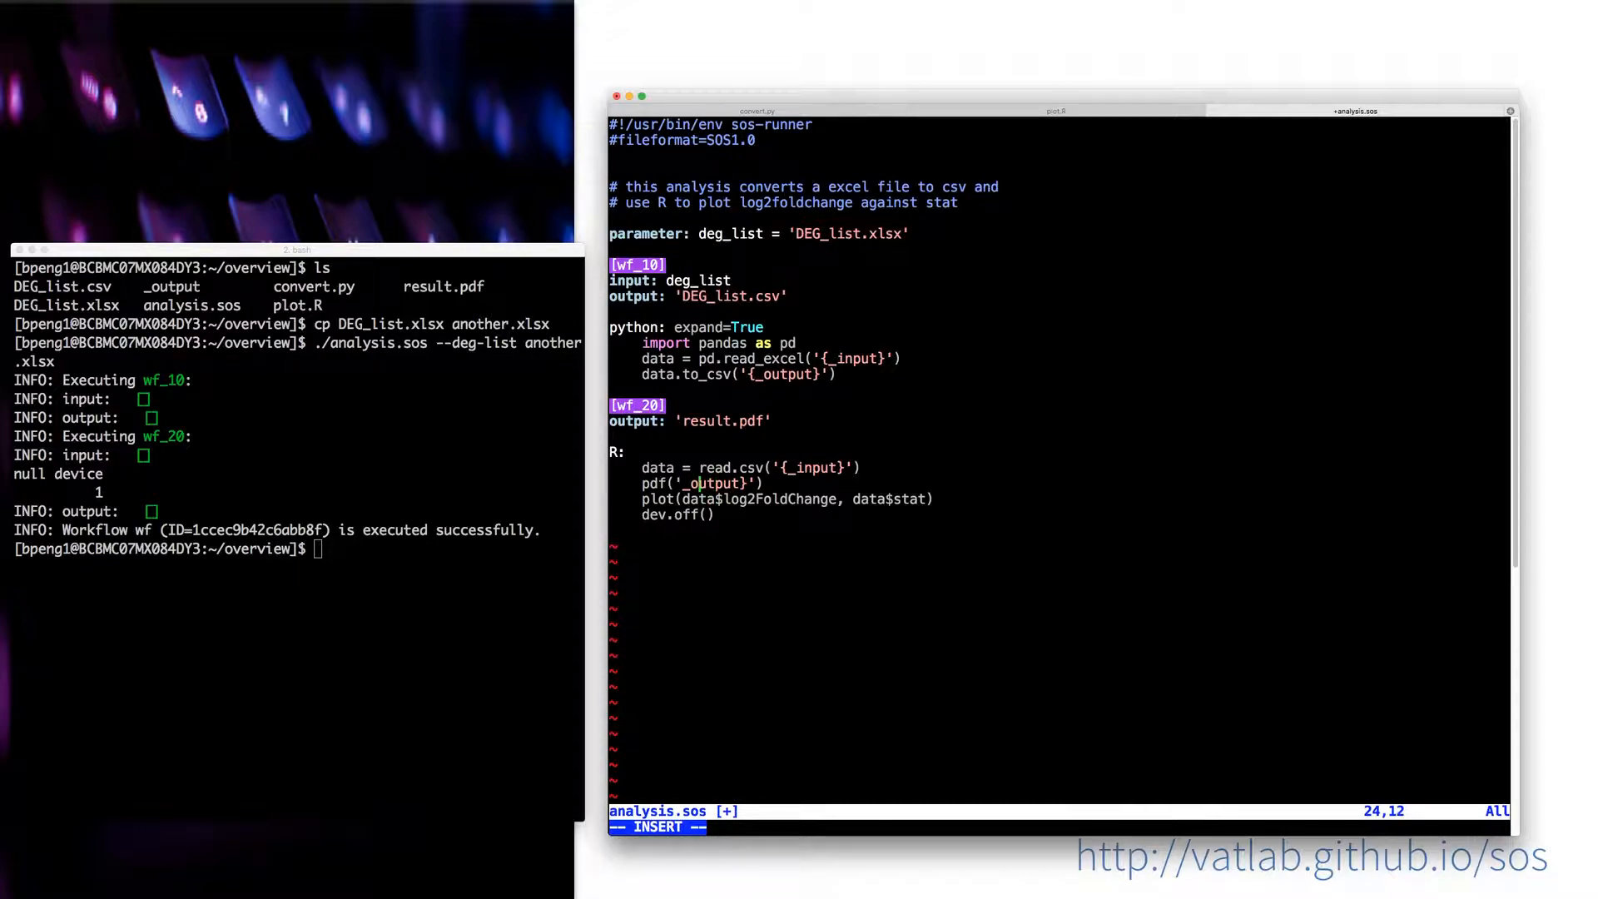
key("Left")
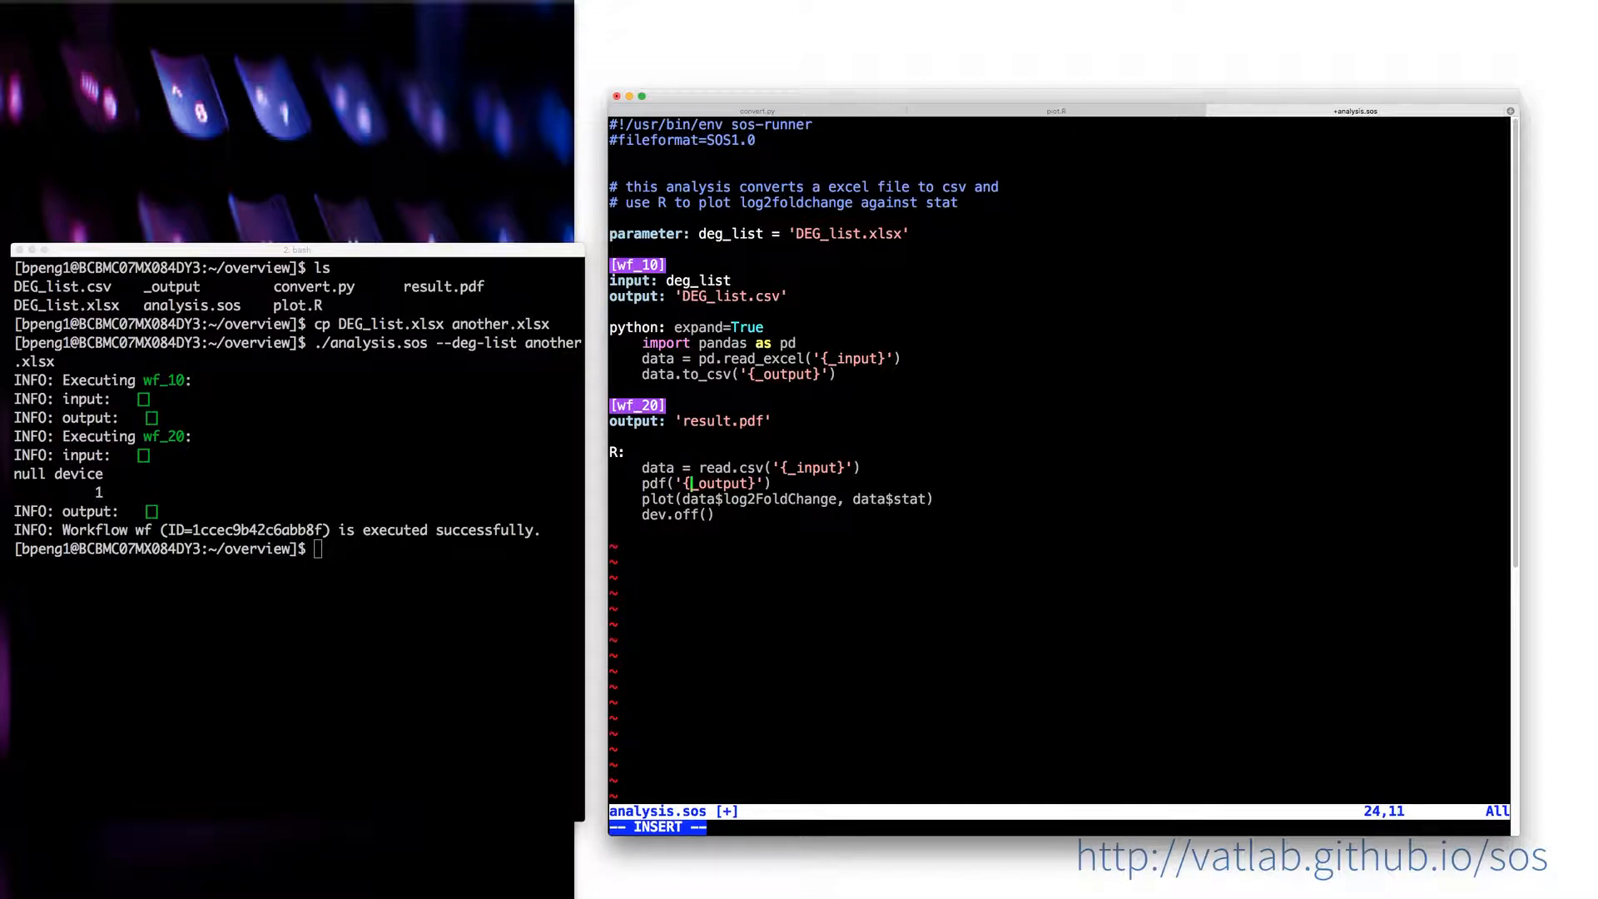
type("e")
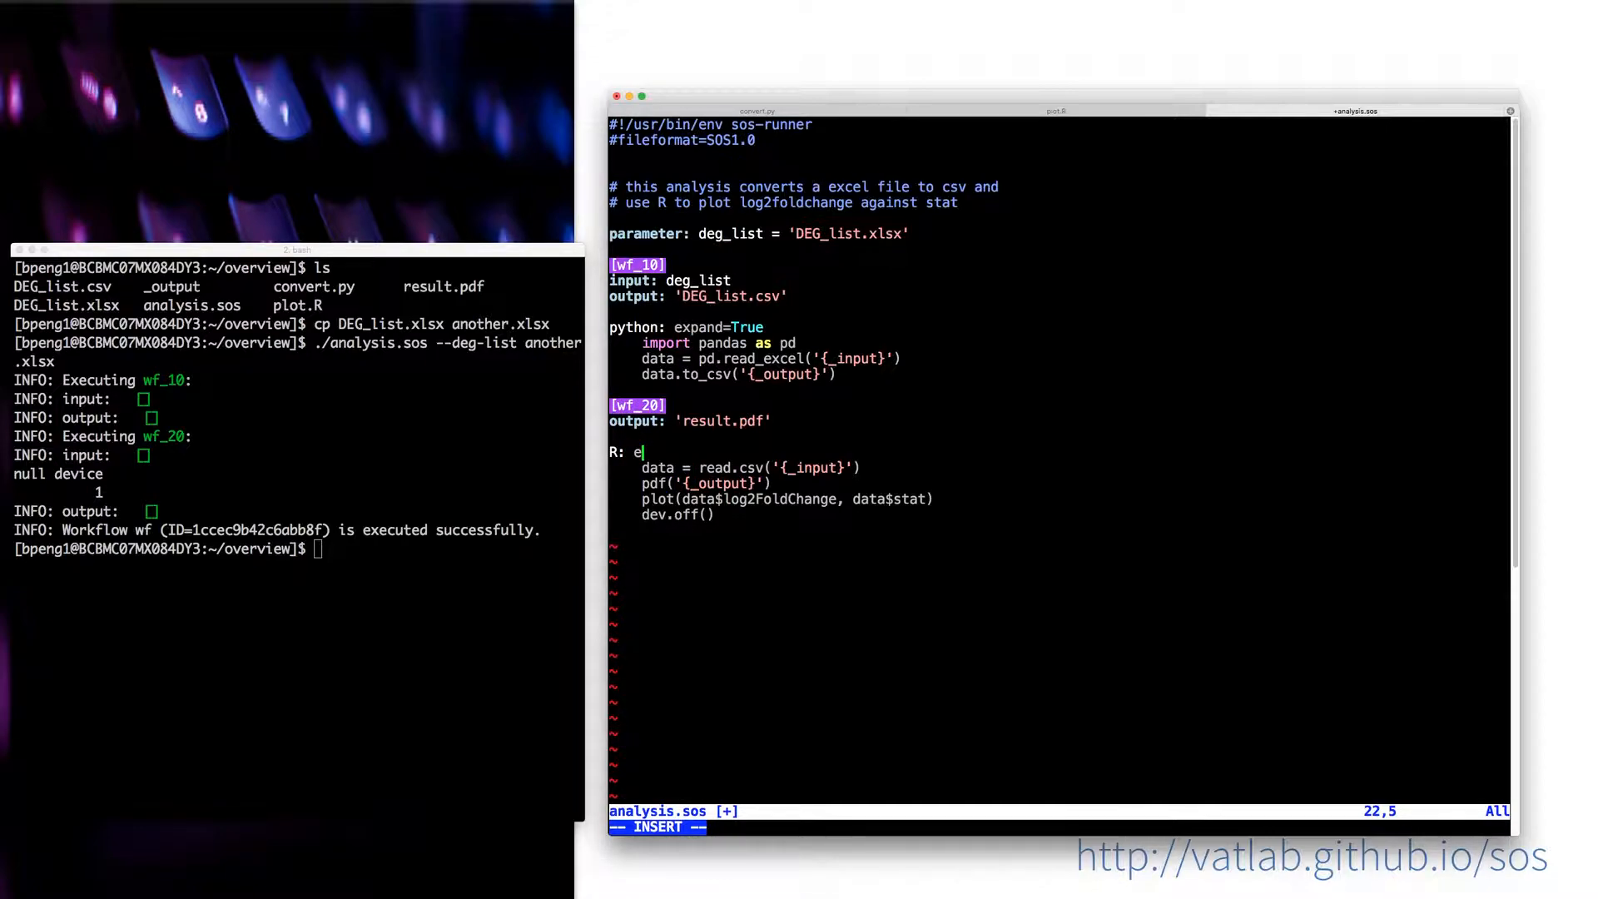
type("xpand=True")
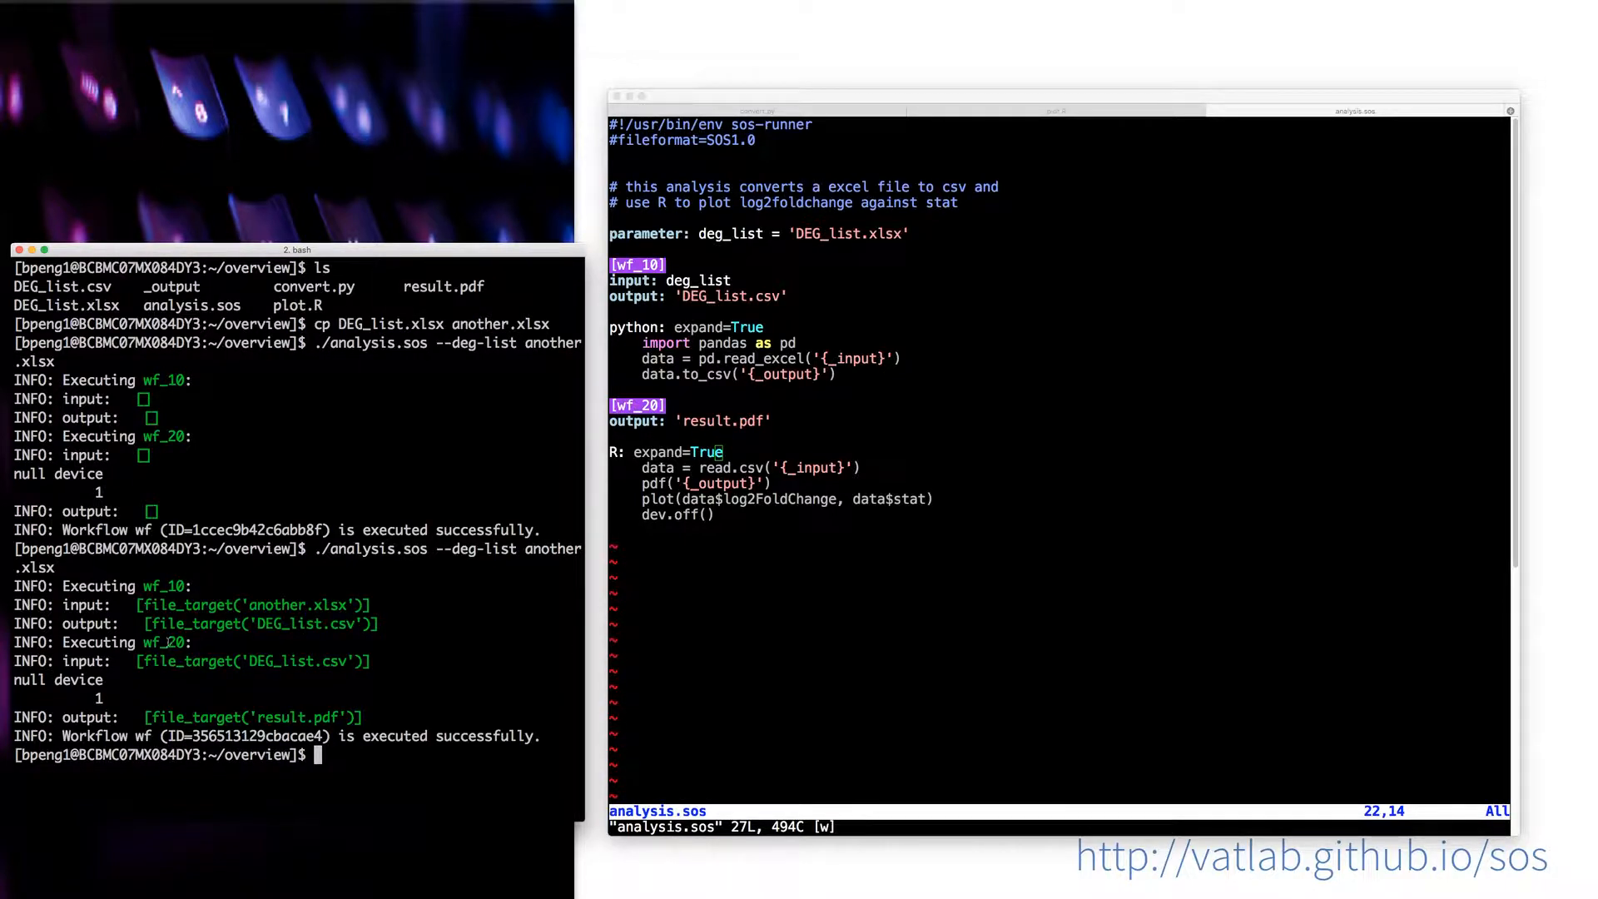
mouse_move(244, 659)
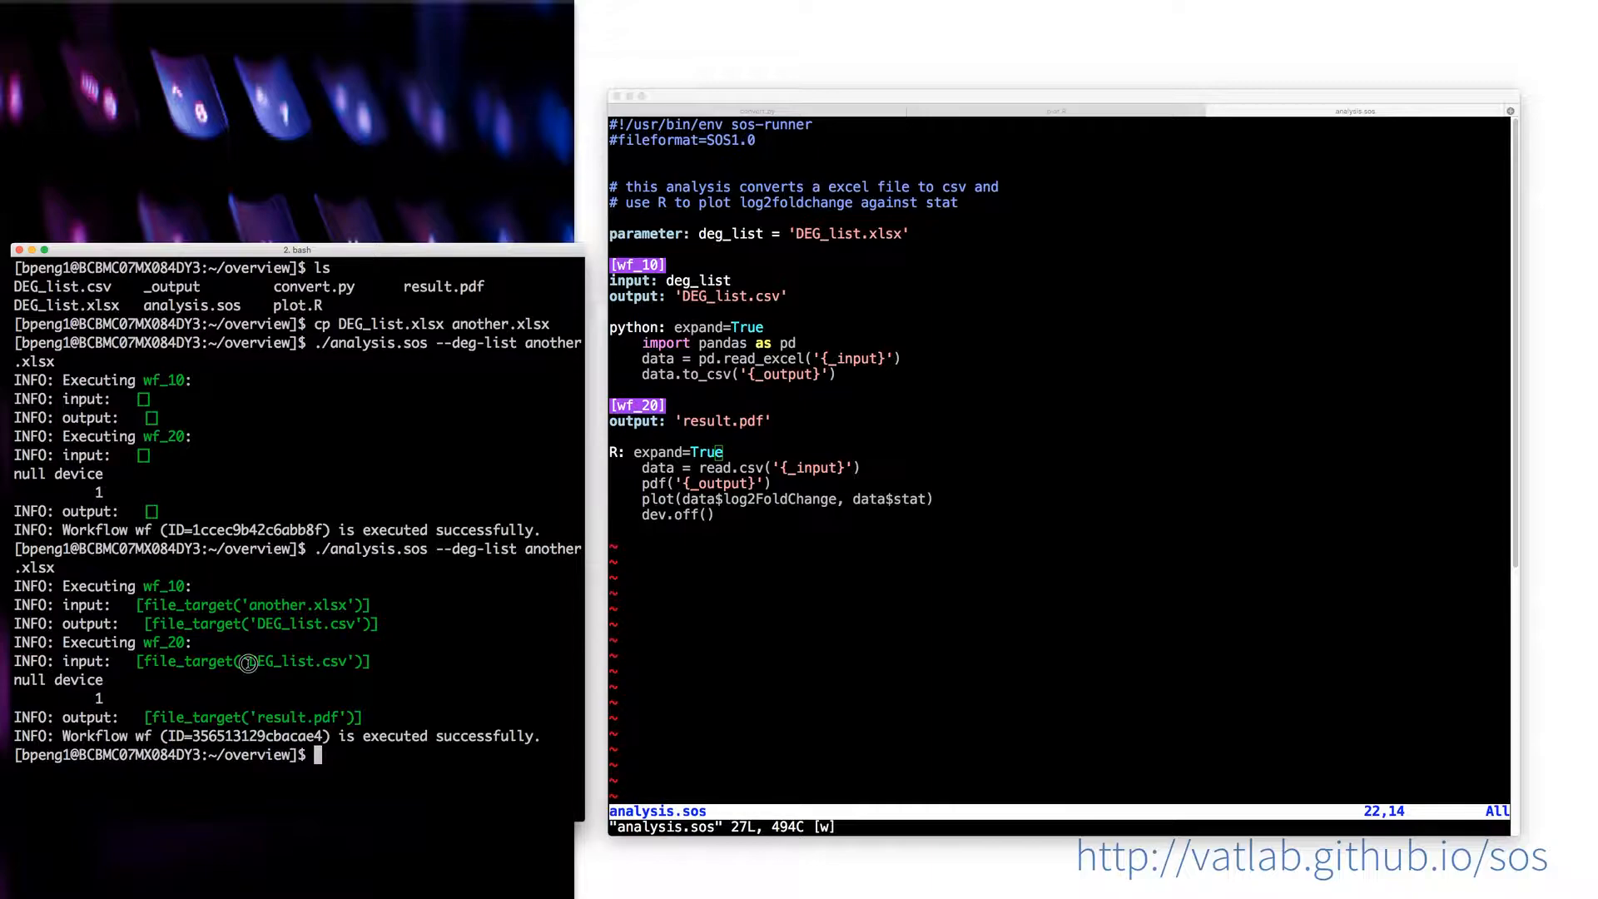
Step: Highlight DEG_list.csv as wf_20's input in the rerun log
double_click(290, 659)
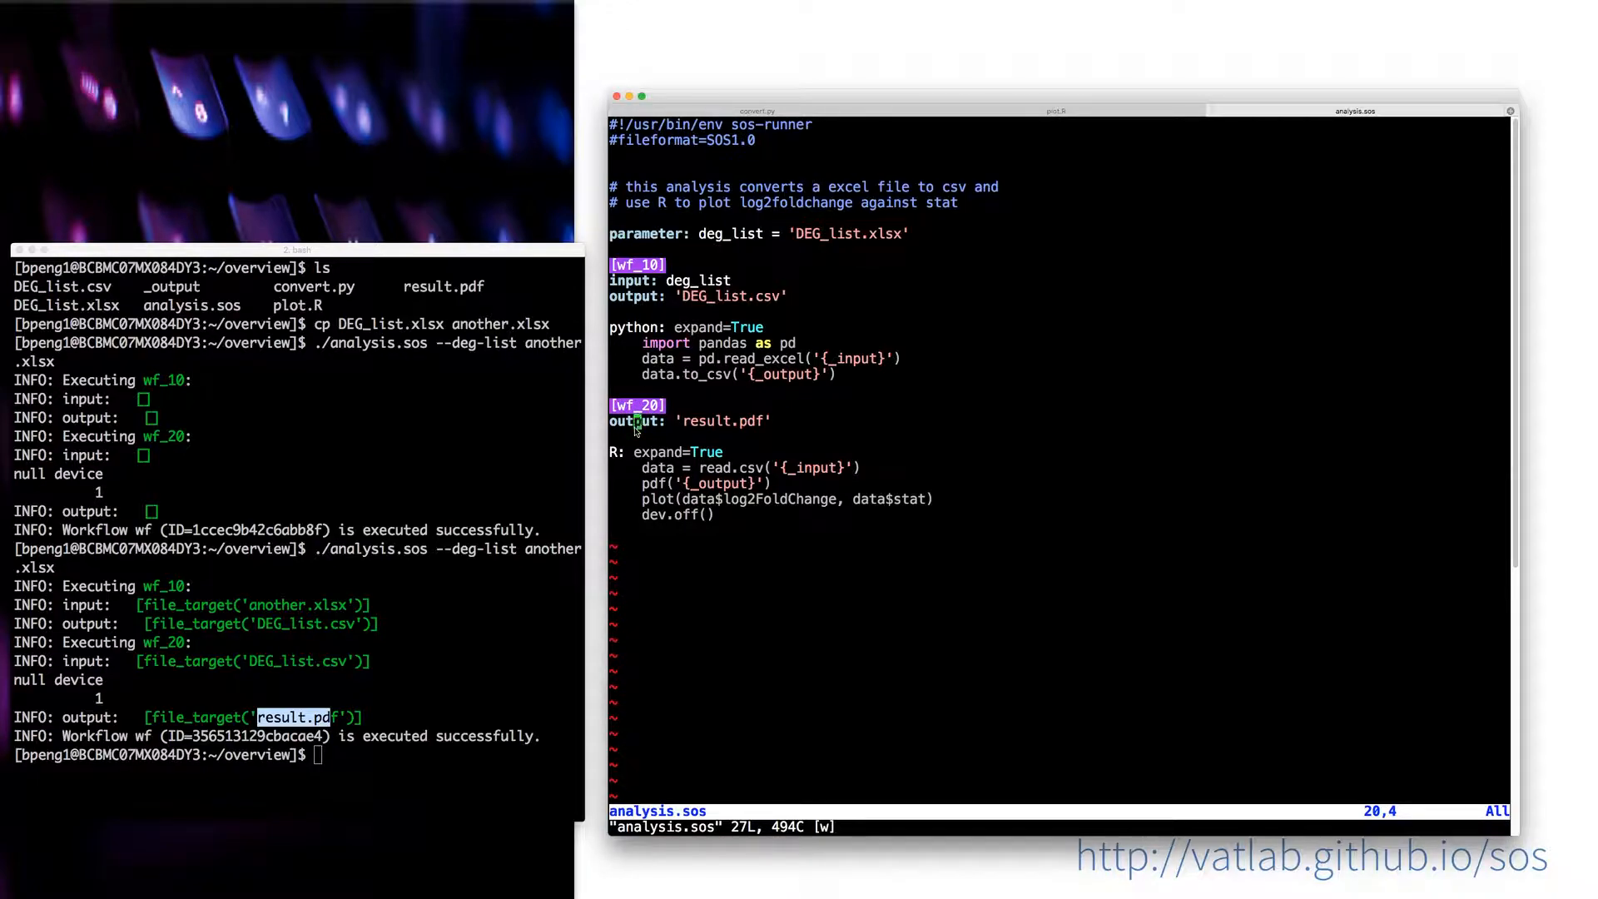
mouse_move(514, 455)
type("./analysis.sos --deg-list another.xlsx")
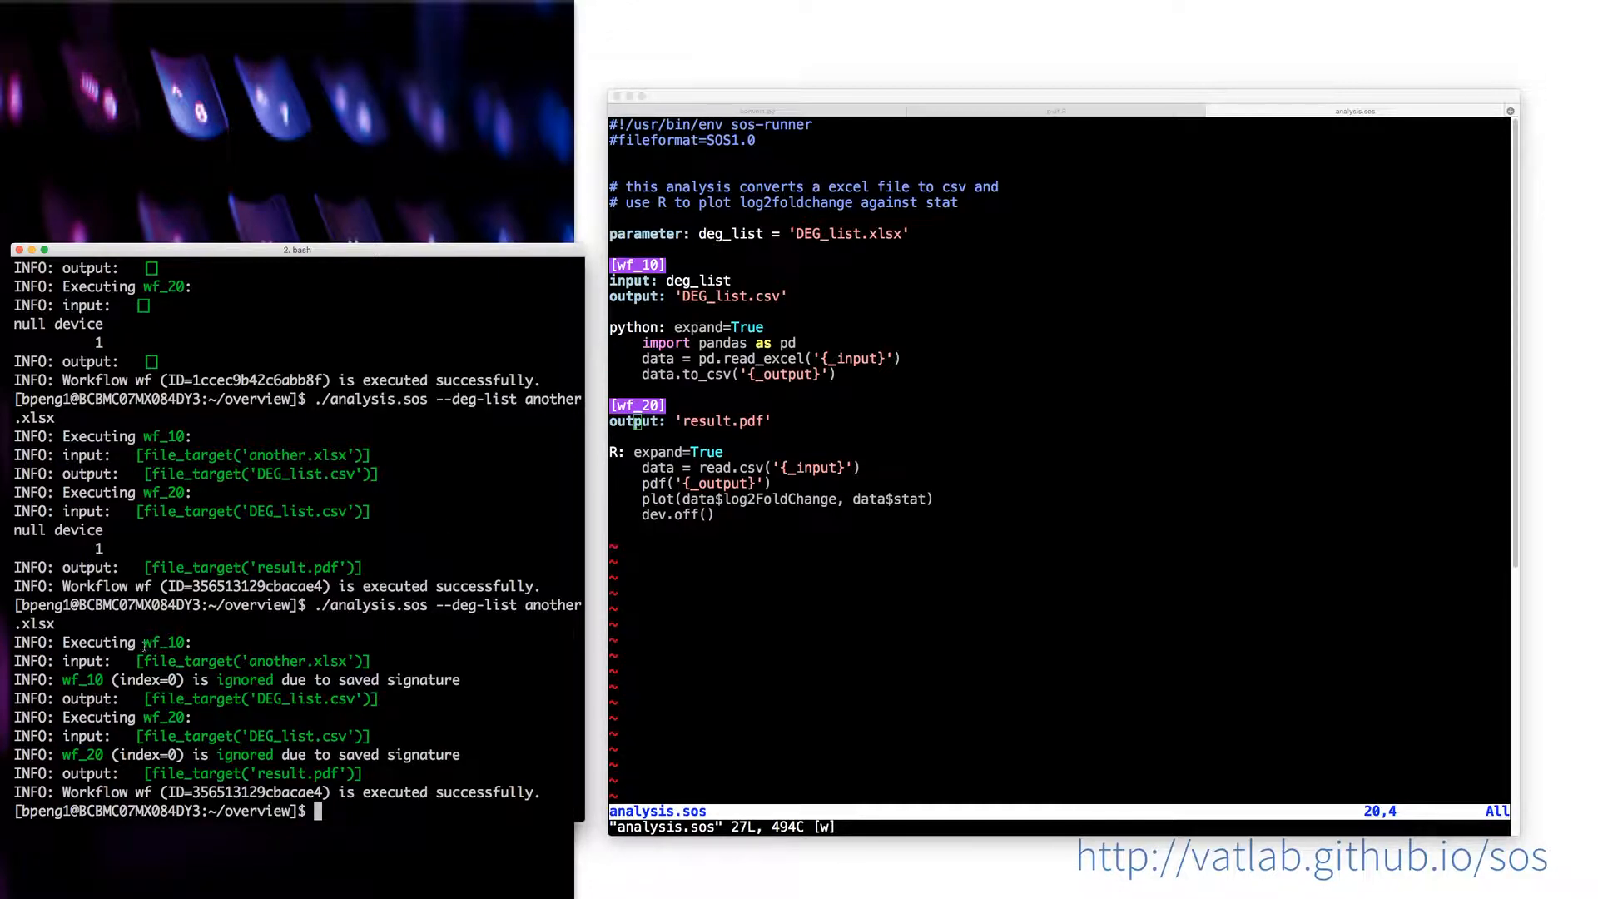
Step: Highlight the skipped-step log lines showing DEG_list.csv as wf_20's input
double_click(204, 660)
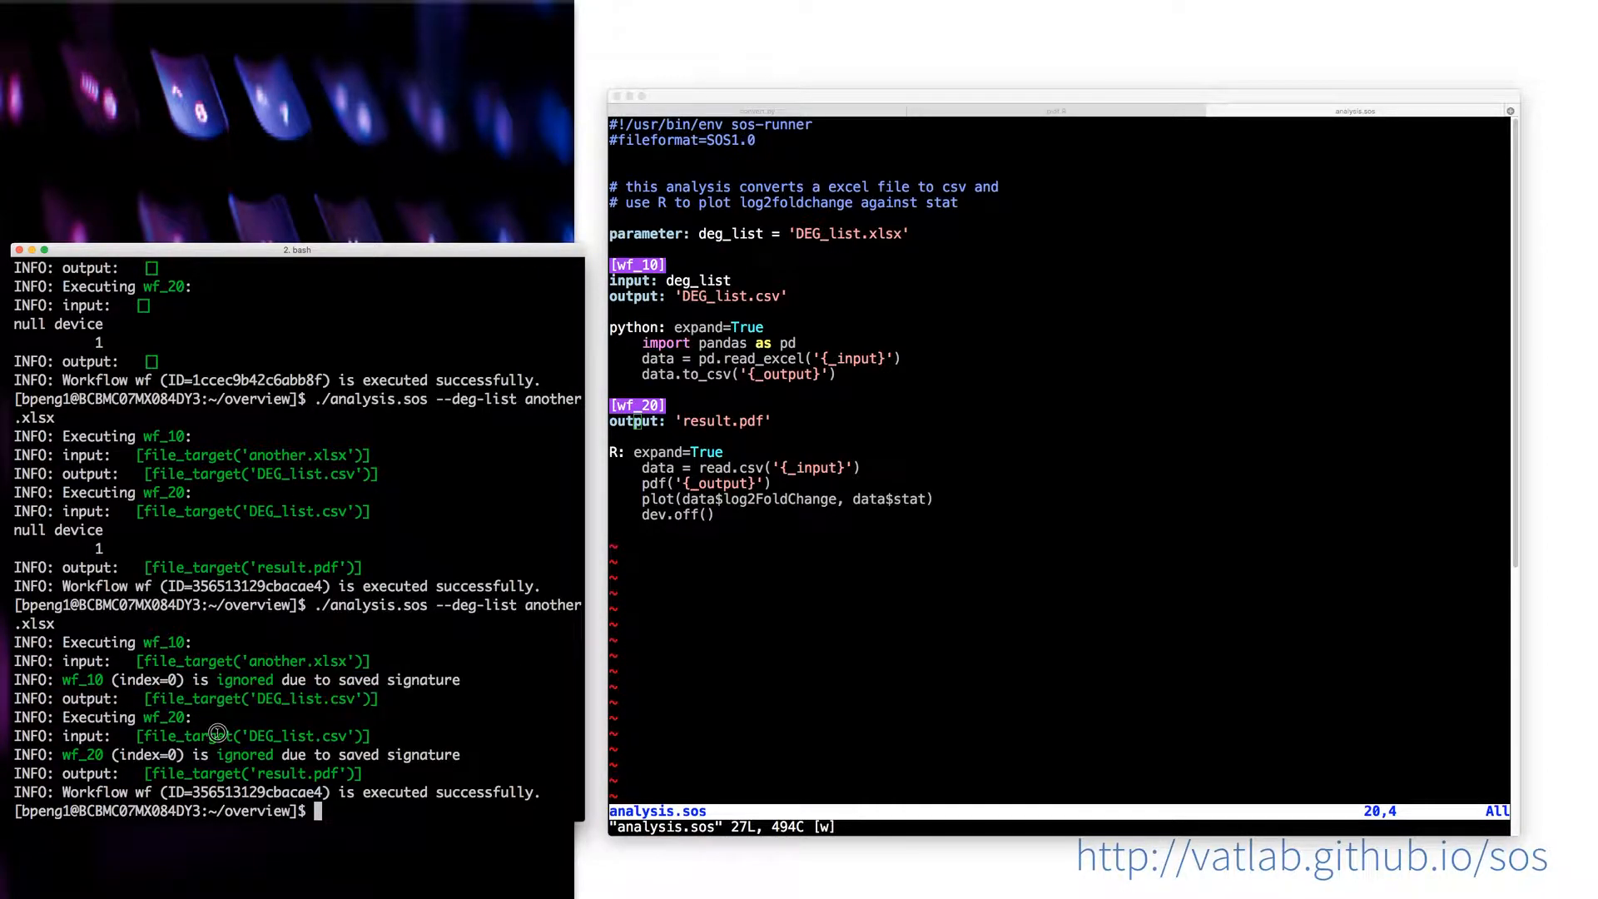
double_click(202, 754)
type("./analysis.sos --deg-list")
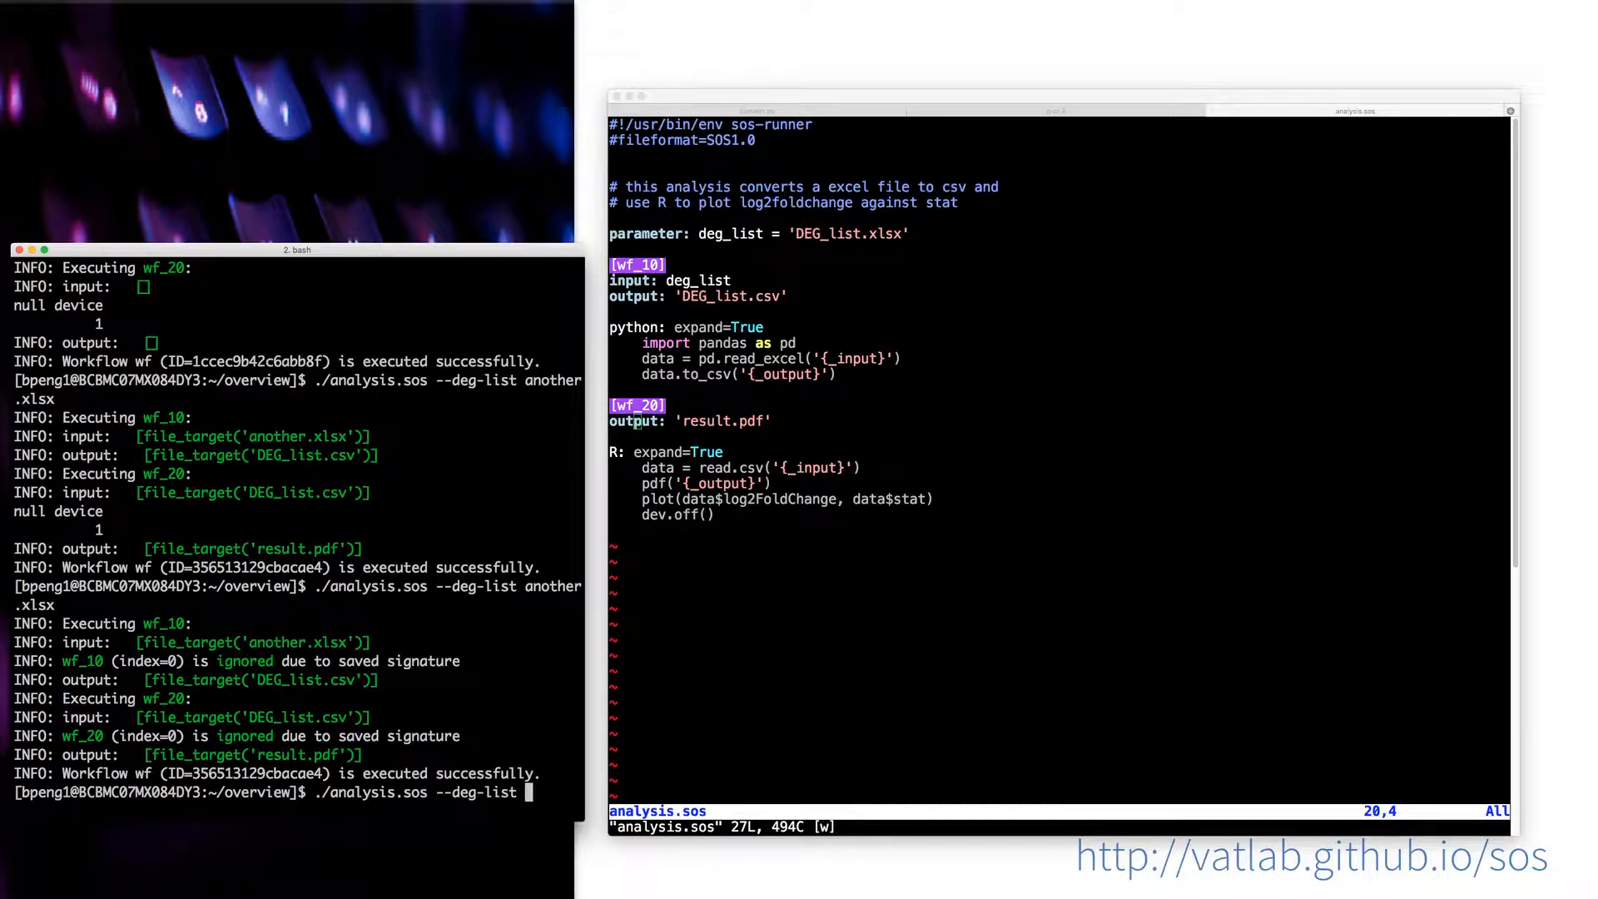
Step: Run ./analysis.sos --deg-list DEG_list.xlsx and inspect the log
type("DEG_list.xlsx")
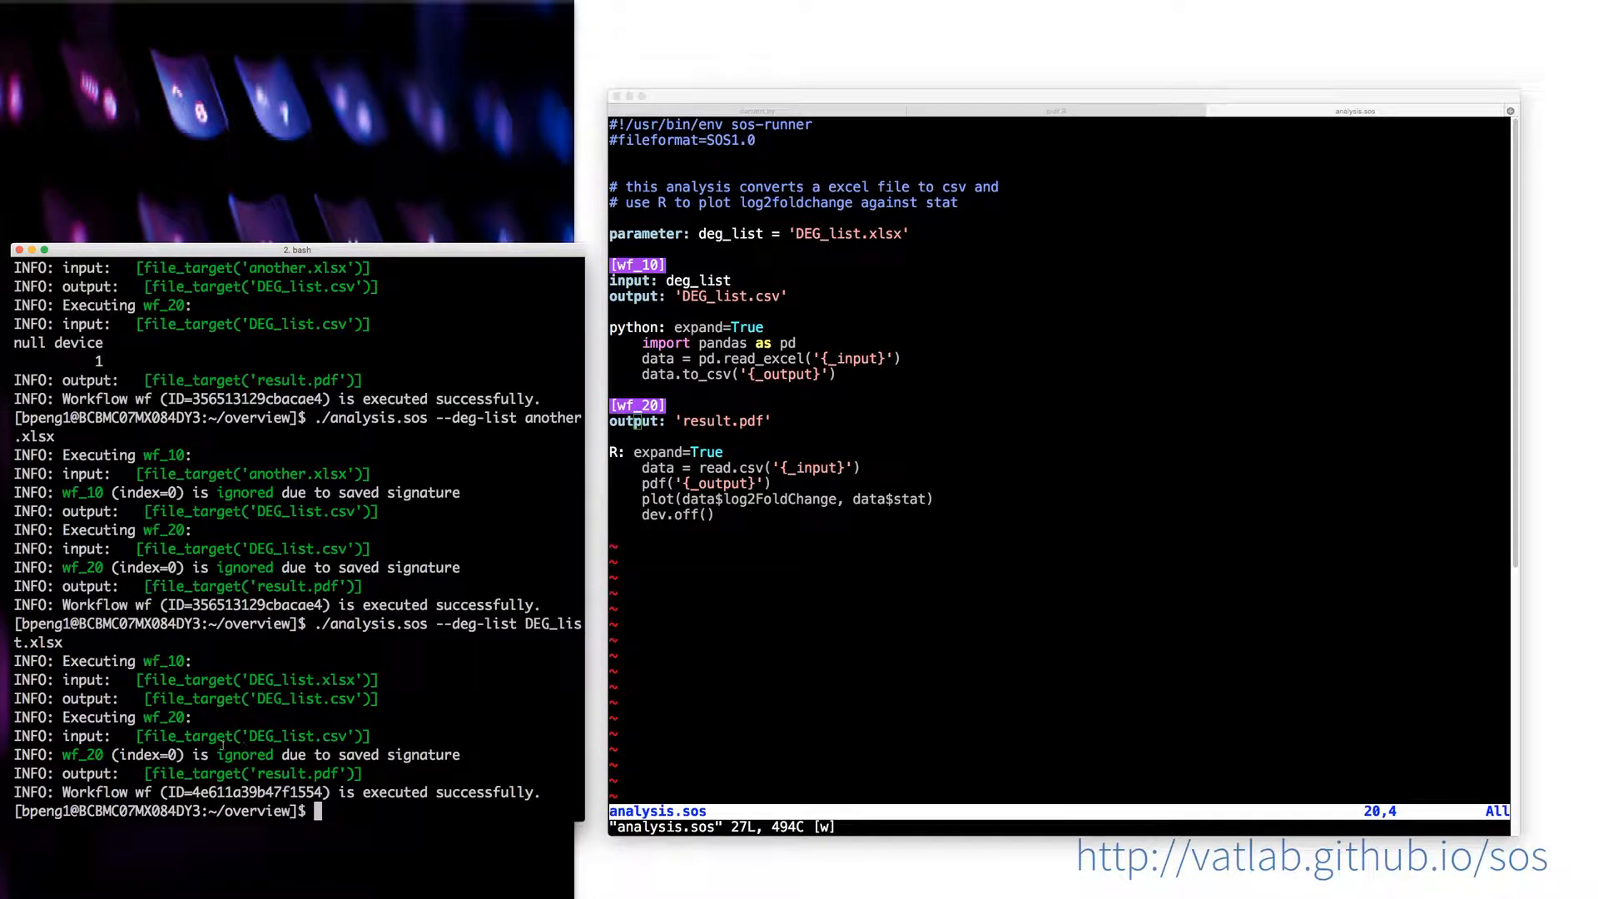
double_click(275, 735)
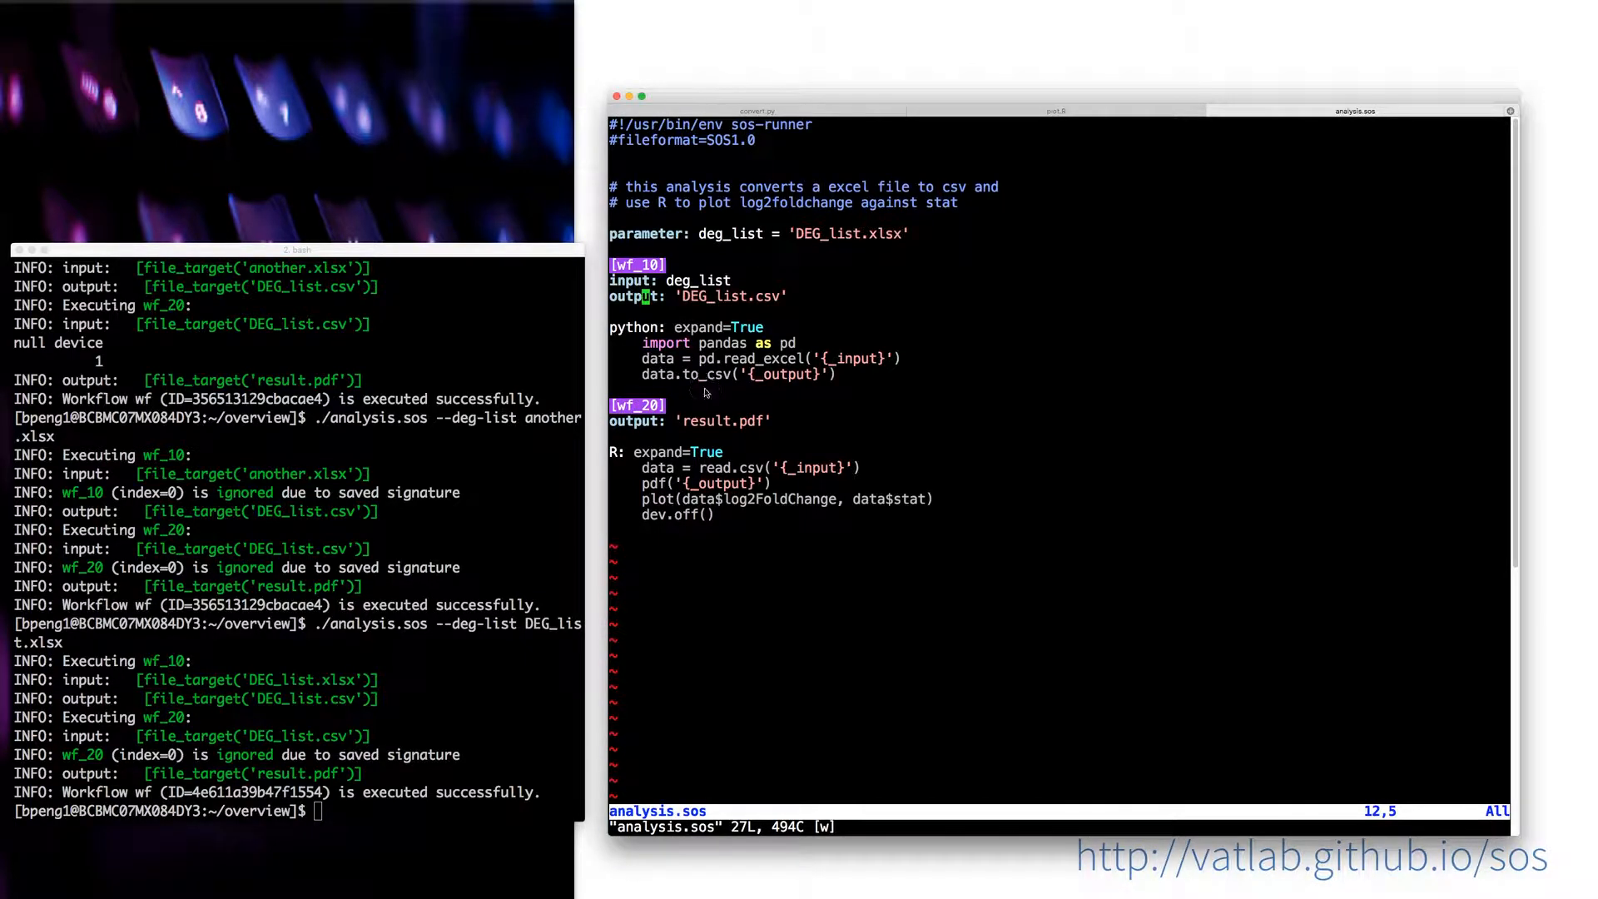
mouse_move(641, 255)
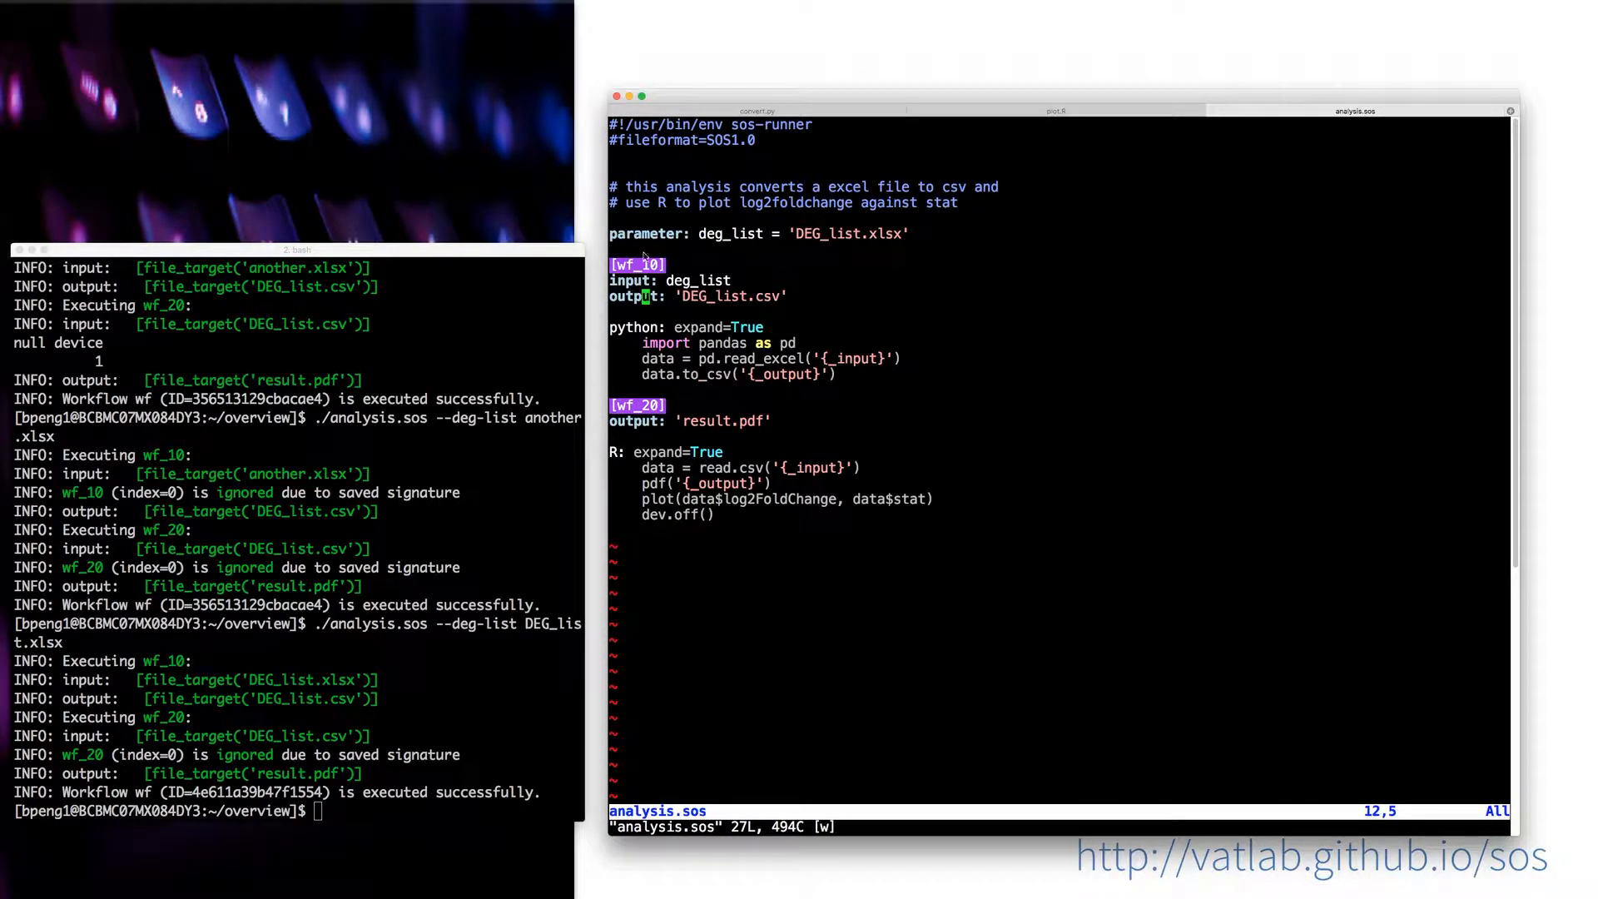